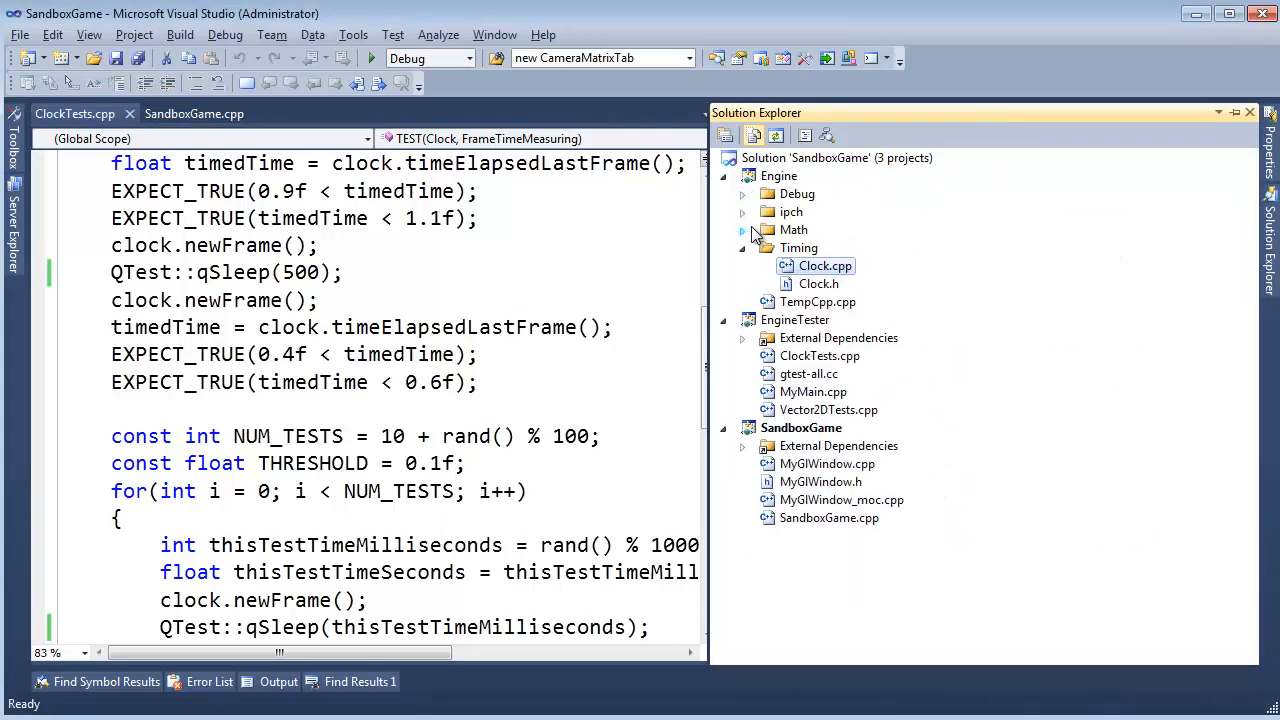
# Browse the Engine project's Math and Timing folders and bring up Clock.h for editing.
pyautogui.click(744, 248)
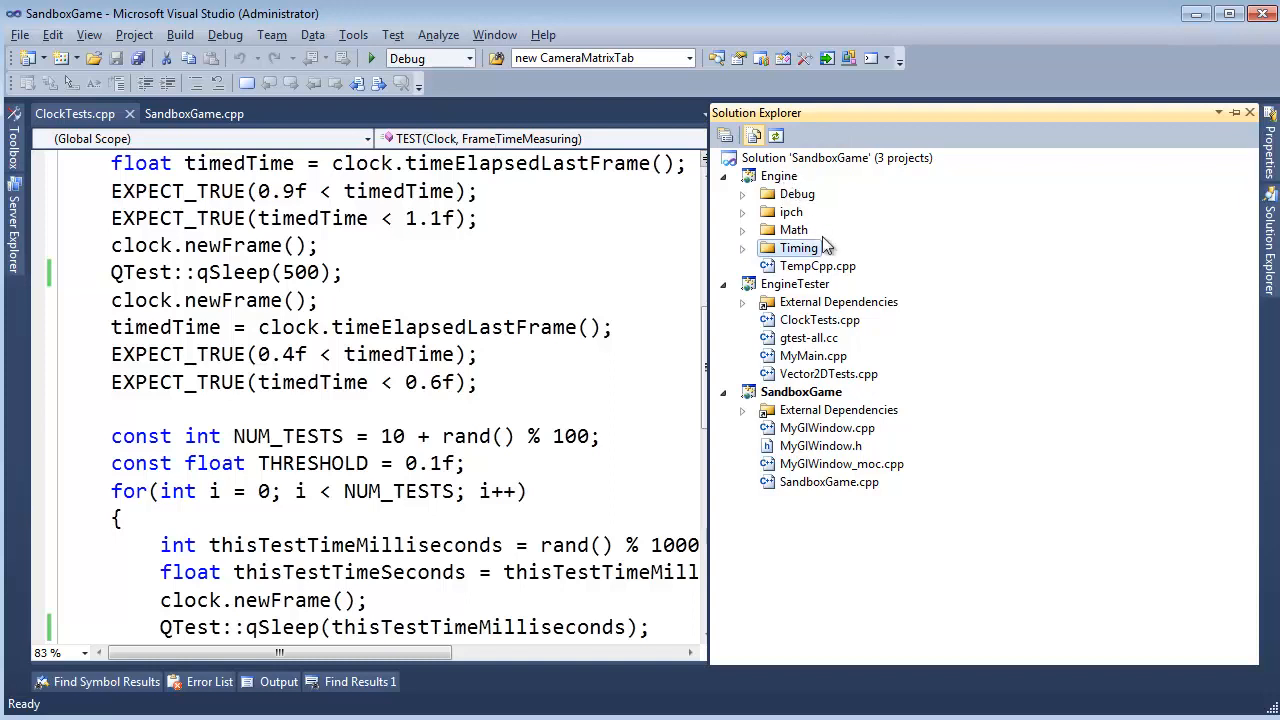
pyautogui.click(744, 228)
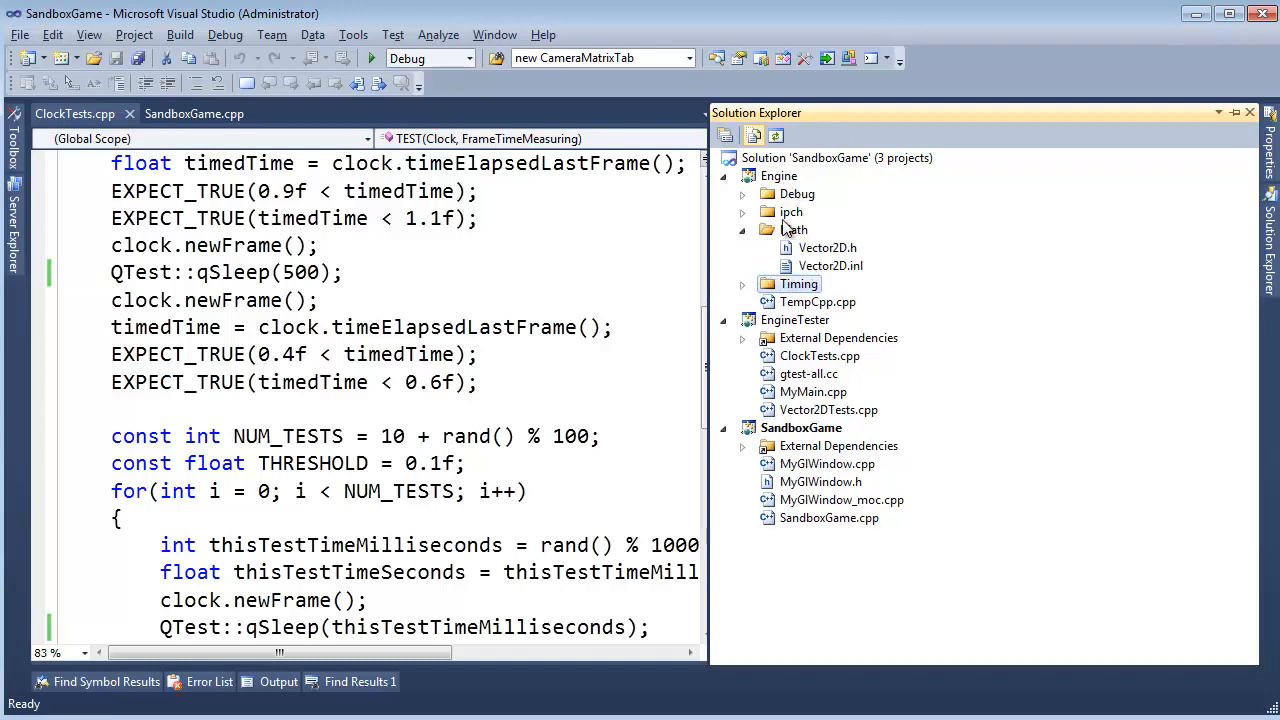
pyautogui.click(742, 228)
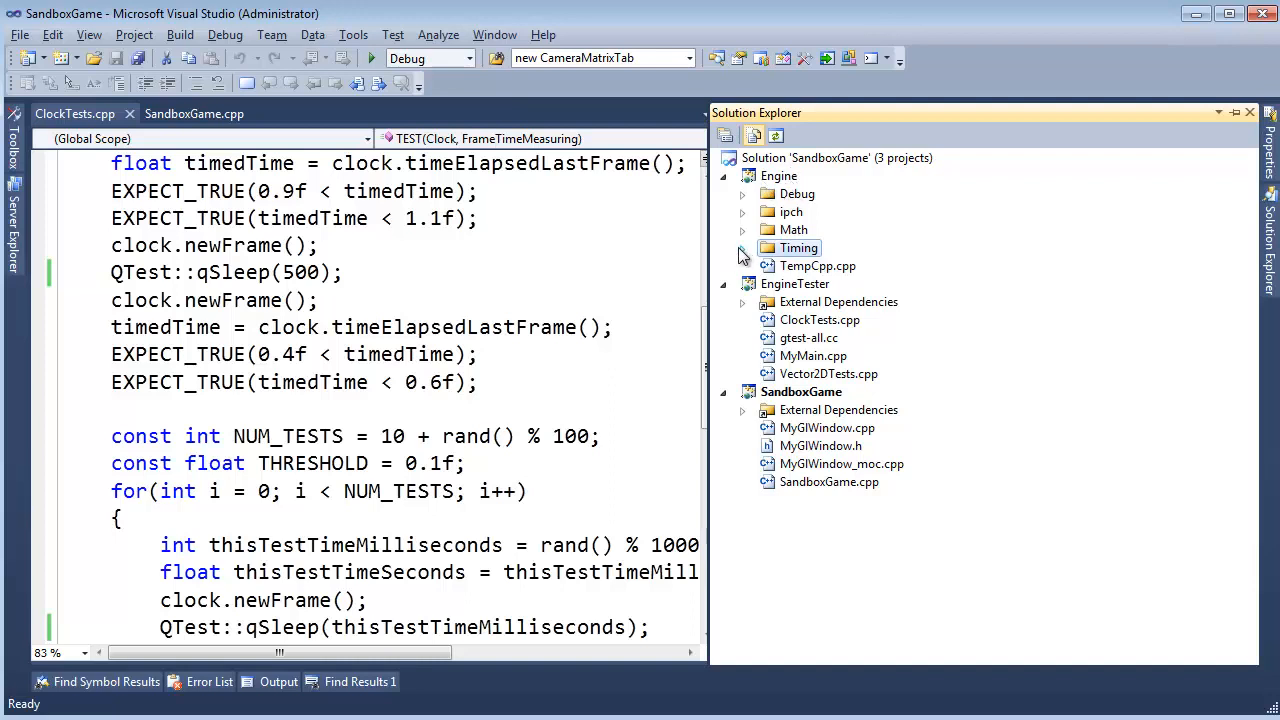
pyautogui.click(744, 248)
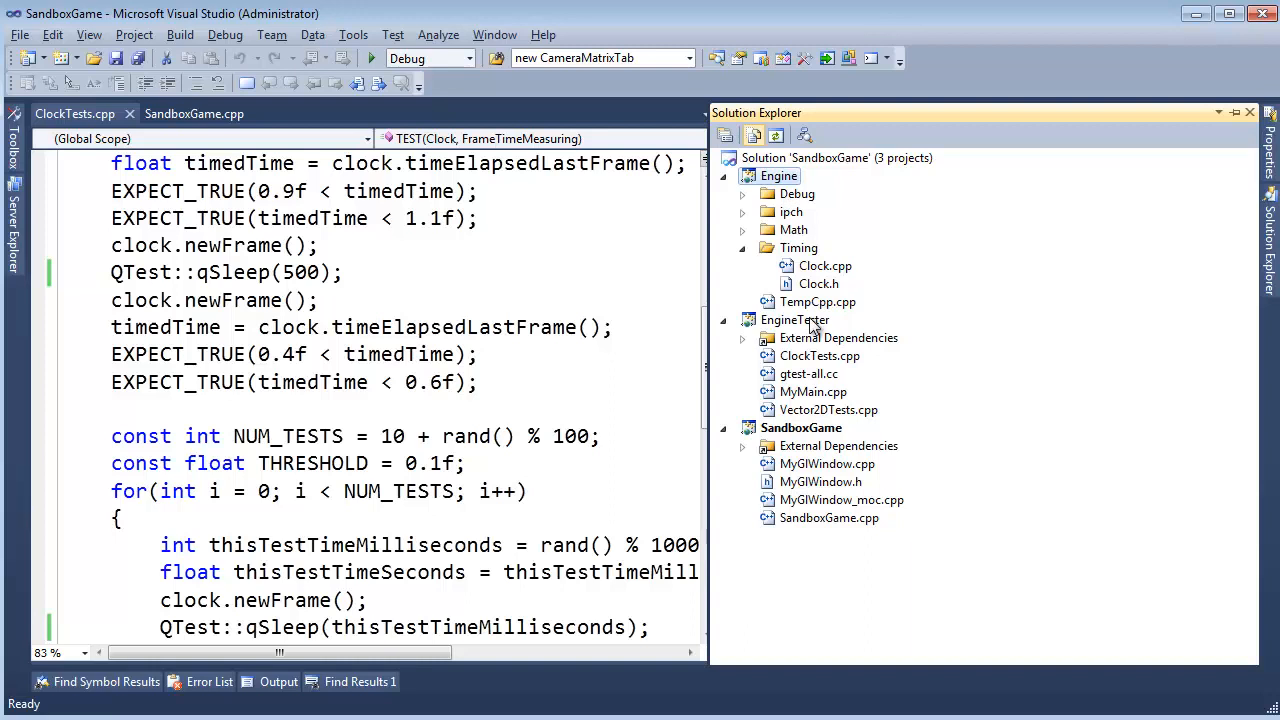
pyautogui.click(800, 428)
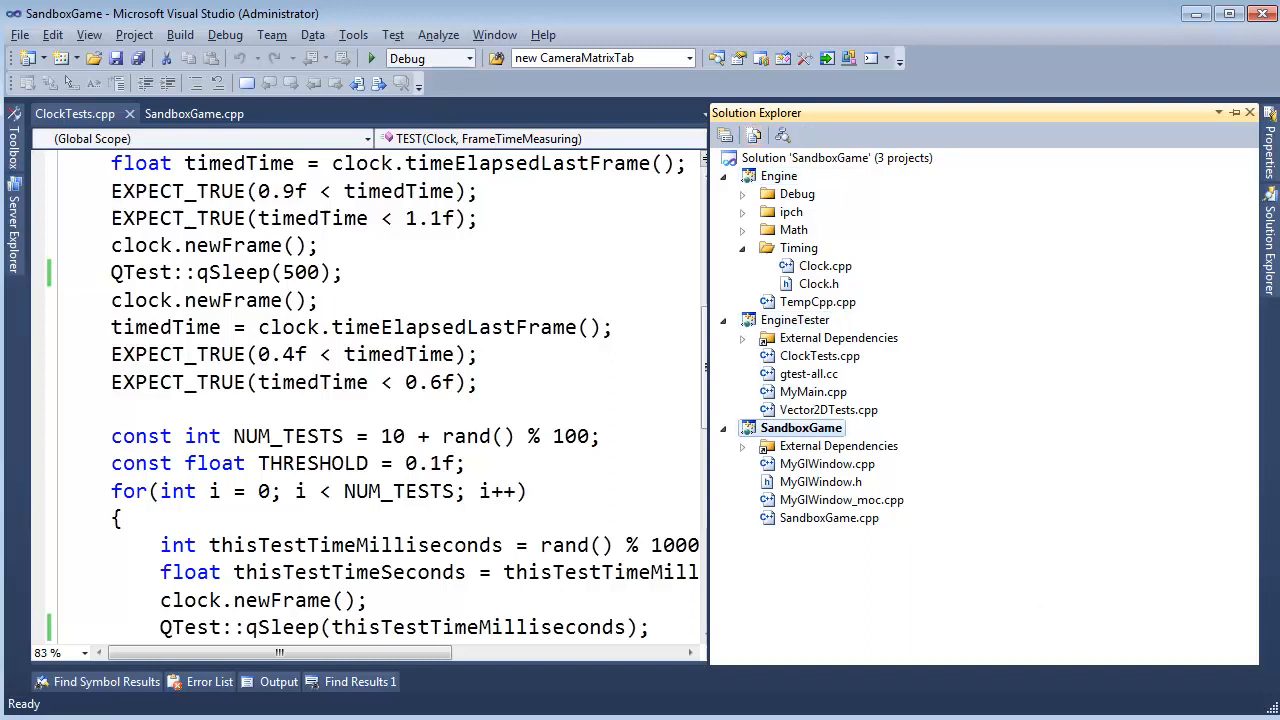
pyautogui.moveTo(782, 302)
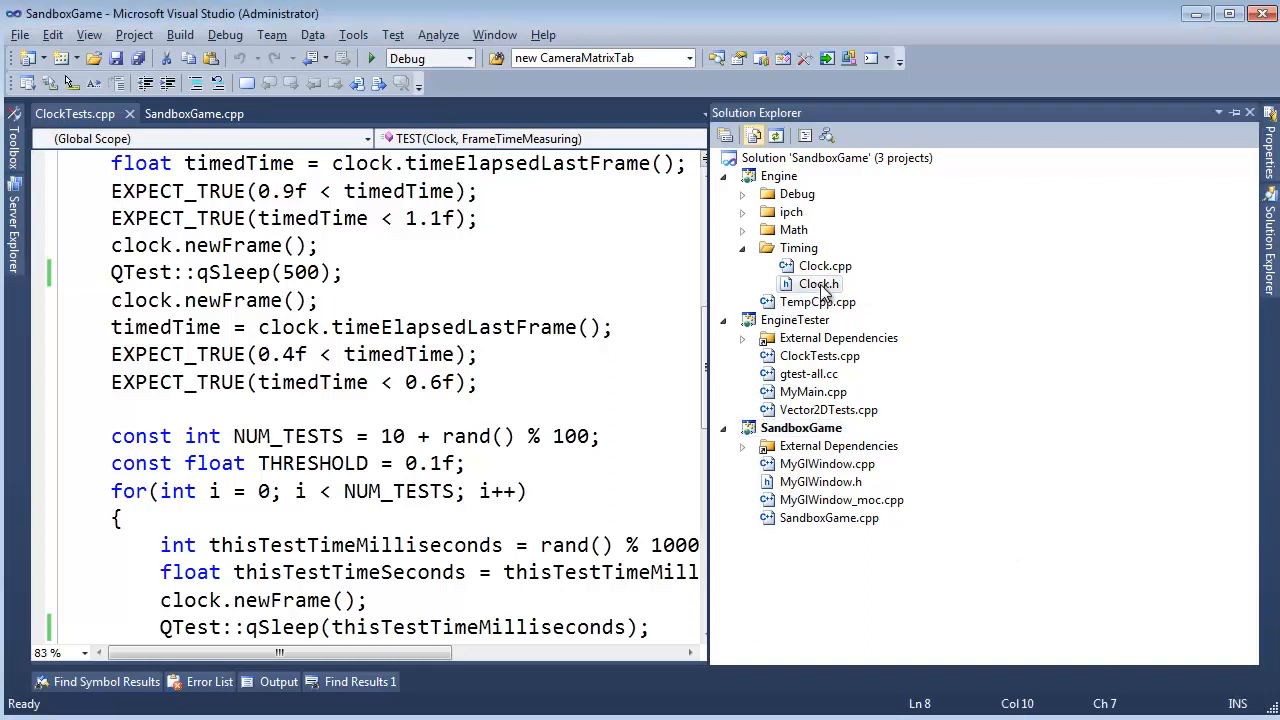
pyautogui.doubleClick(816, 284)
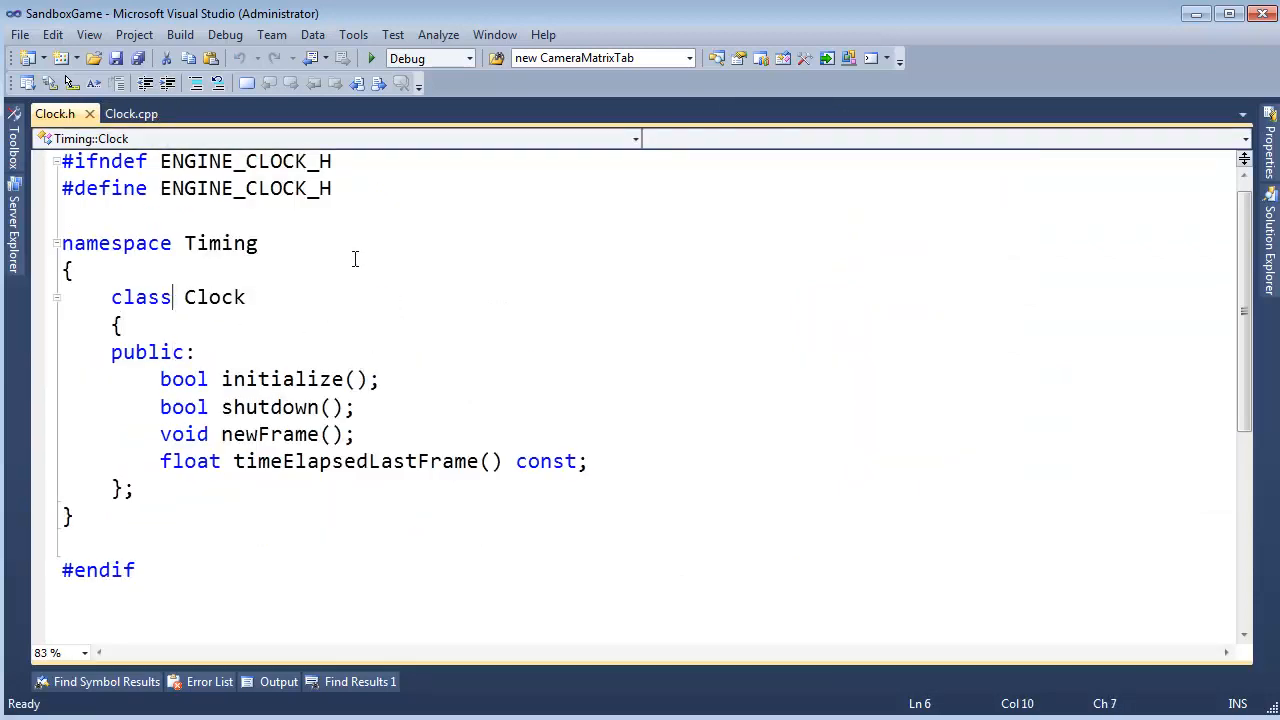
pyautogui.moveTo(368, 258)
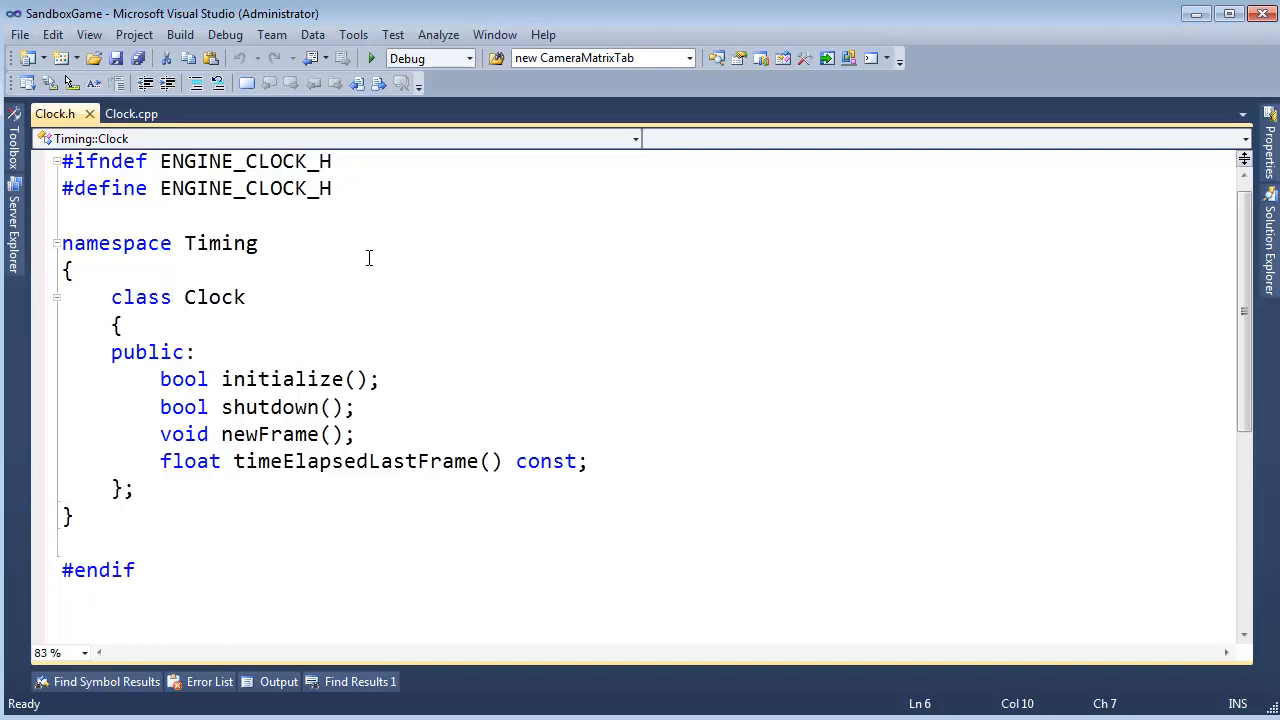
# Declare the Clock class with __declspec(dllexport) and review its public members.
pyautogui.write('__')
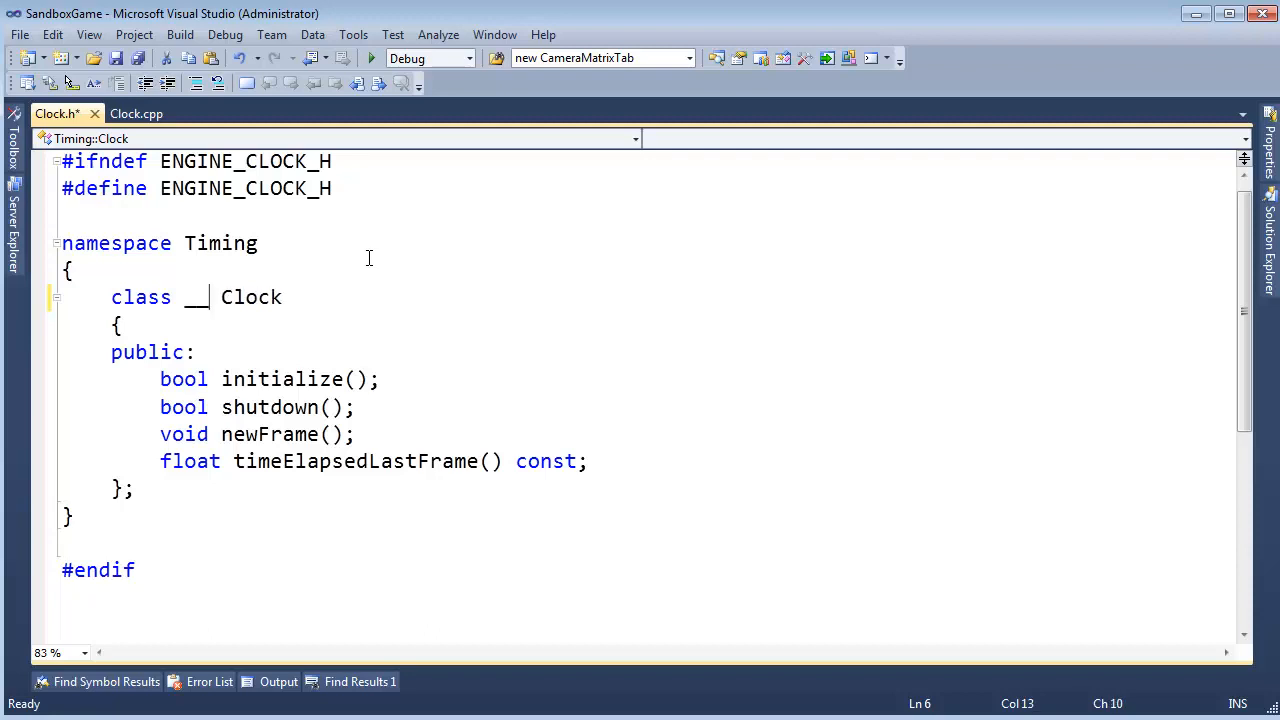
pyautogui.write('declspec')
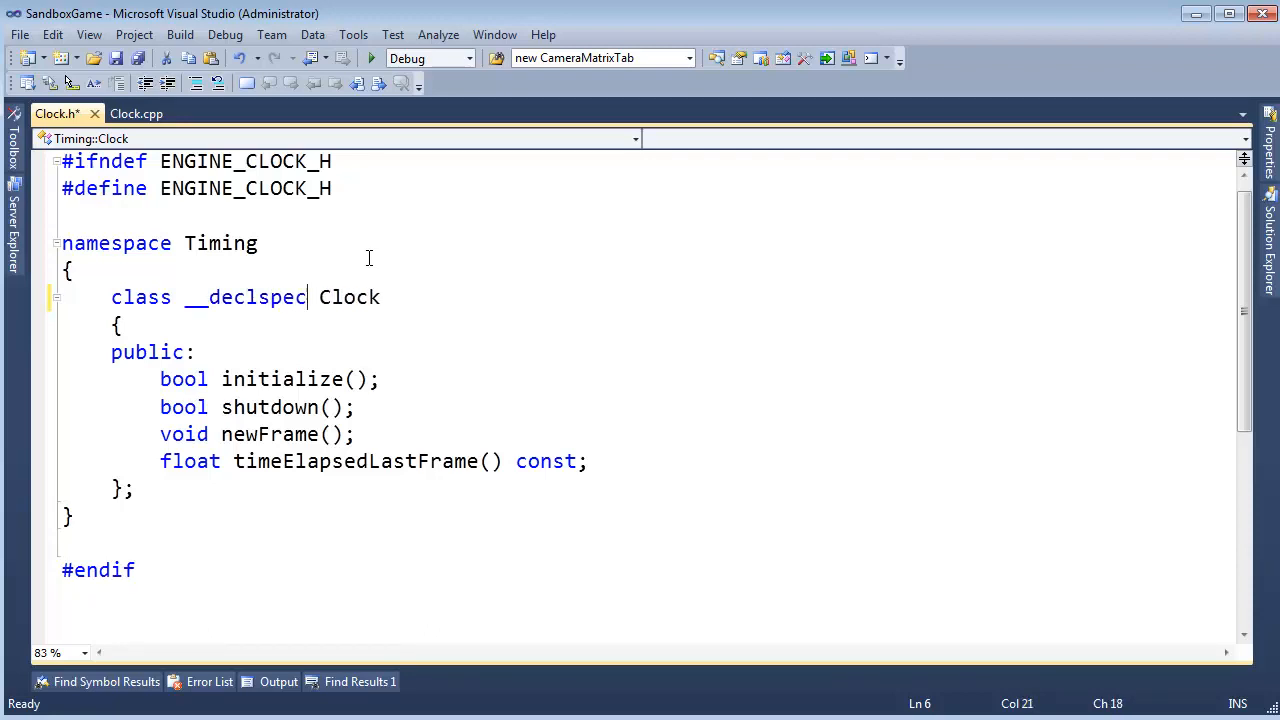
pyautogui.write('(')
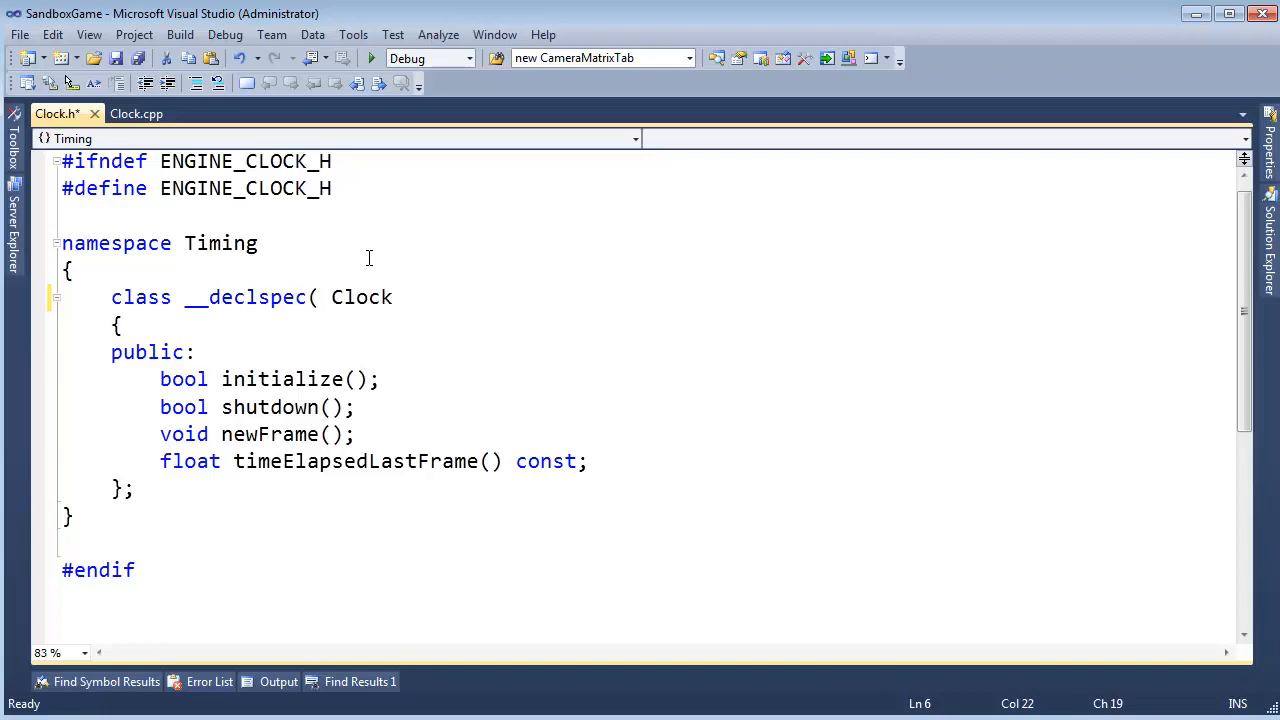
pyautogui.write('dlle')
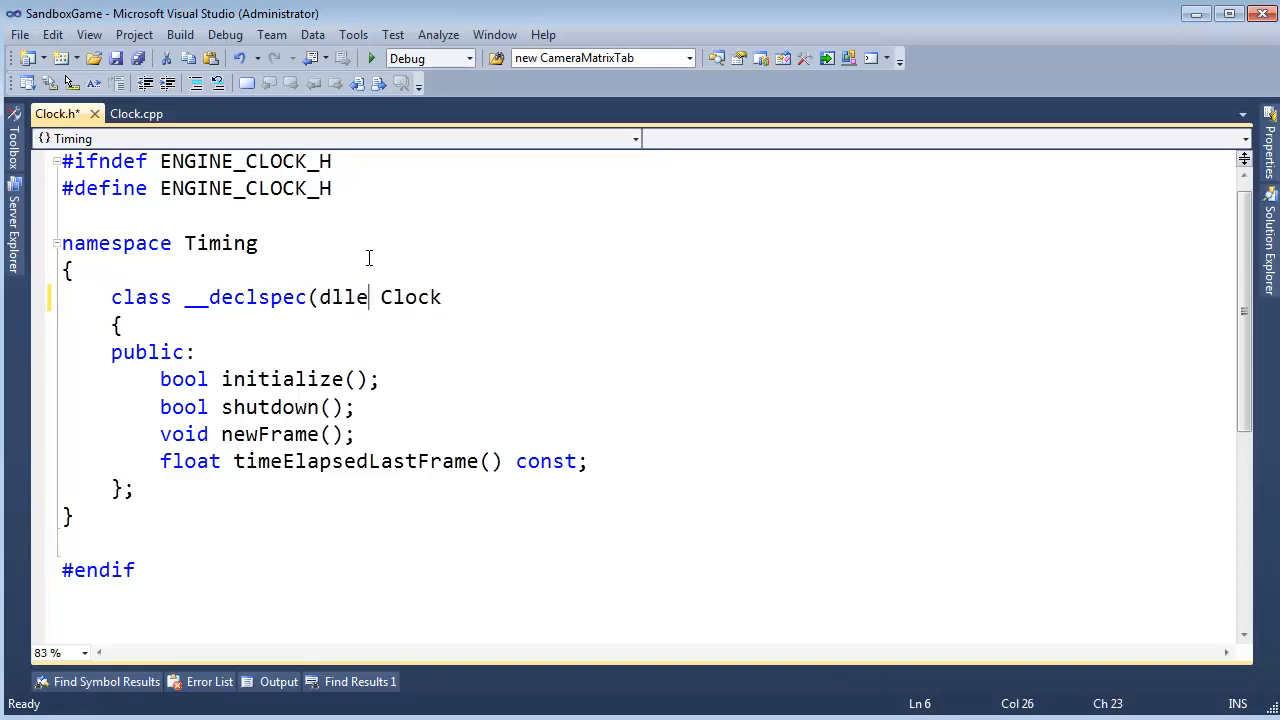
pyautogui.write('xport)')
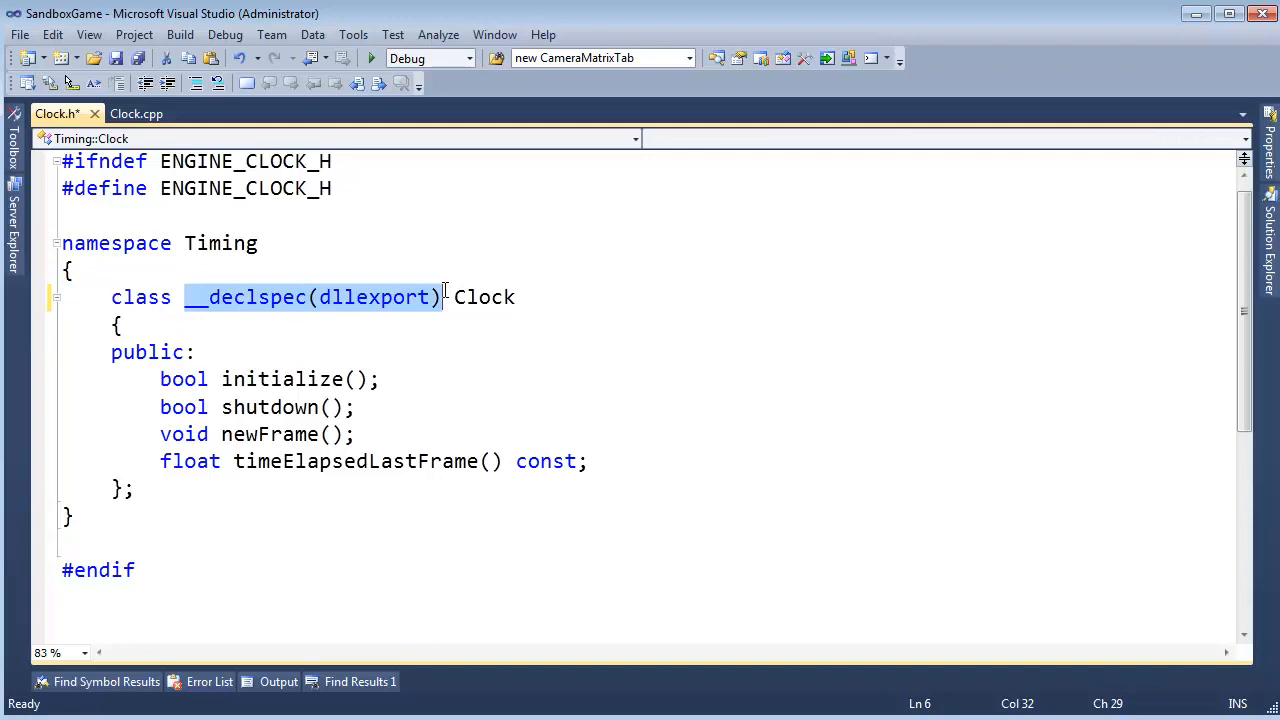
pyautogui.doubleClick(484, 296)
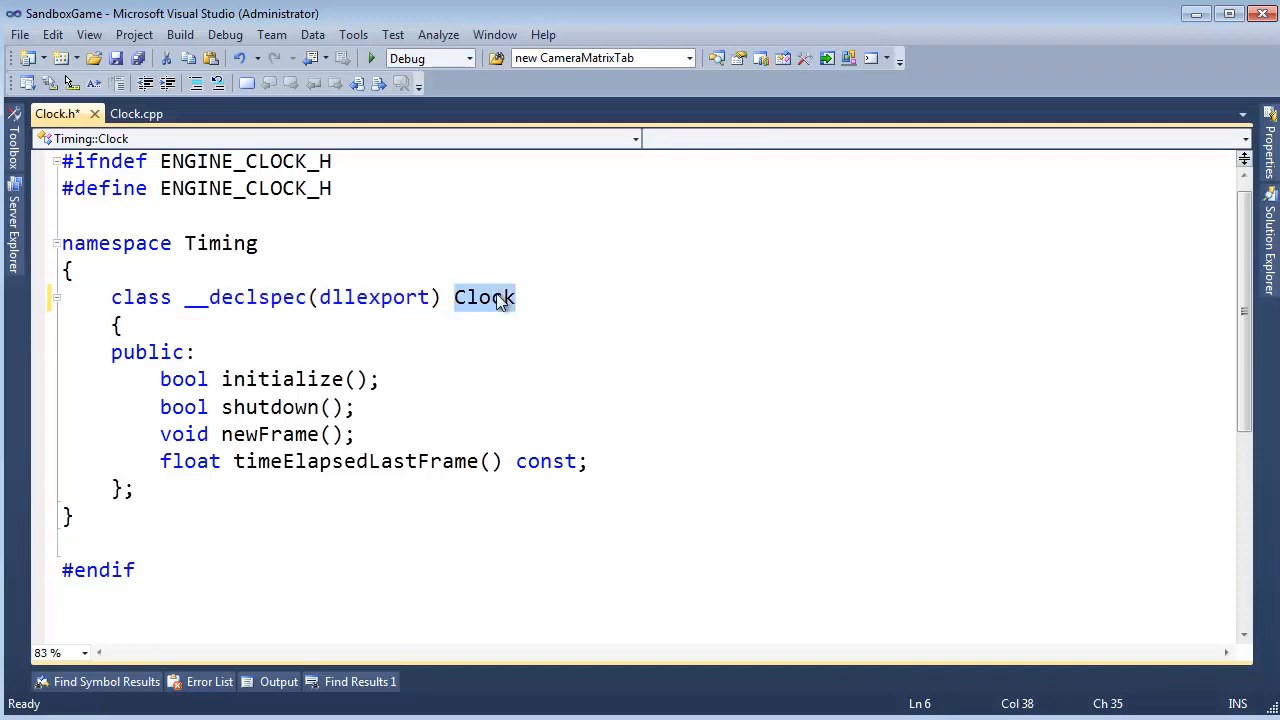
pyautogui.moveTo(240, 344)
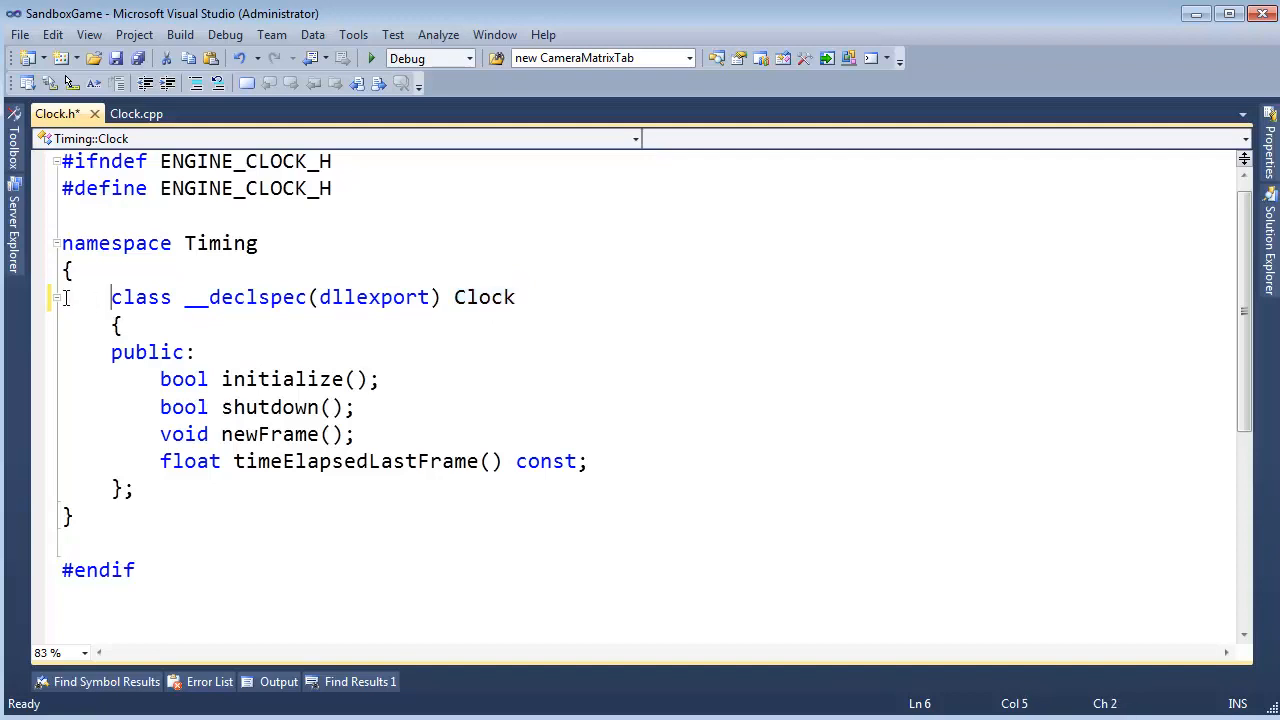
pyautogui.moveTo(632, 296)
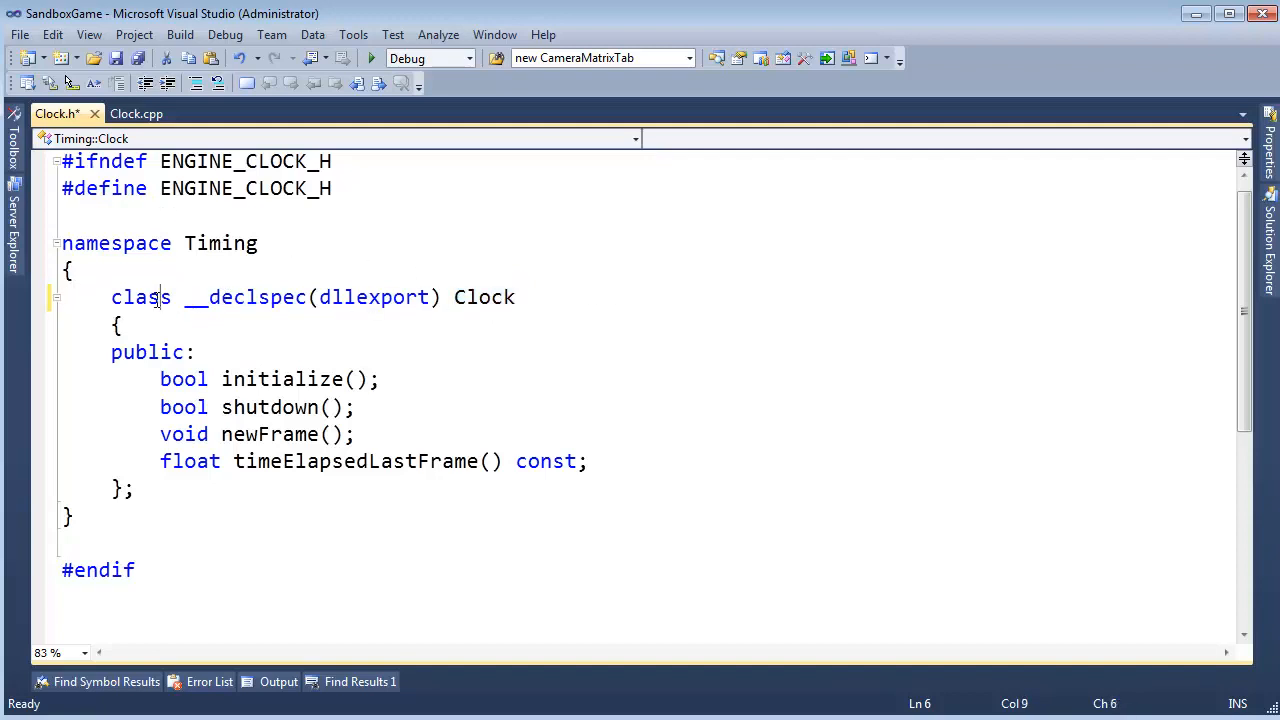
pyautogui.moveTo(184, 296); pyautogui.dragTo(392, 296)
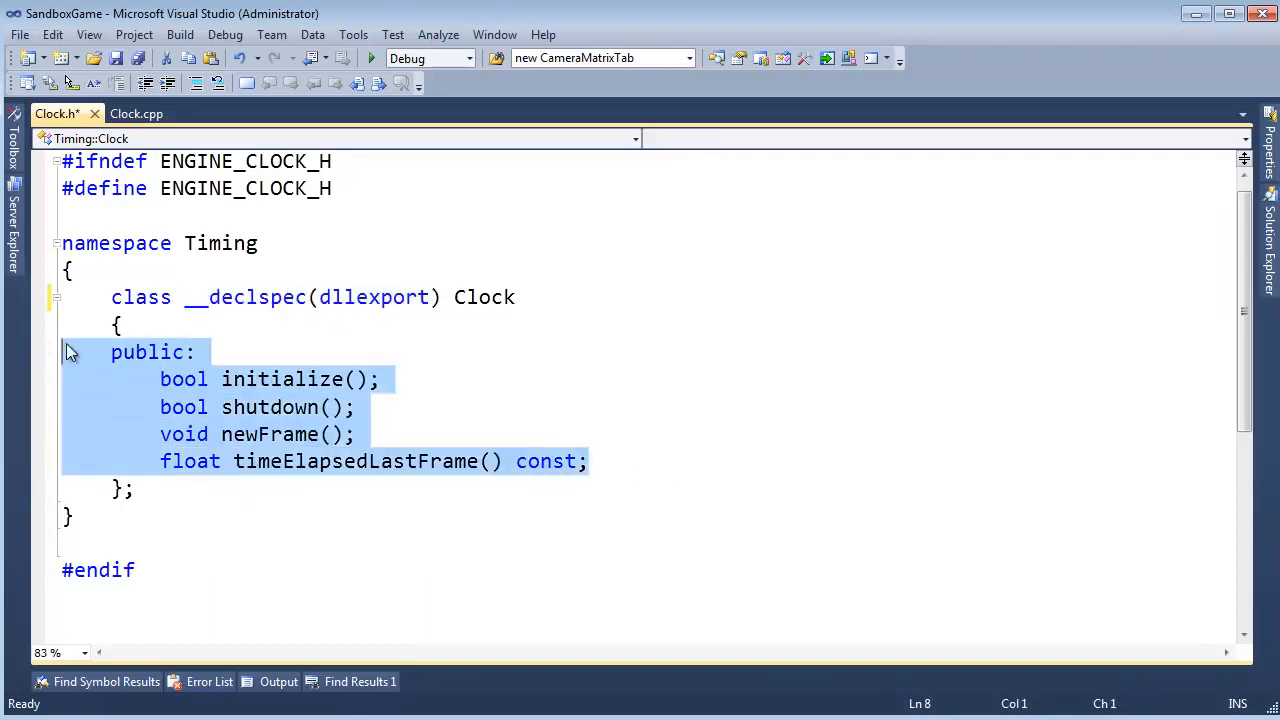
pyautogui.click(400, 340)
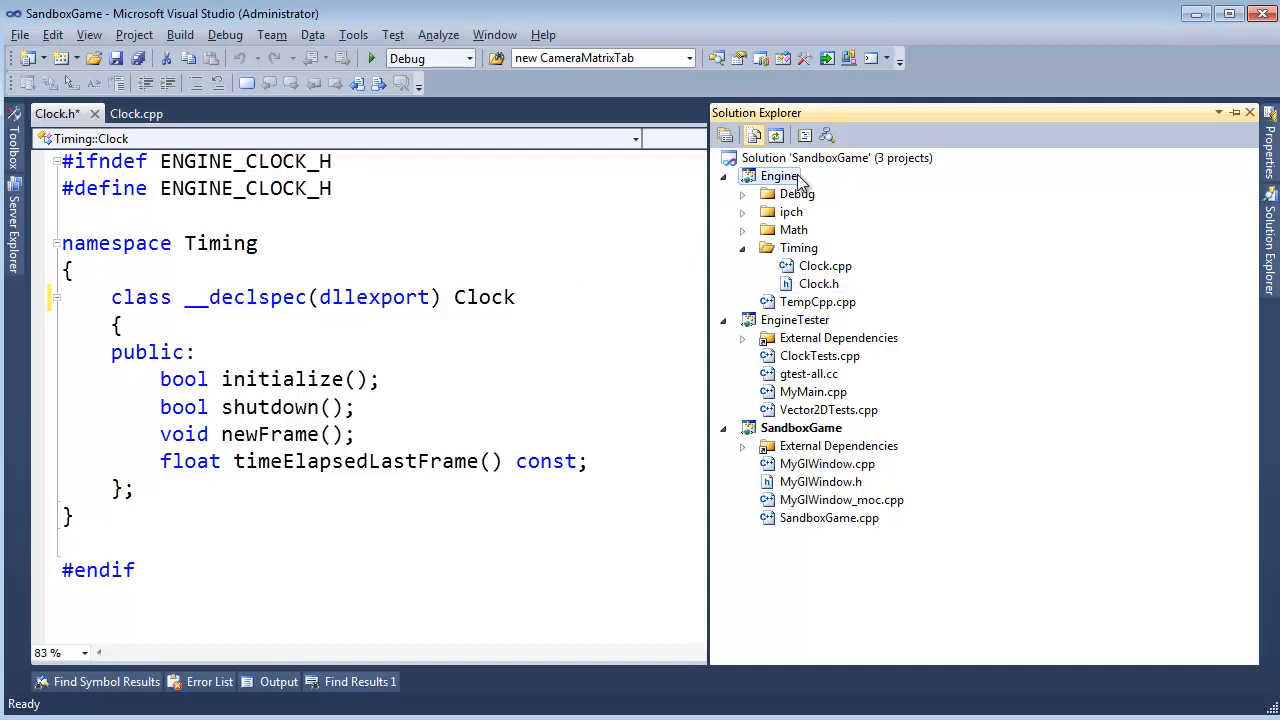
# Build only the Engine project from its Project Only actions.
pyautogui.rightClick(776, 176)
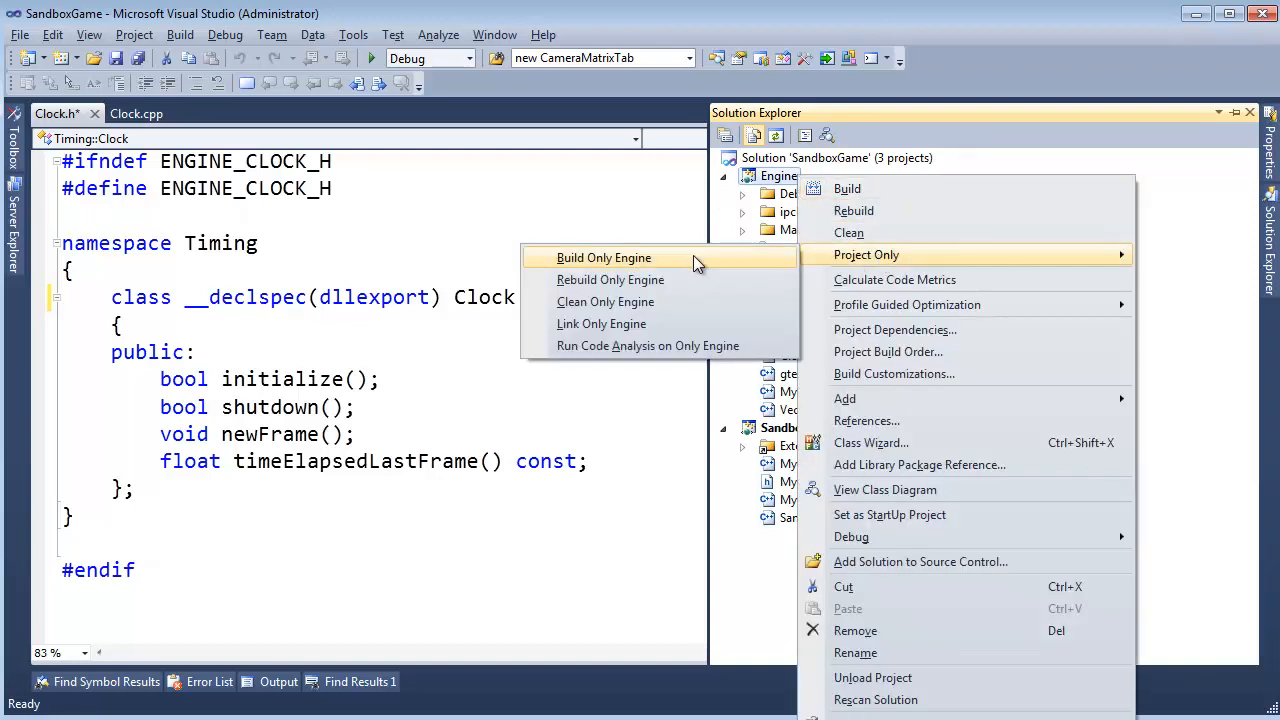
pyautogui.click(626, 256)
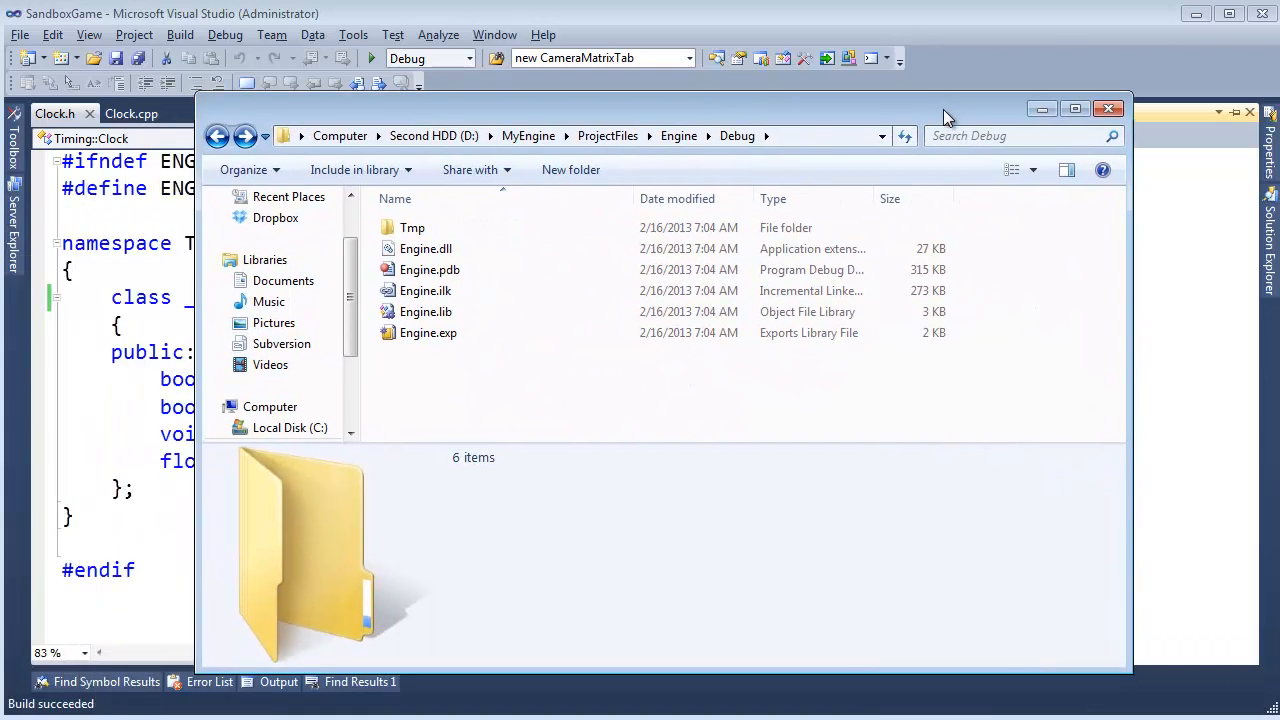
# Check the details of Engine.dll and Engine.lib in the Debug folder, then close Explorer.
pyautogui.click(424, 248)
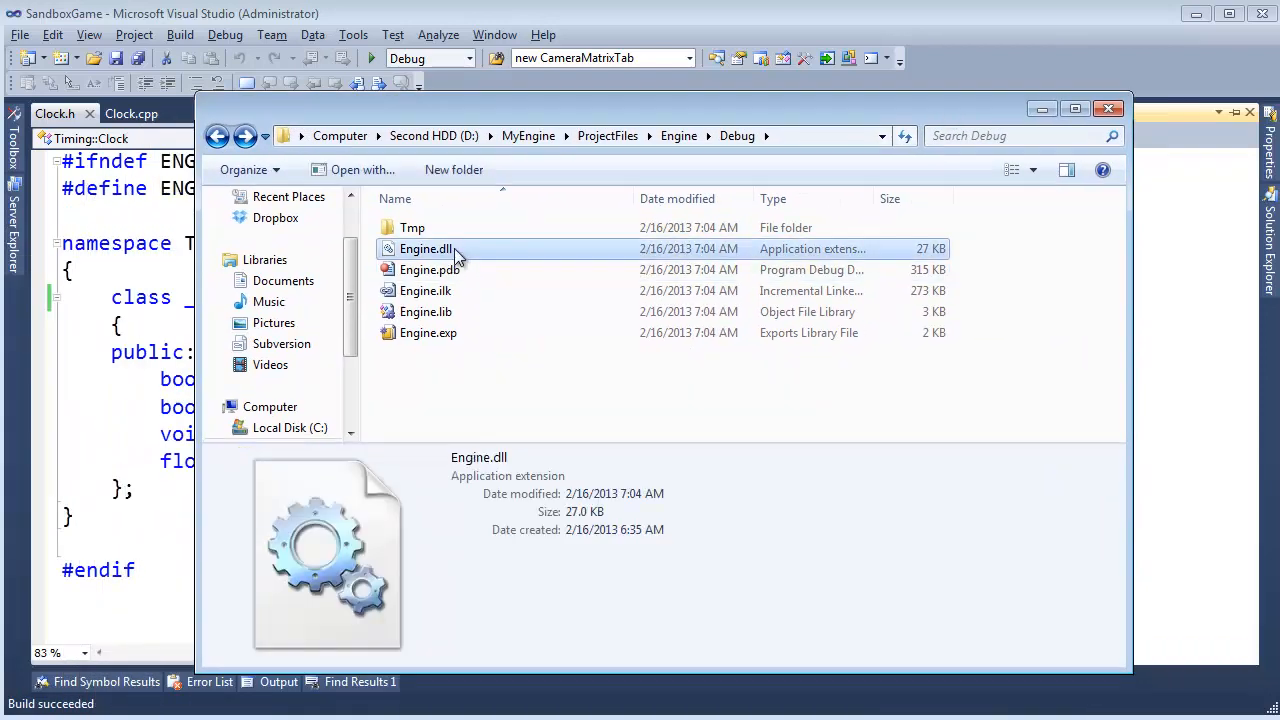
pyautogui.moveTo(458, 252)
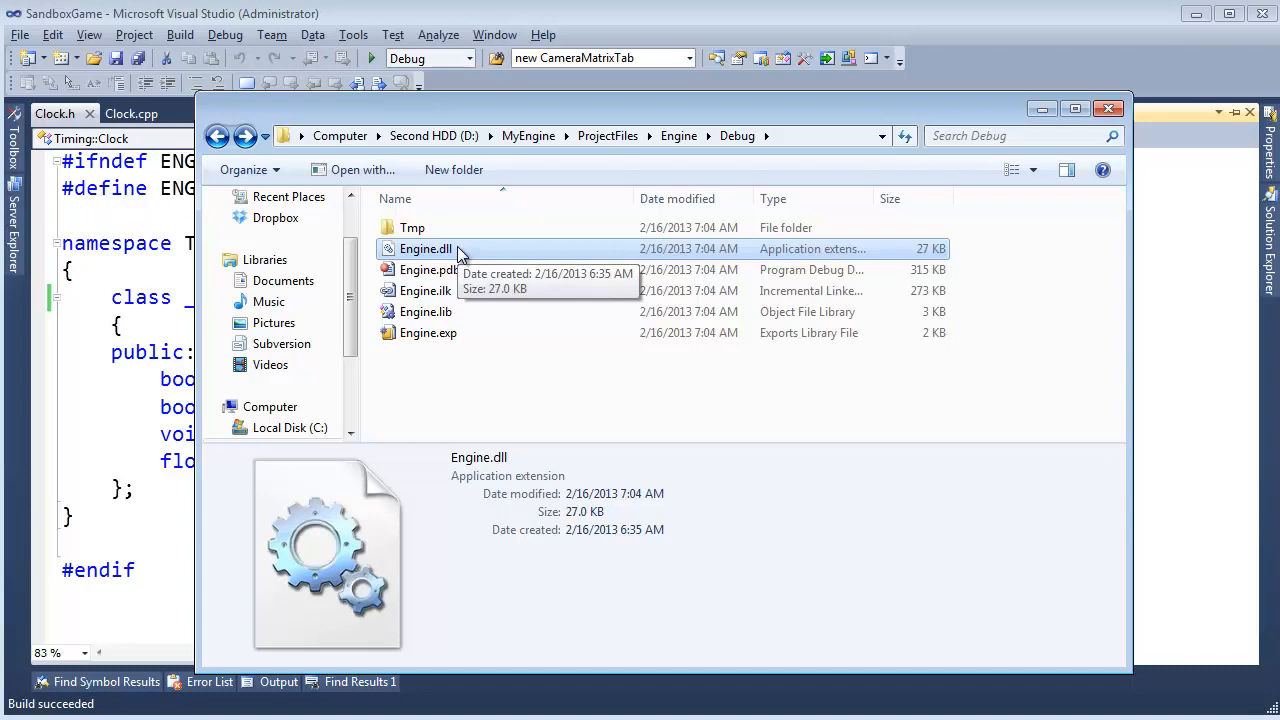
pyautogui.moveTo(666, 256)
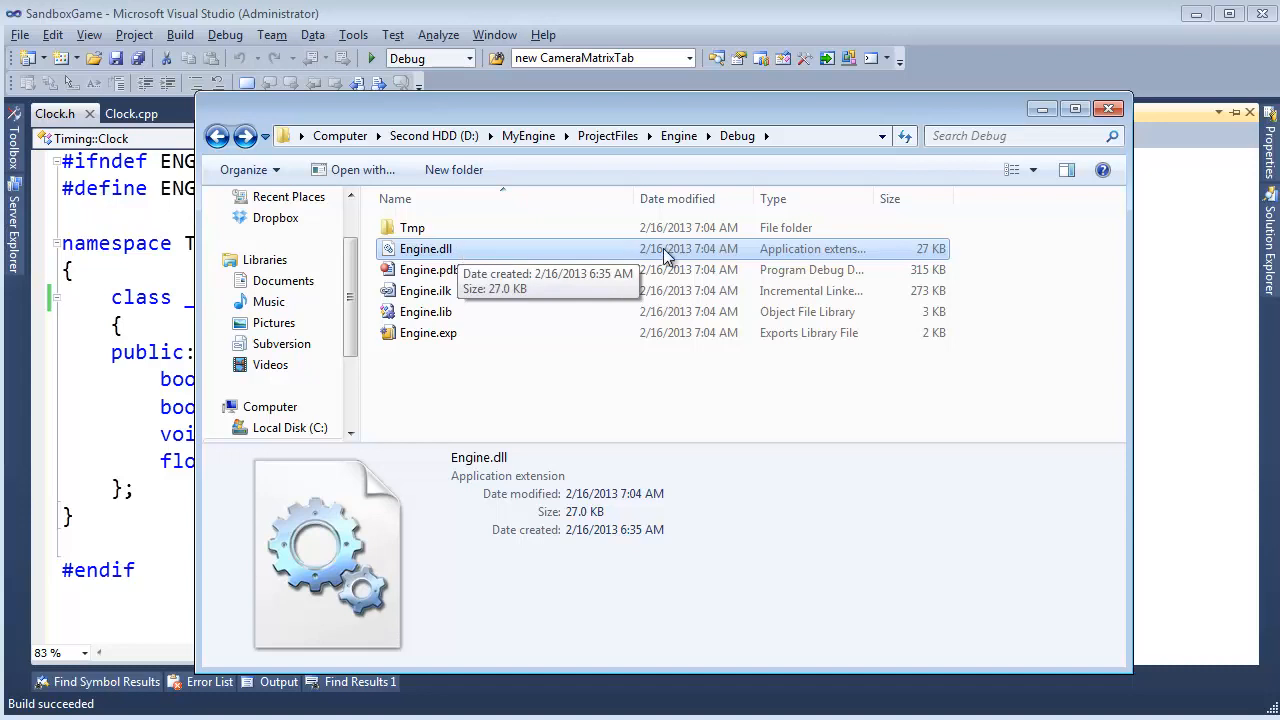
pyautogui.click(424, 312)
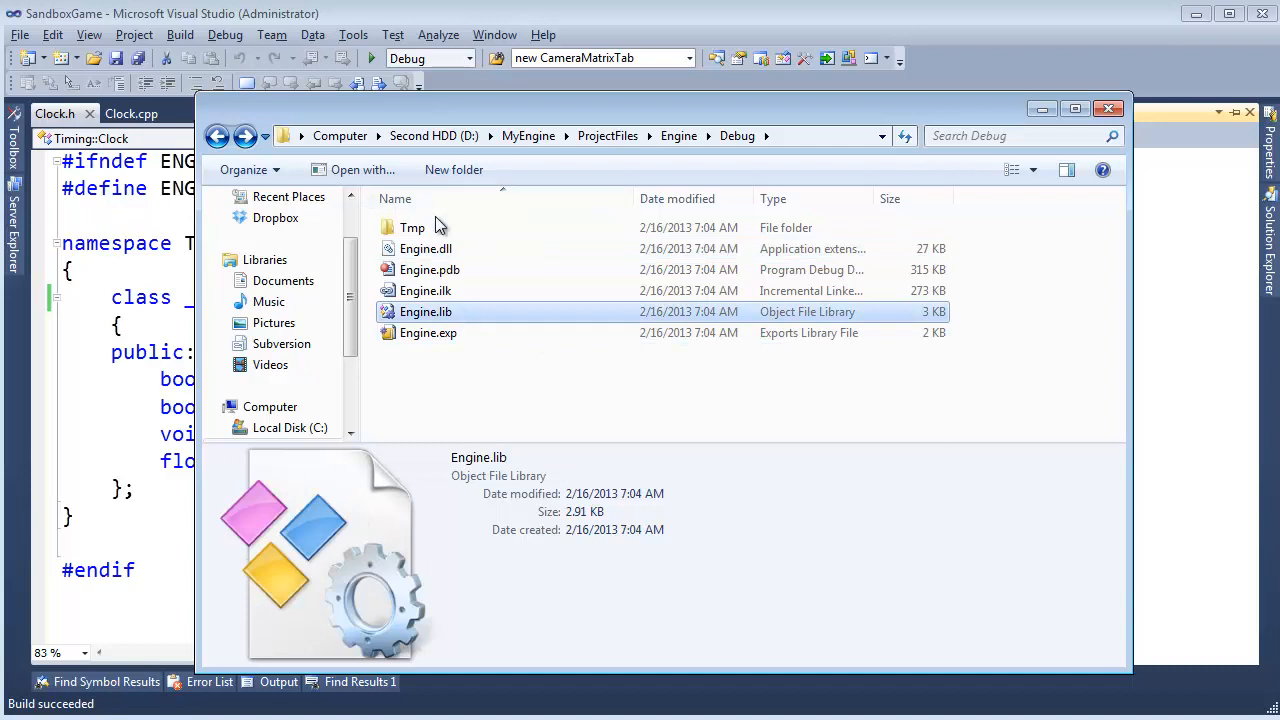
pyautogui.click(1108, 110)
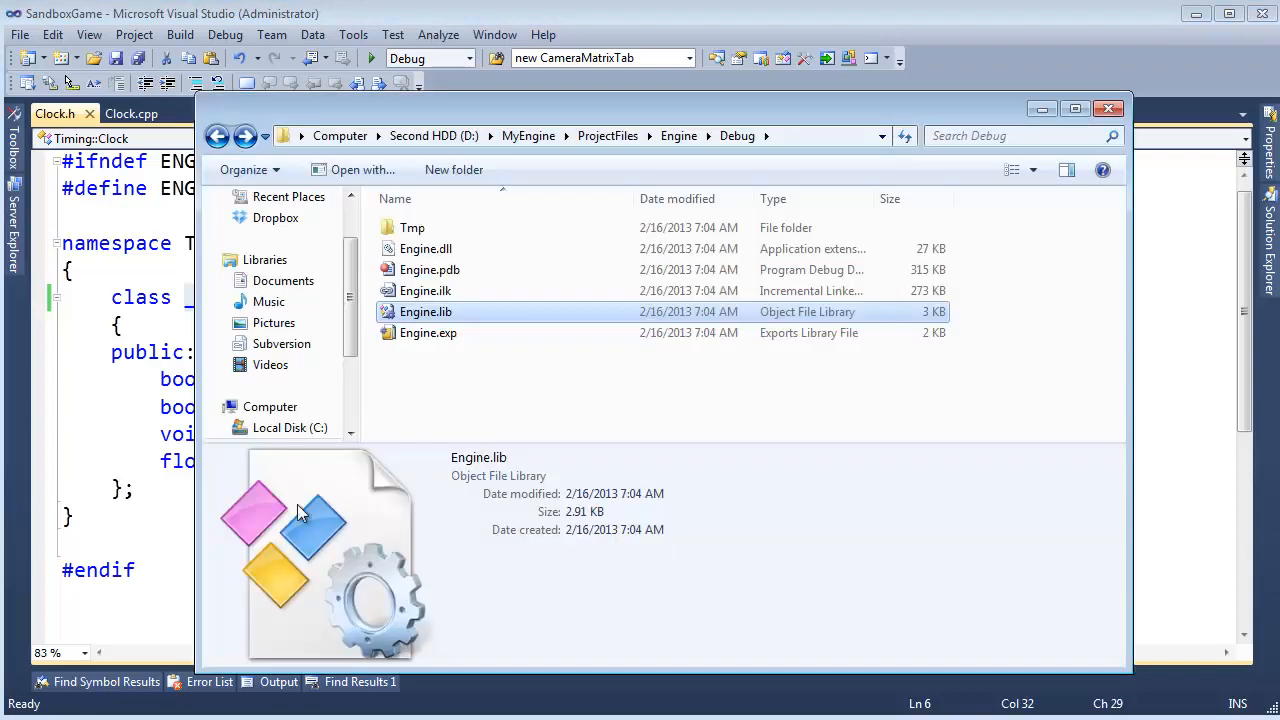
pyautogui.moveTo(426, 312)
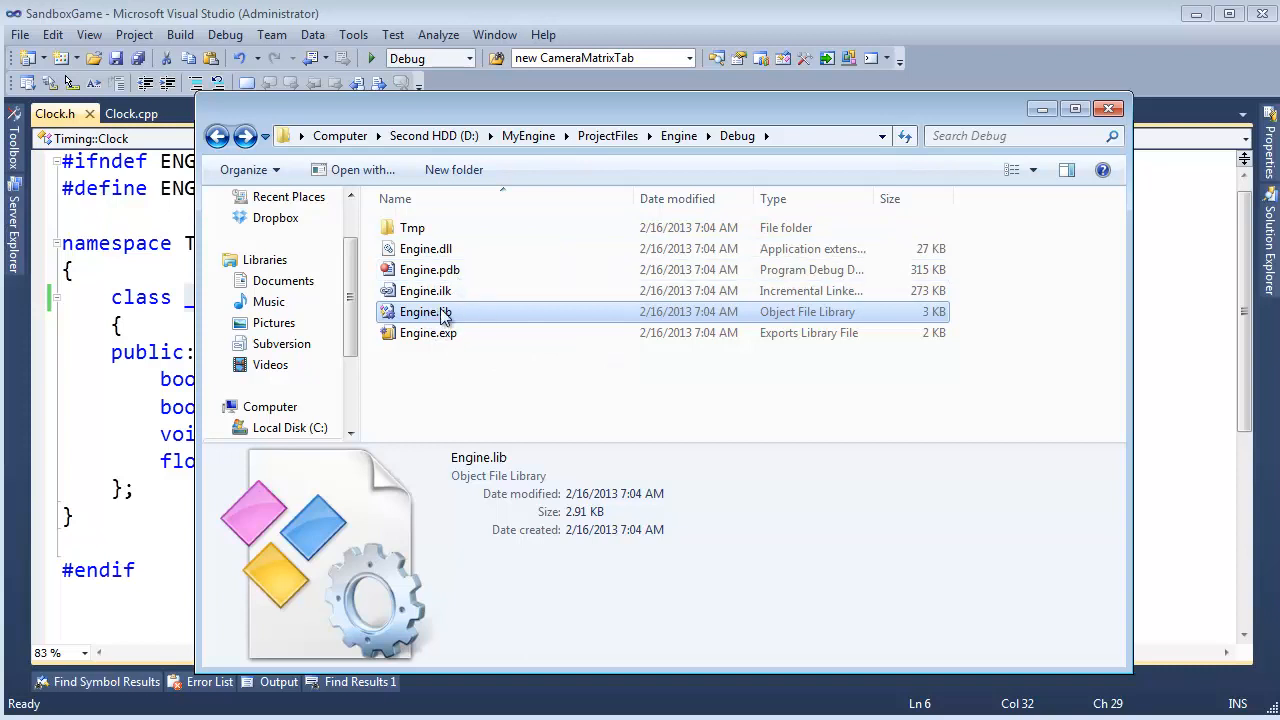
pyautogui.moveTo(442, 316)
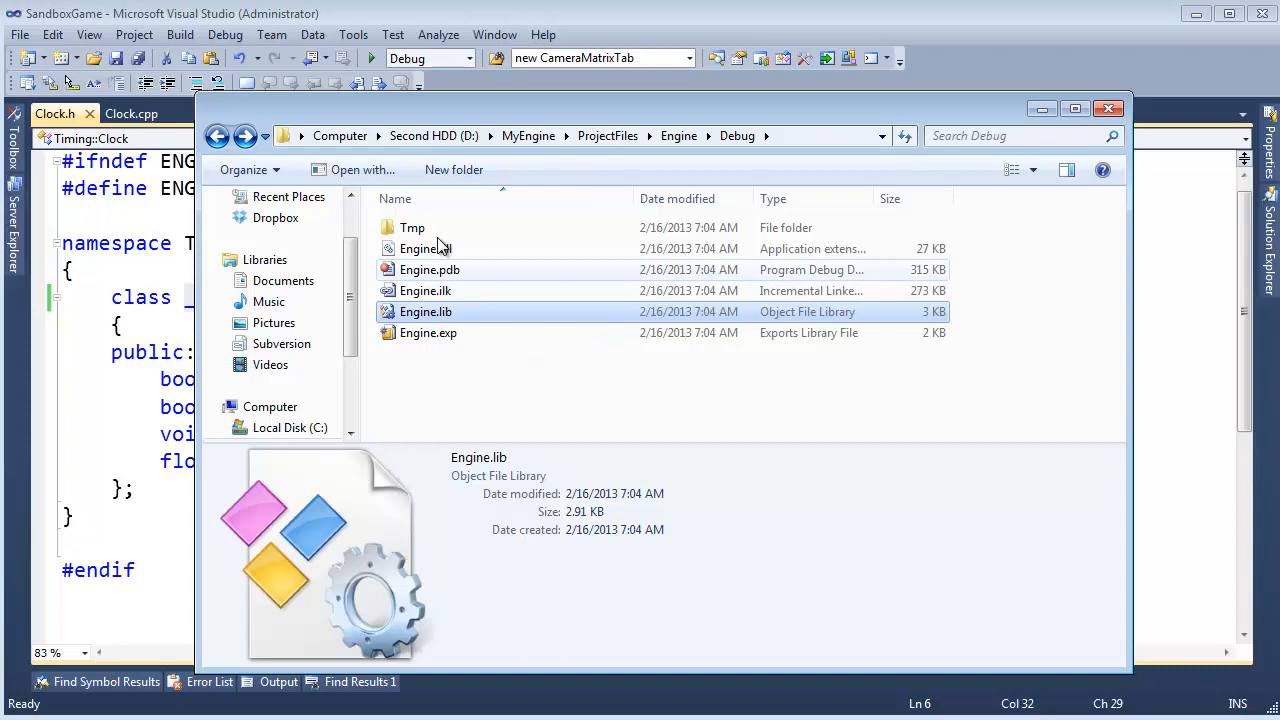
pyautogui.click(1108, 108)
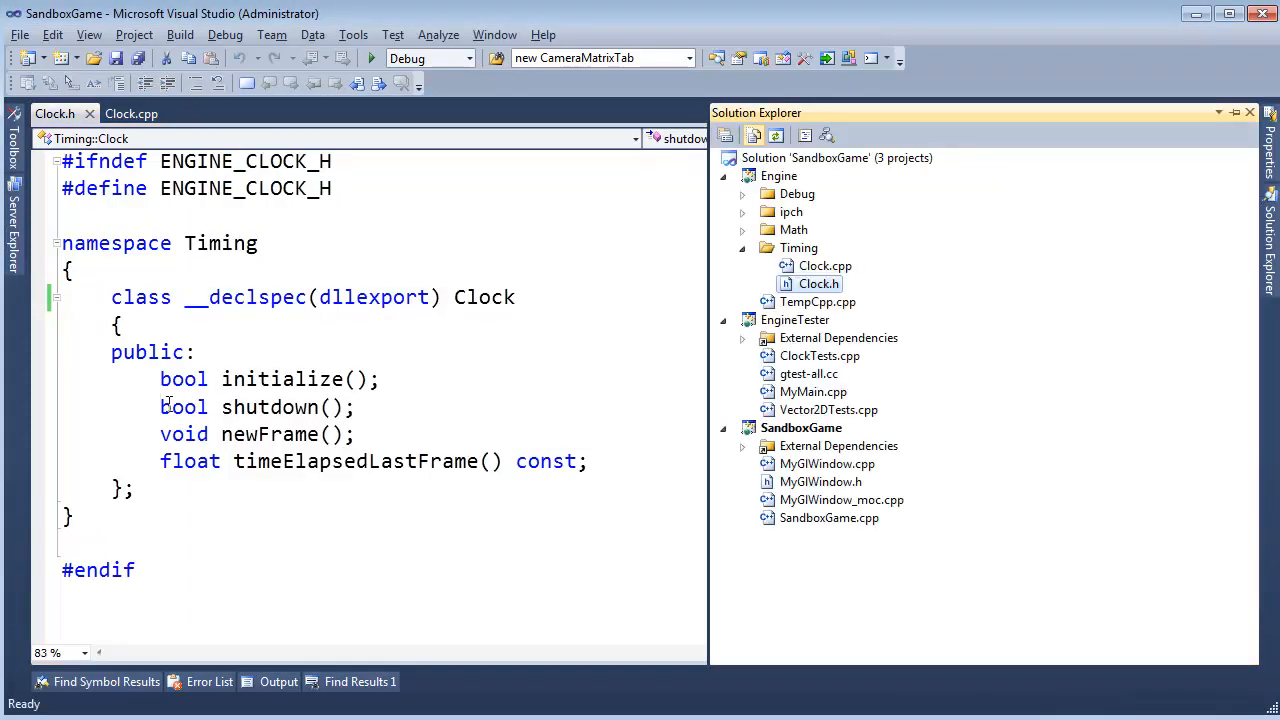
# Build only EngineTester with ClockTests.cpp open, getting five unresolved external Clock errors.
pyautogui.click(792, 320)
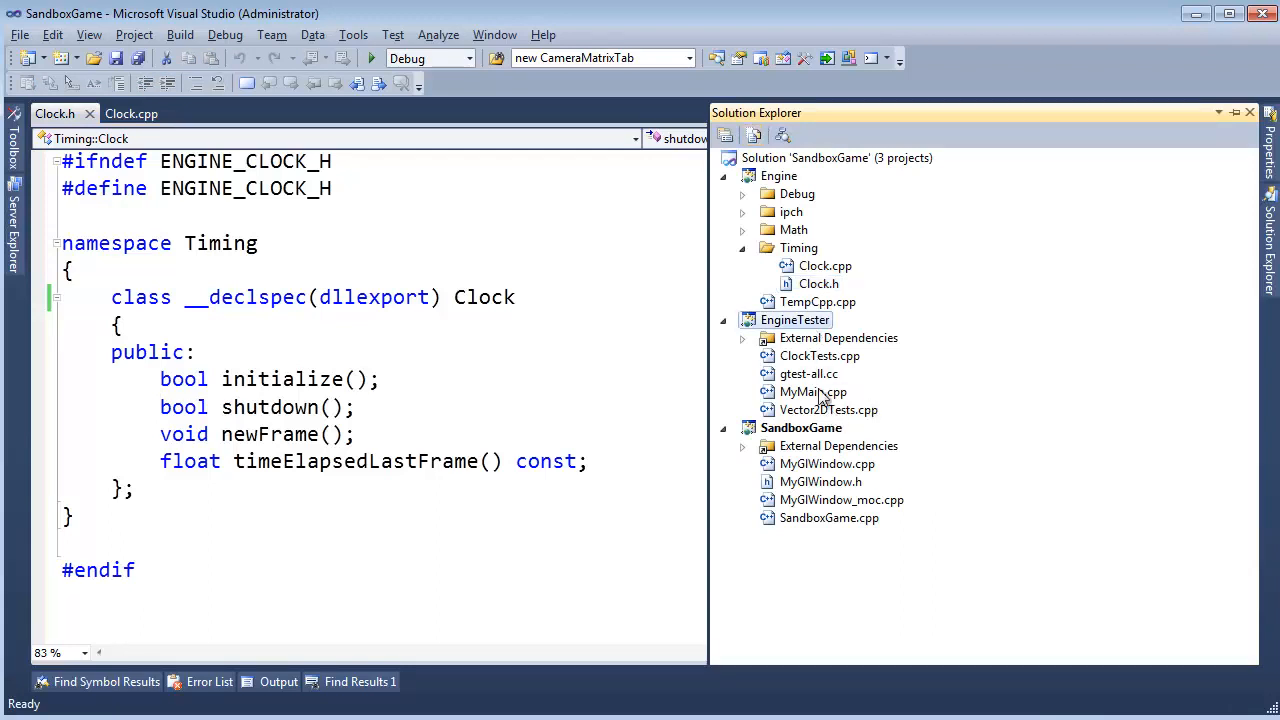
pyautogui.doubleClick(820, 356)
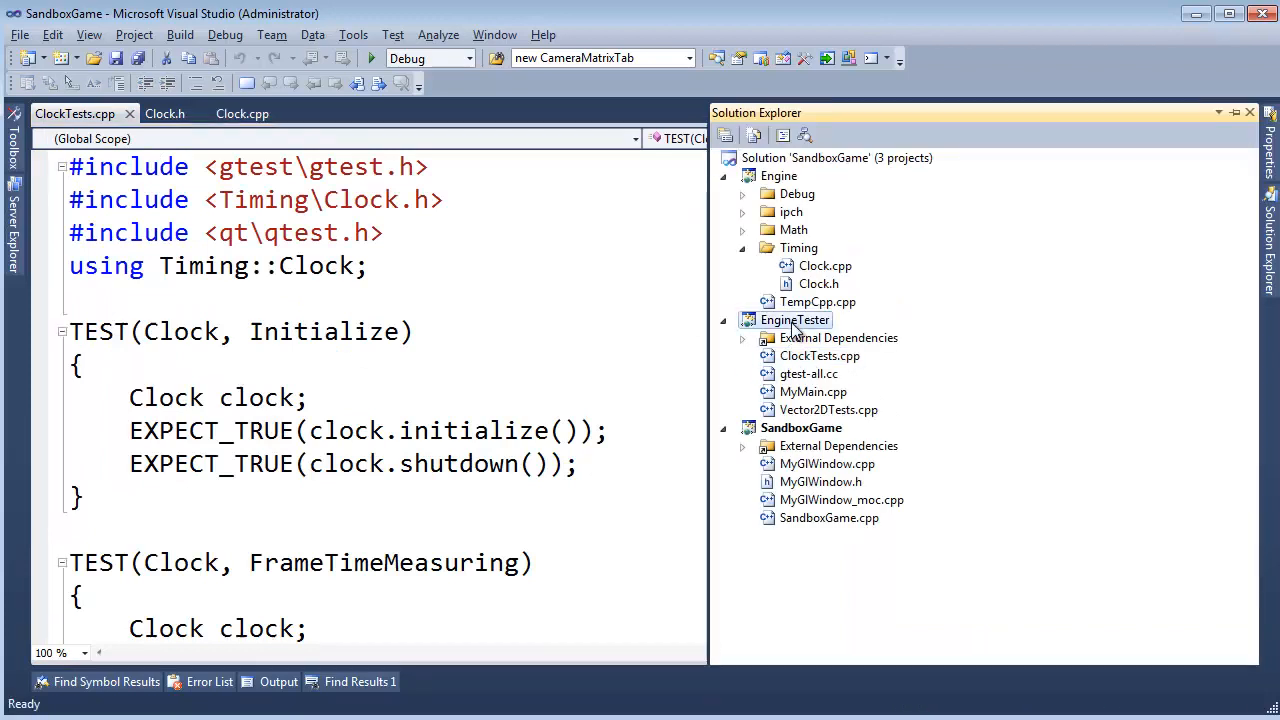
pyautogui.rightClick(794, 320)
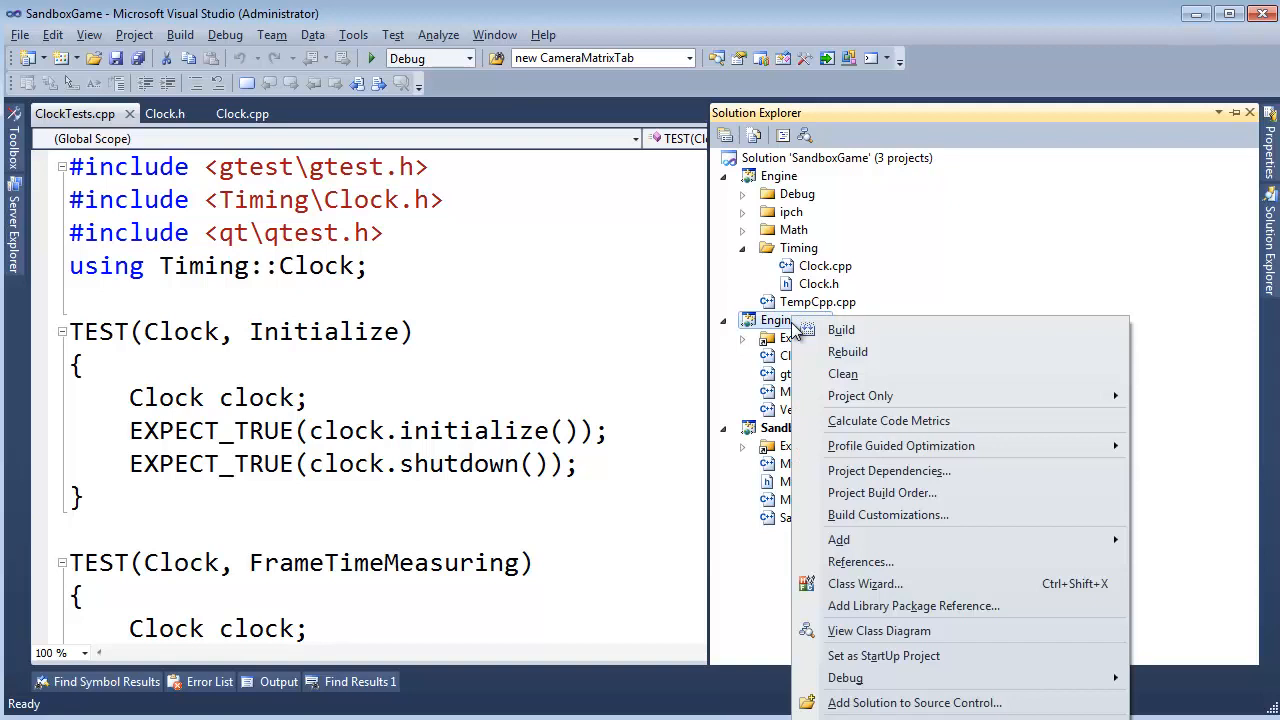
pyautogui.moveTo(864, 330)
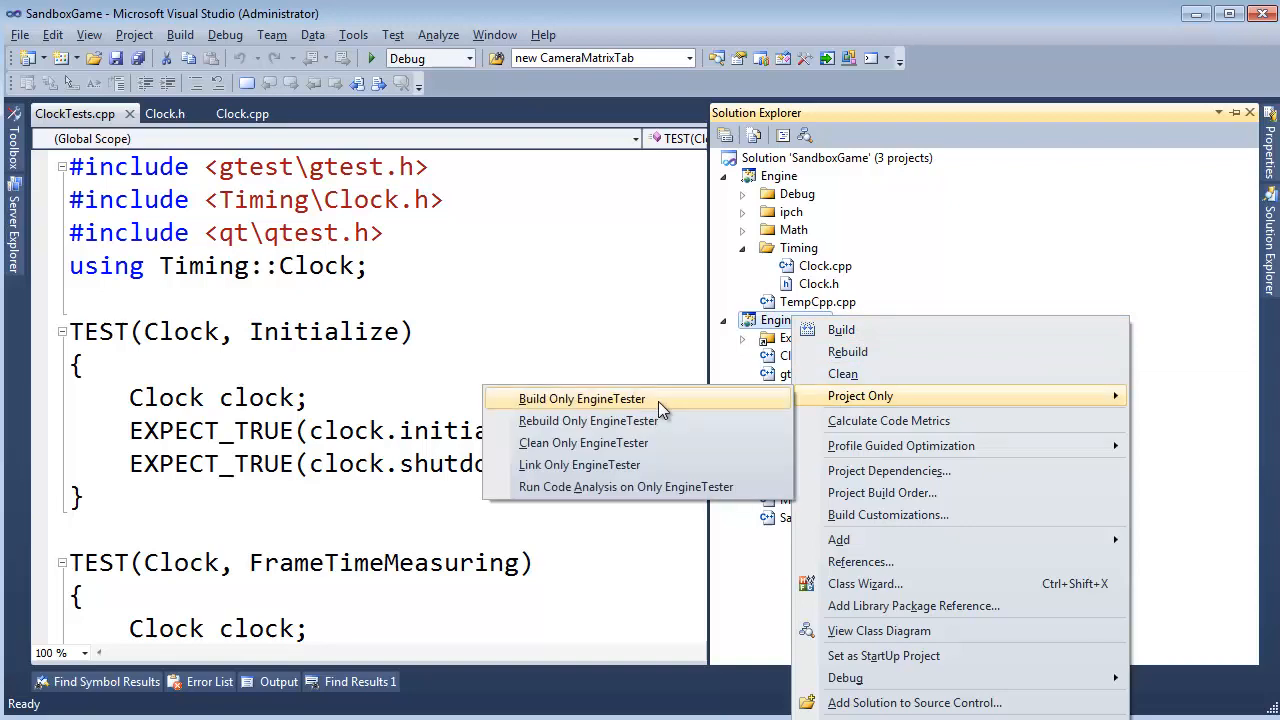
pyautogui.click(582, 398)
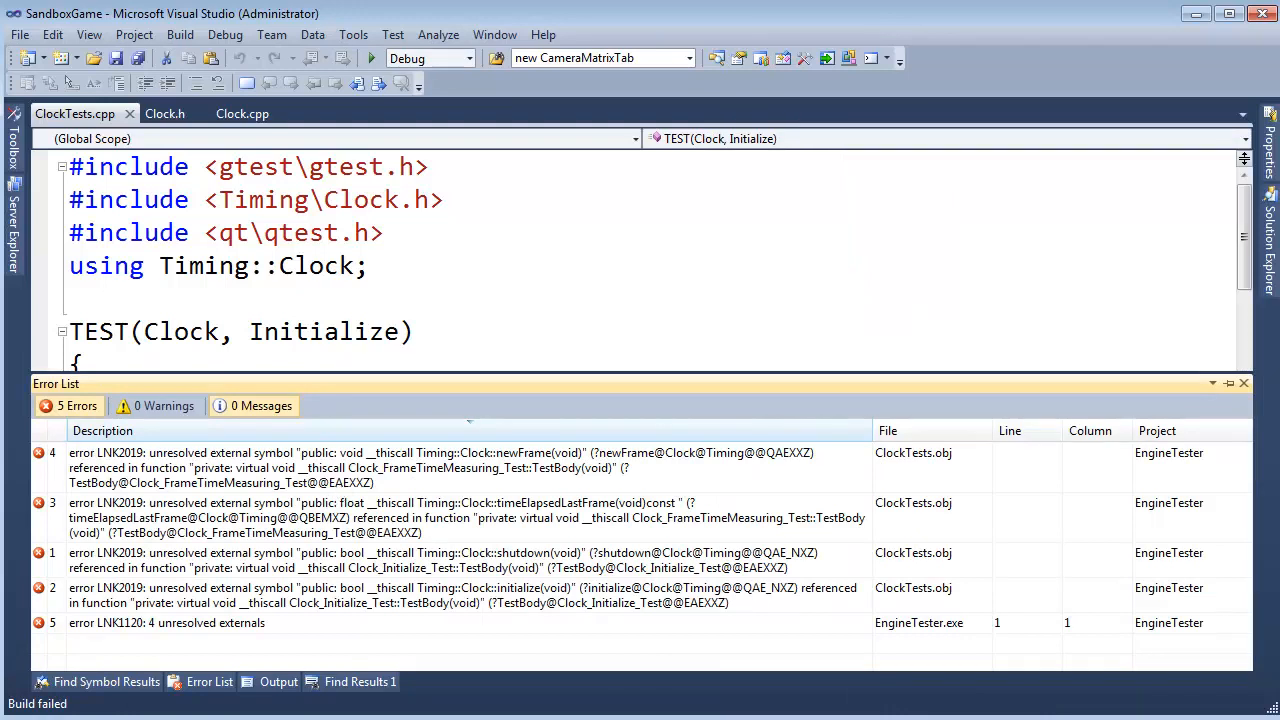
pyautogui.click(424, 312)
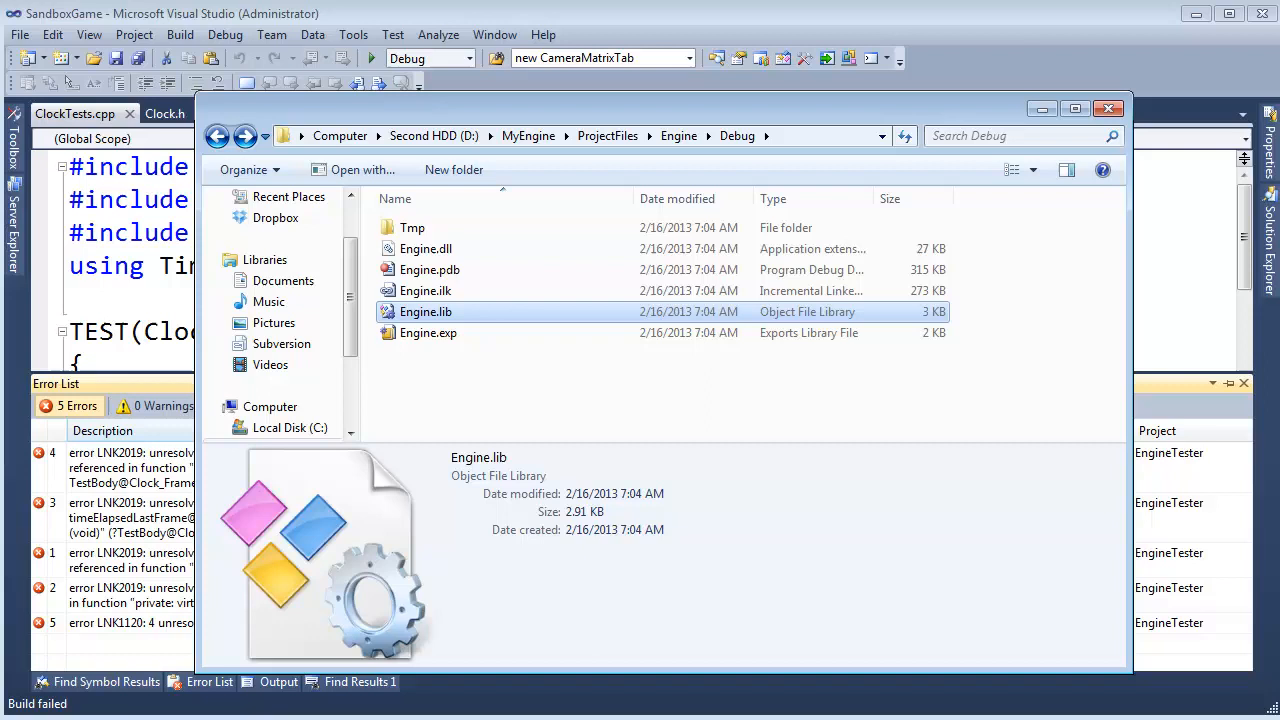
pyautogui.moveTo(184, 486)
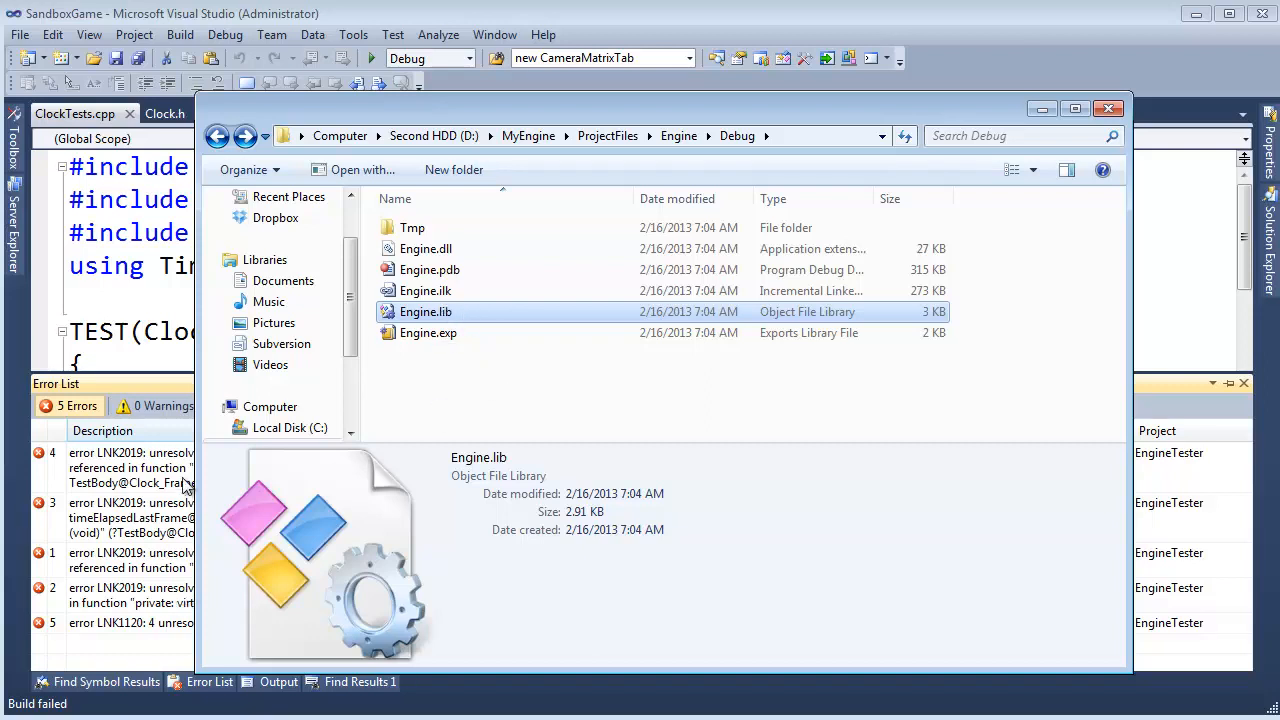
pyautogui.moveTo(130, 506)
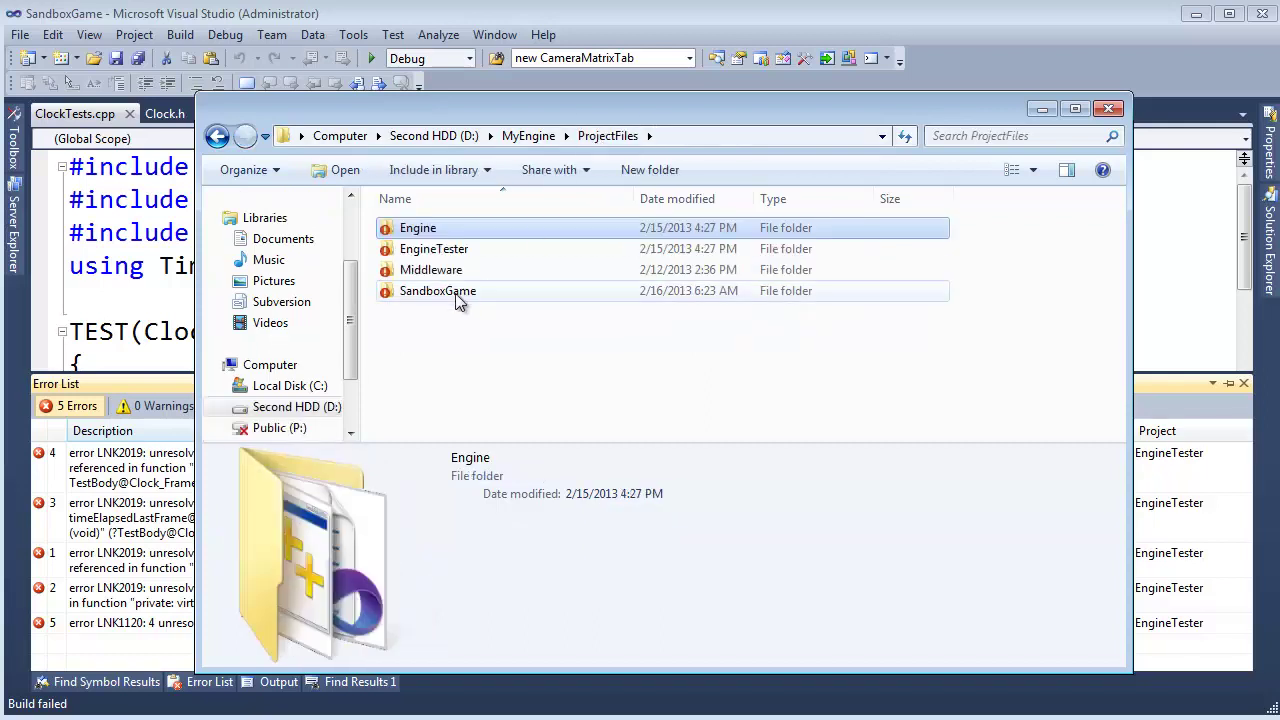
# Browse to Middleware > Qt > lib and inspect the QtCored4, QtGuid4, QtOpenGLd4 and QtTestd4 libraries.
pyautogui.doubleClick(428, 268)
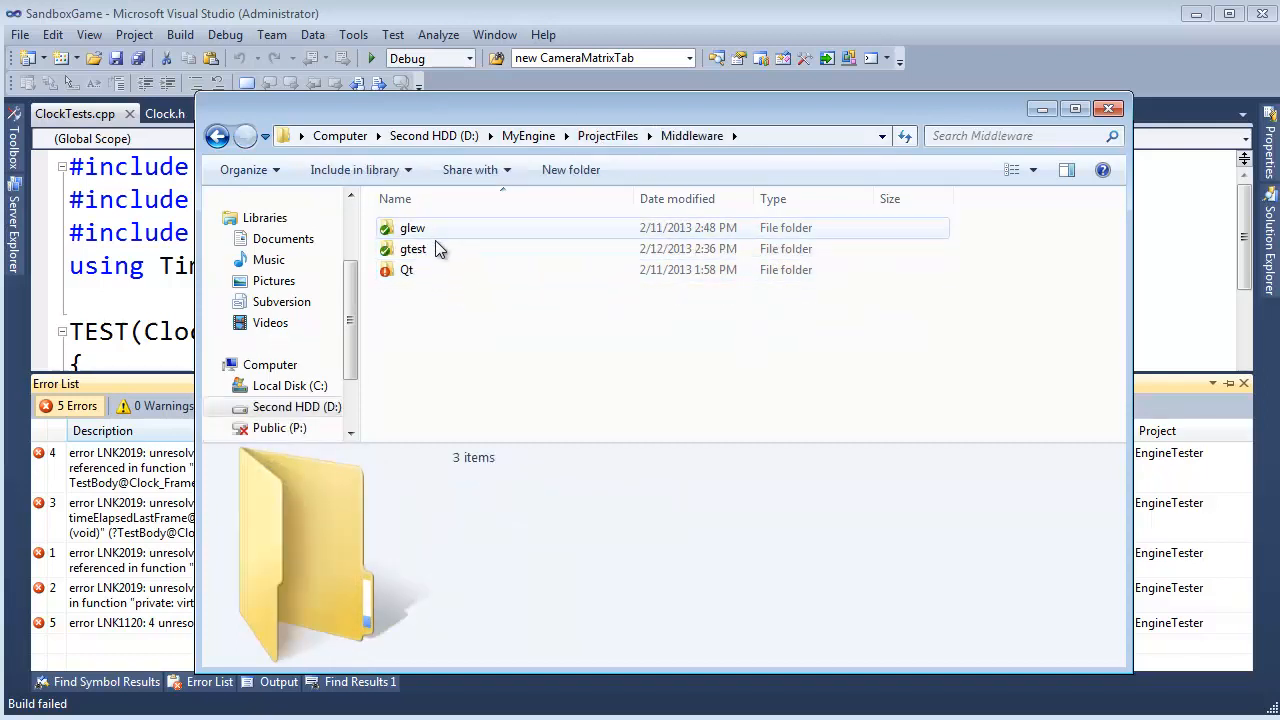
pyautogui.doubleClick(406, 270)
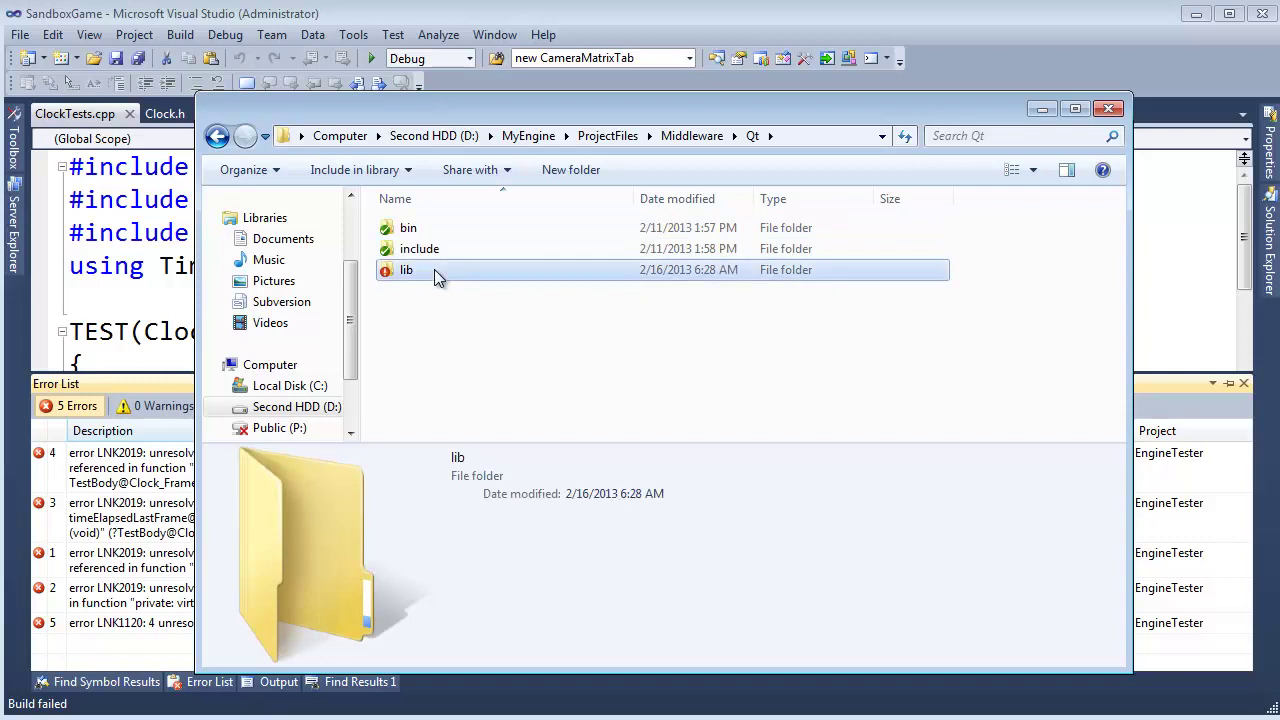
pyautogui.doubleClick(406, 268)
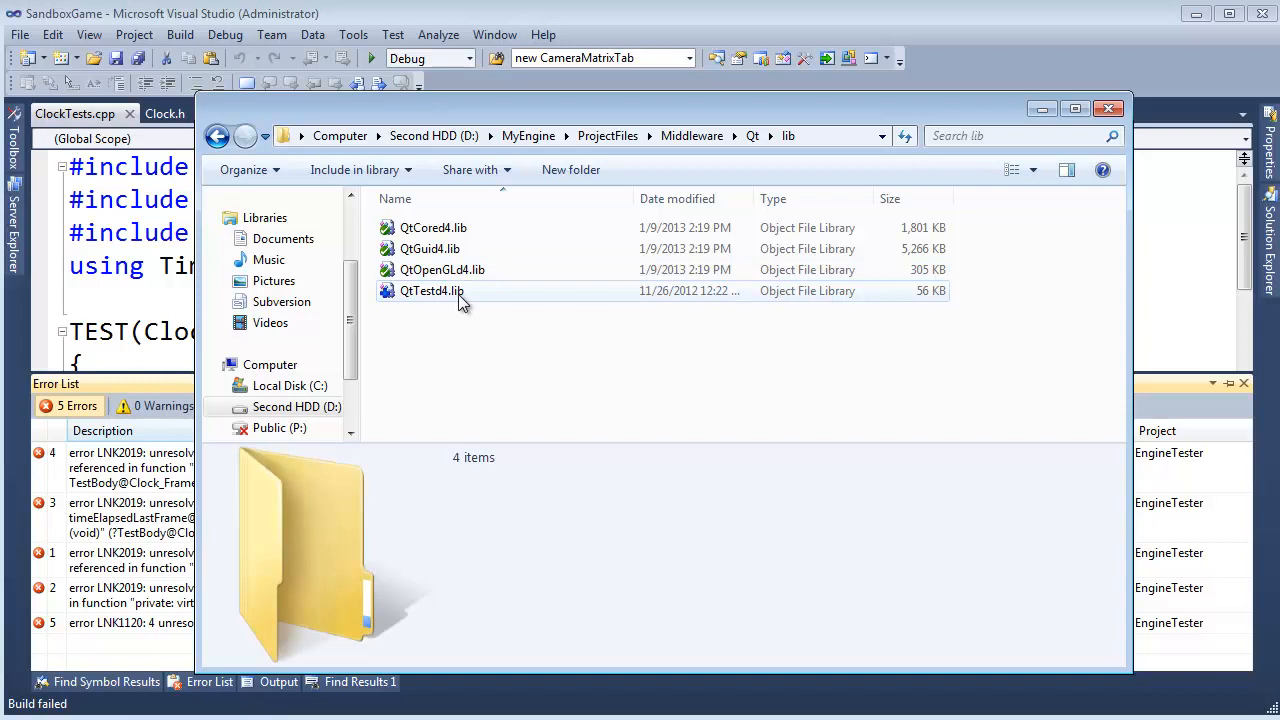
pyautogui.click(430, 248)
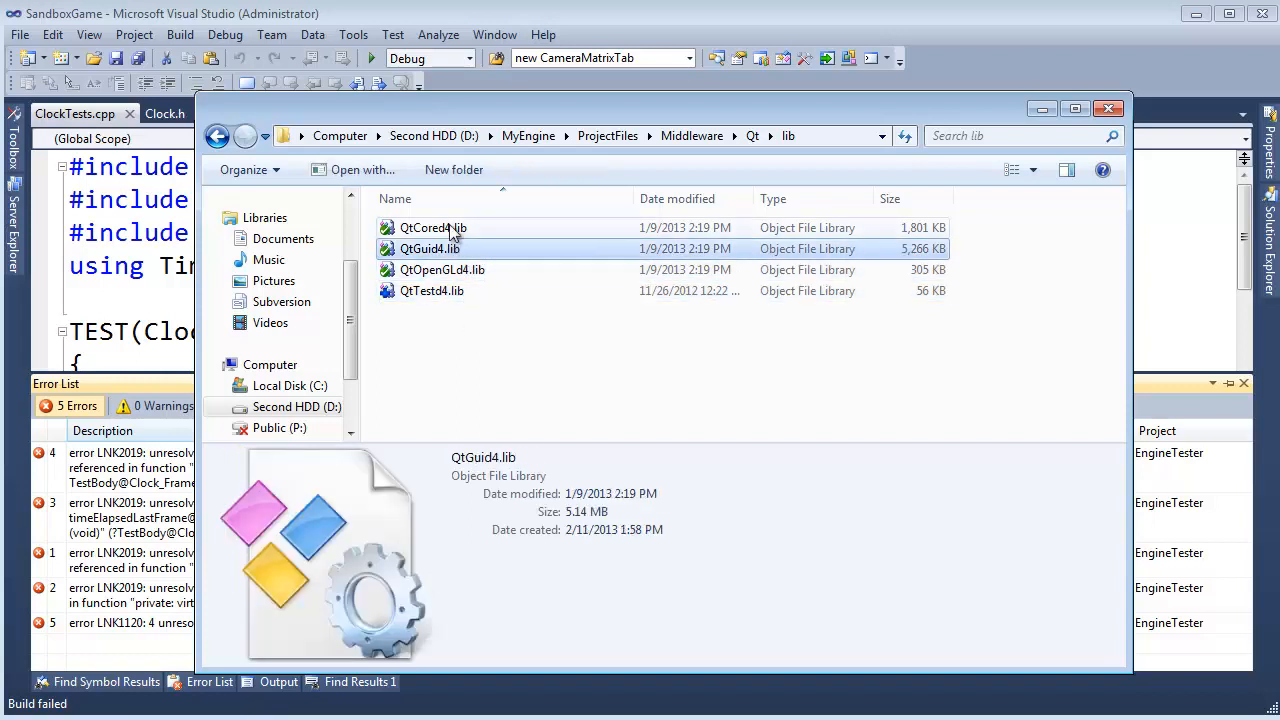
pyautogui.click(432, 228)
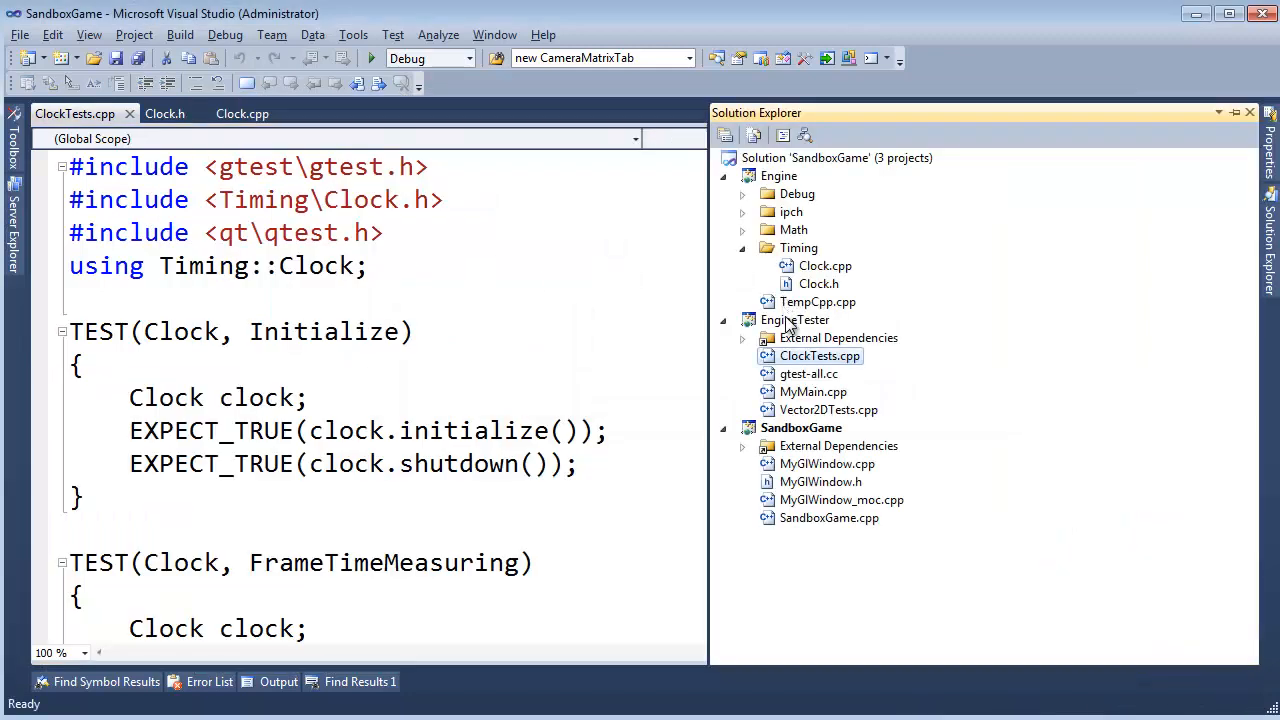
# View EngineTester's Linker > Input settings in its property pages.
pyautogui.click(794, 320)
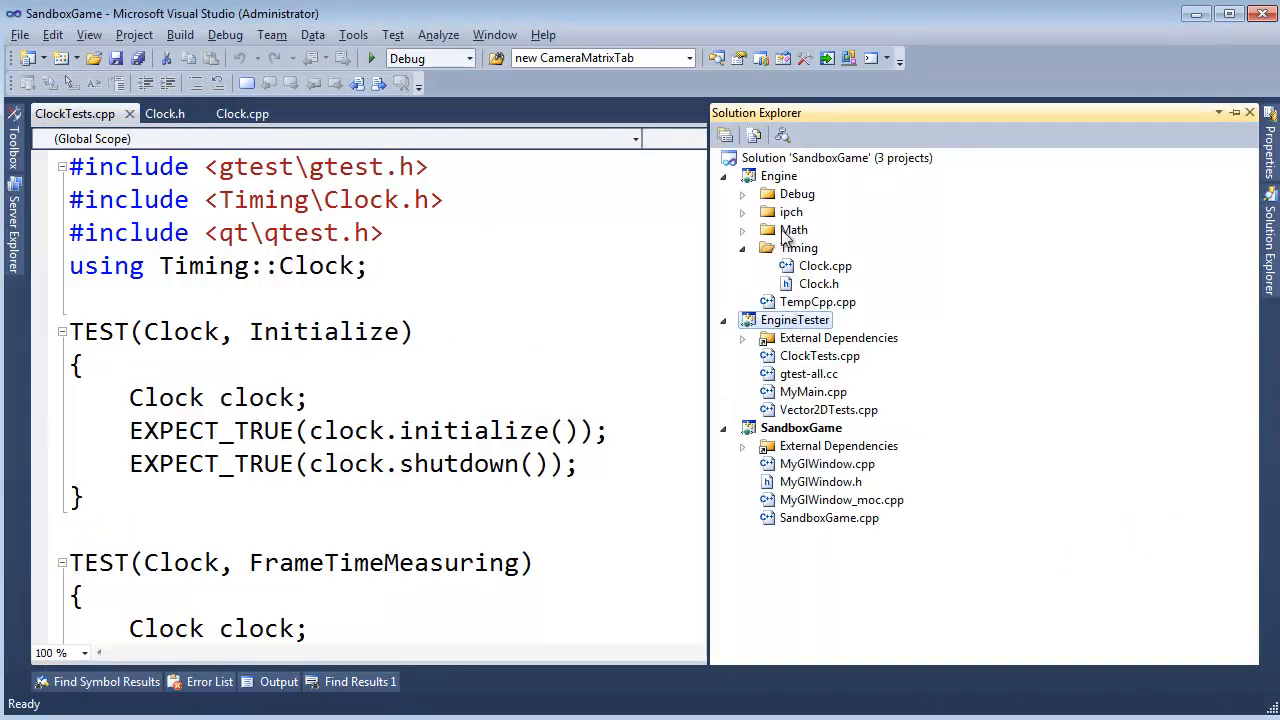
pyautogui.click(794, 320)
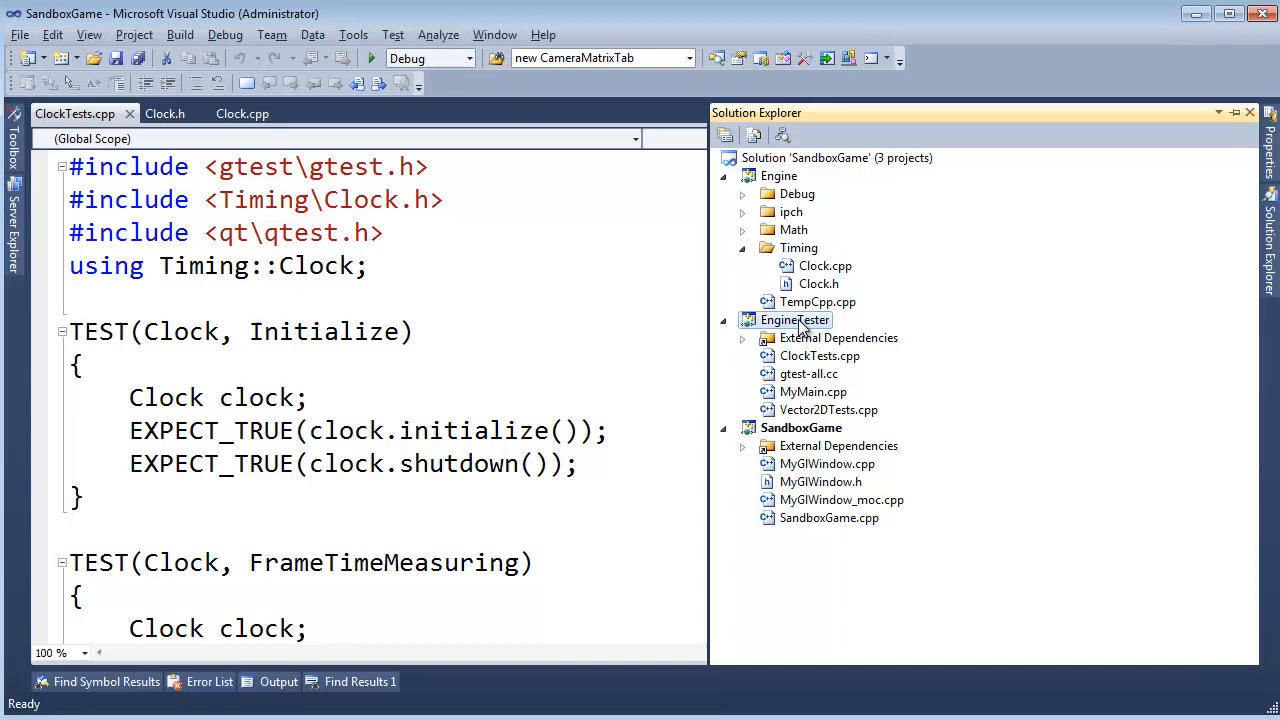
pyautogui.rightClick(796, 320)
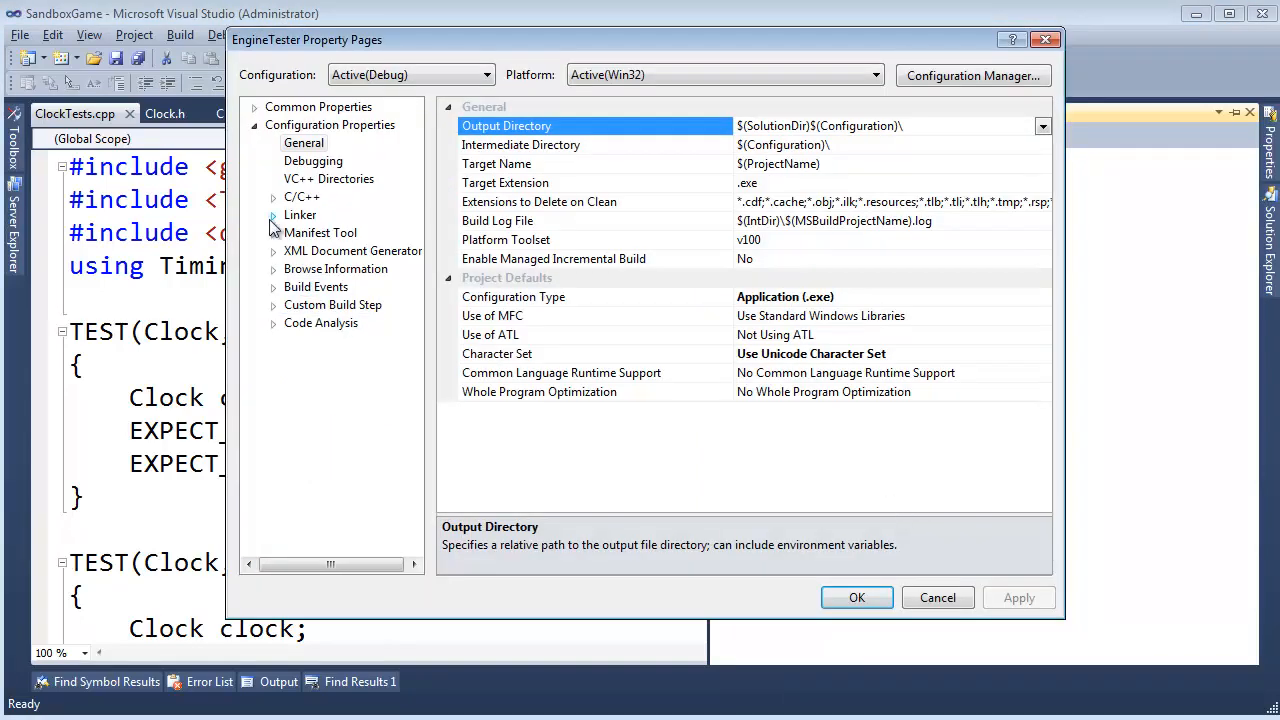
pyautogui.click(272, 216)
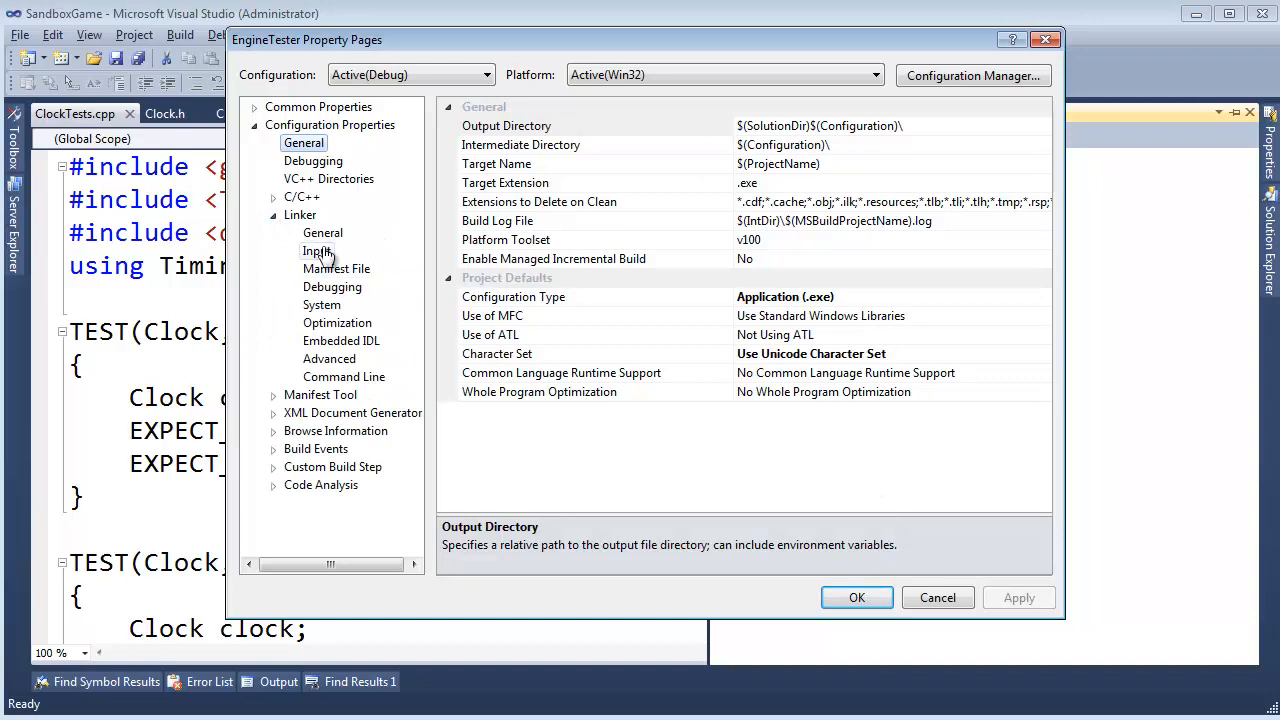
pyautogui.click(316, 250)
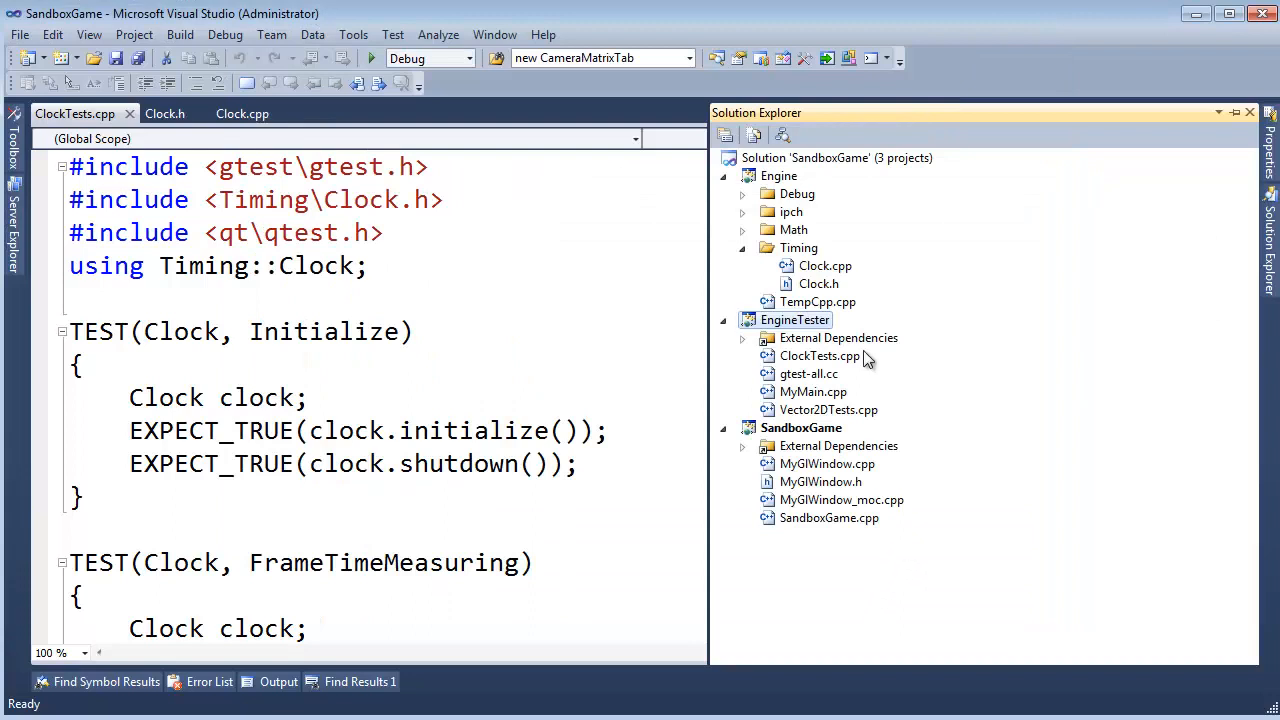
# Bring up EngineTester's project actions to rebuild it alone.
pyautogui.rightClick(794, 320)
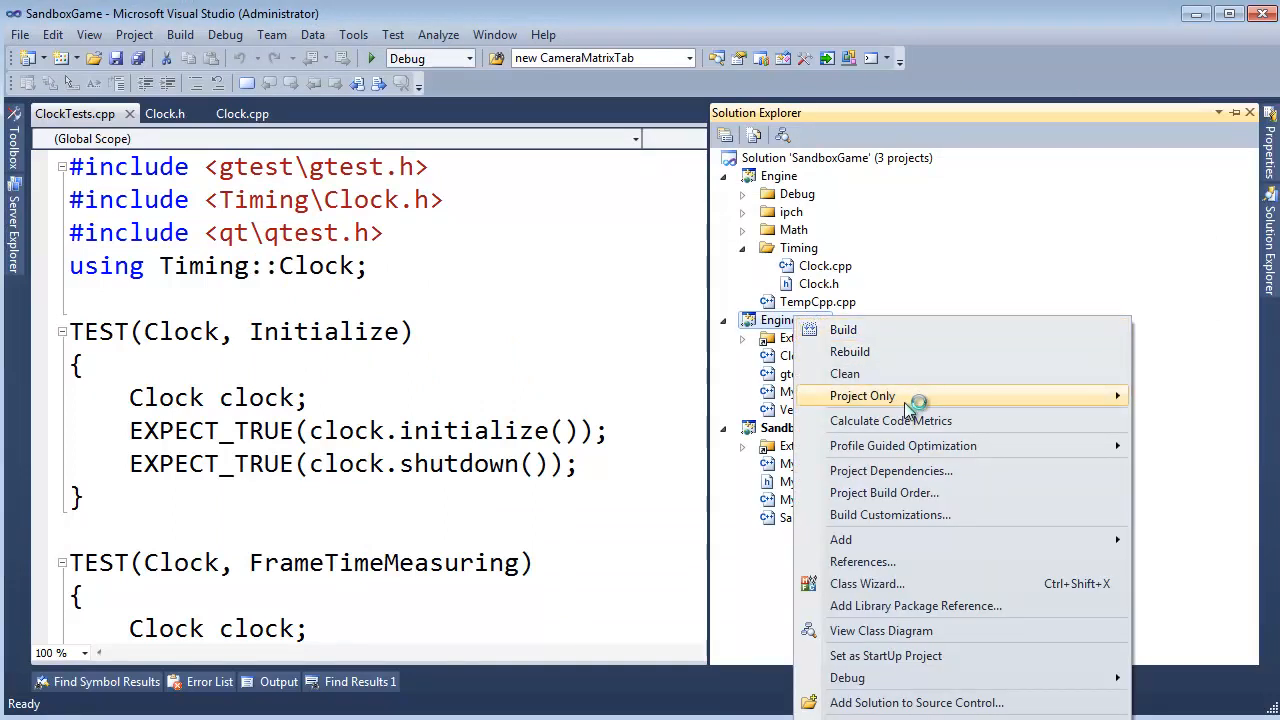
pyautogui.moveTo(908, 396)
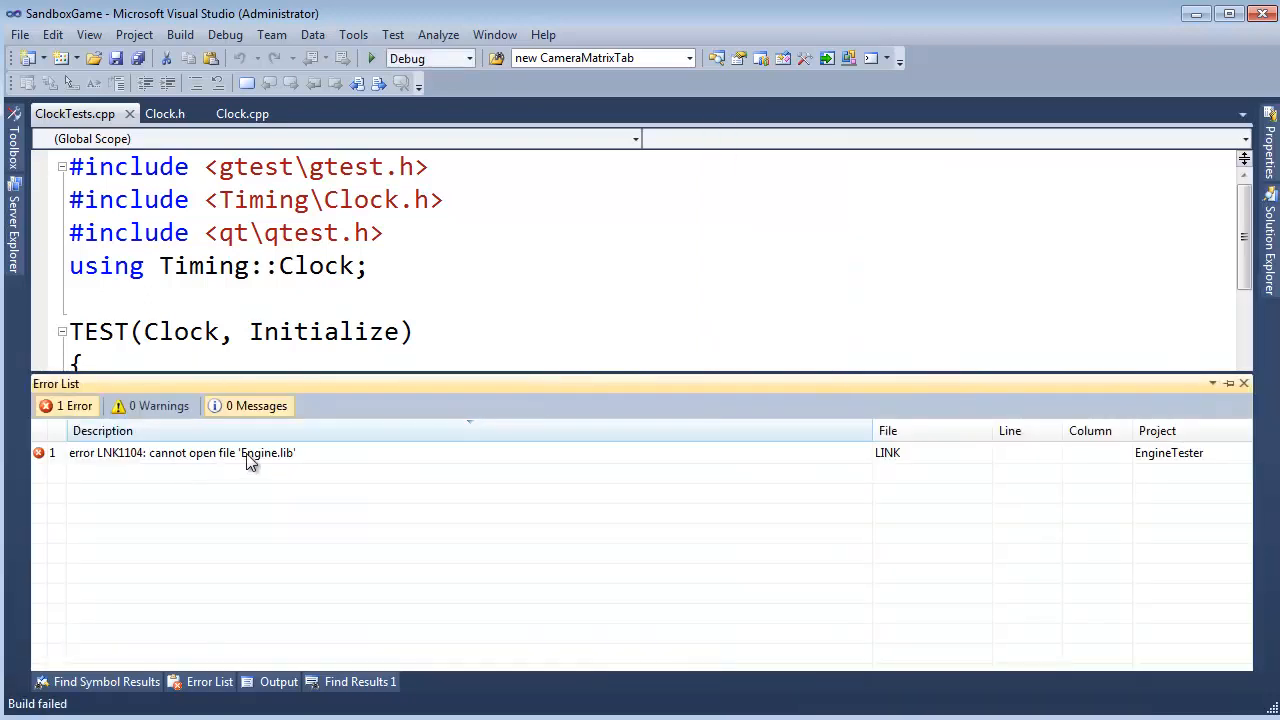
pyautogui.moveTo(296, 456)
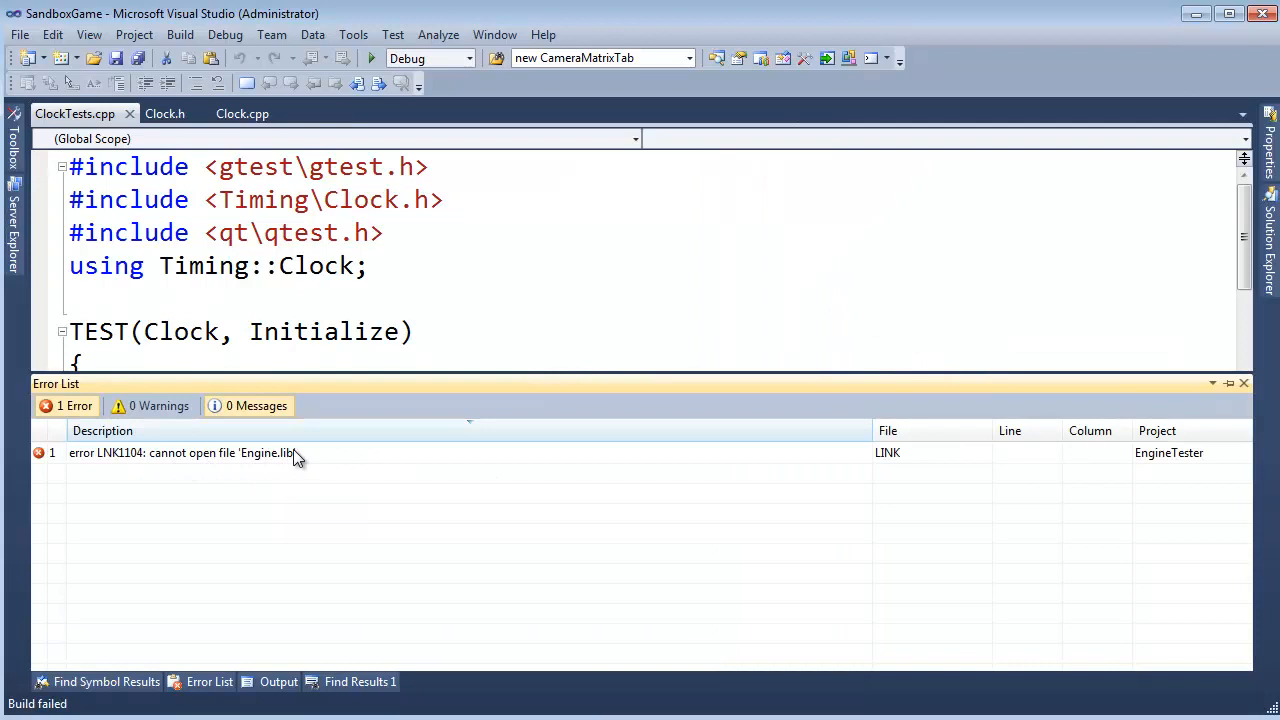
pyautogui.moveTo(318, 464)
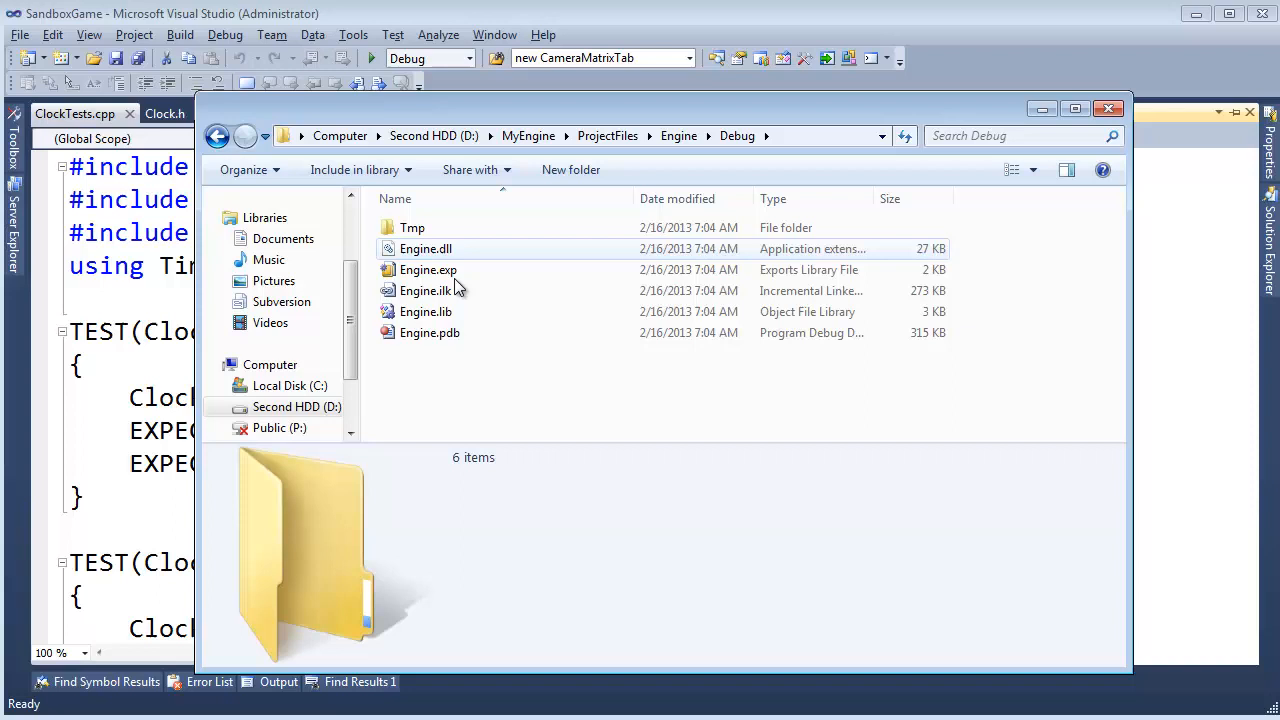
# Confirm Engine.lib sits in Engine\Debug by going up to the Engine folder and reopening Debug.
pyautogui.click(424, 312)
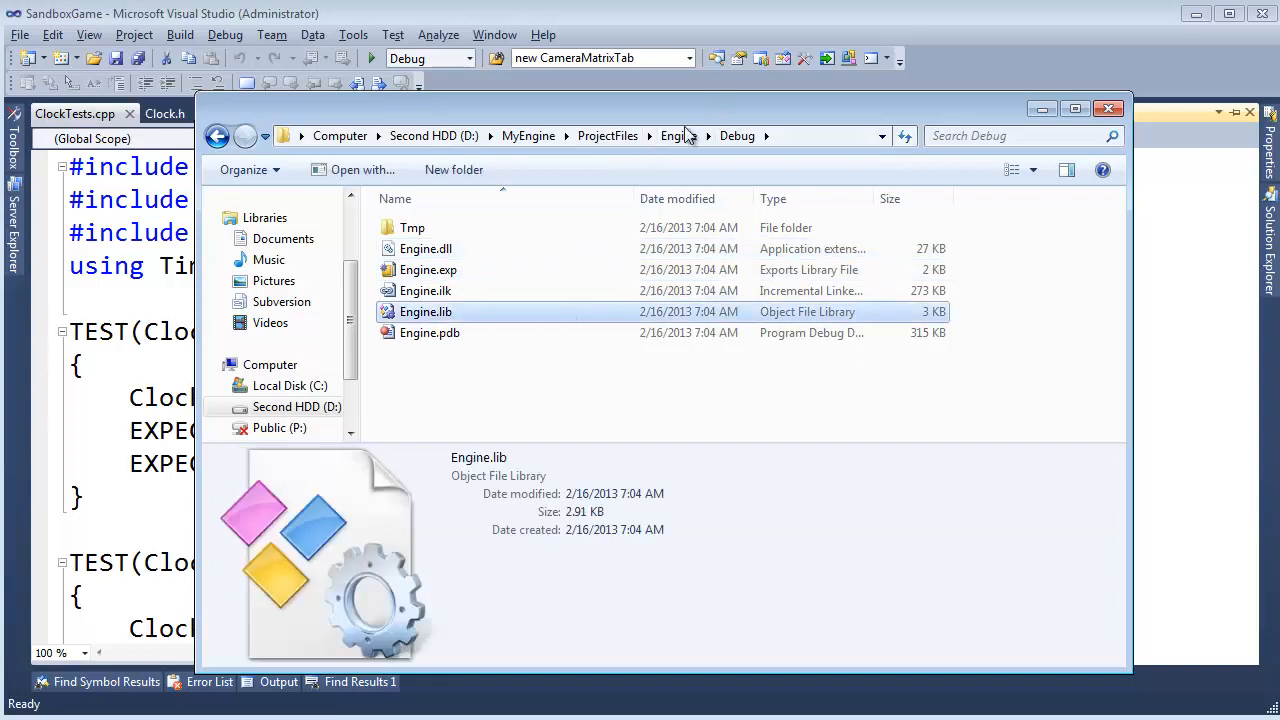
pyautogui.click(676, 136)
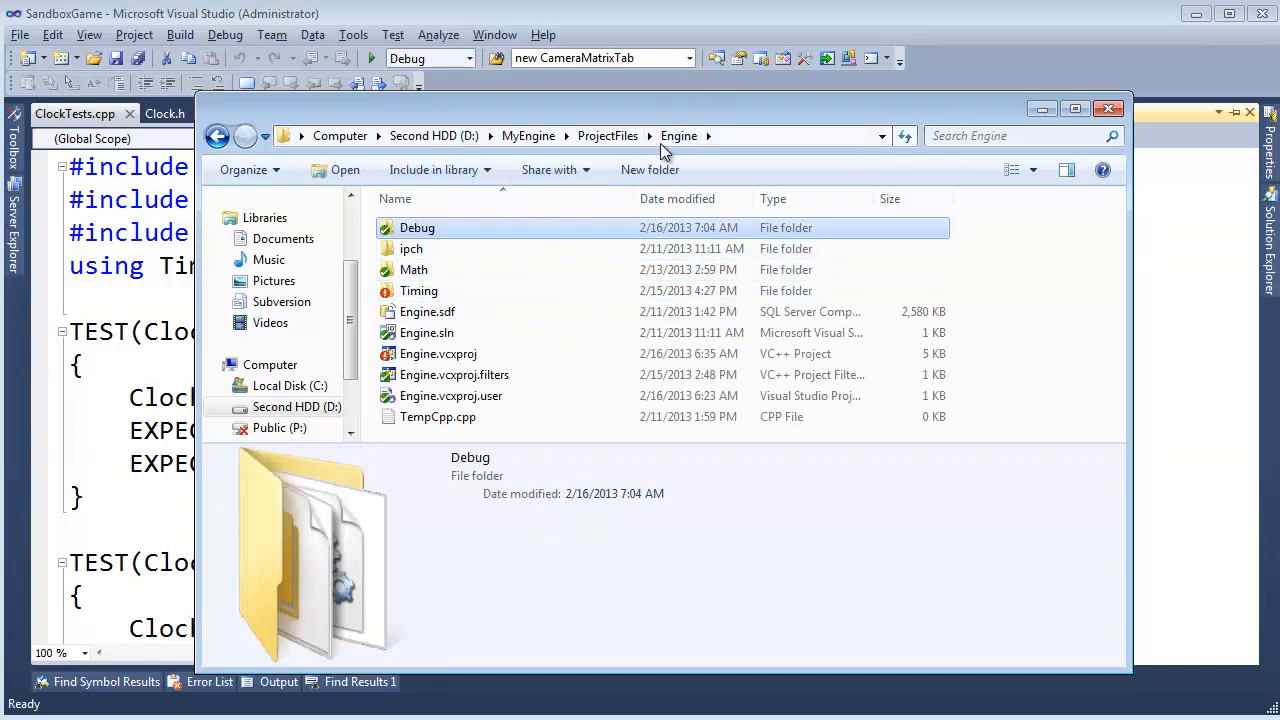
pyautogui.doubleClick(416, 228)
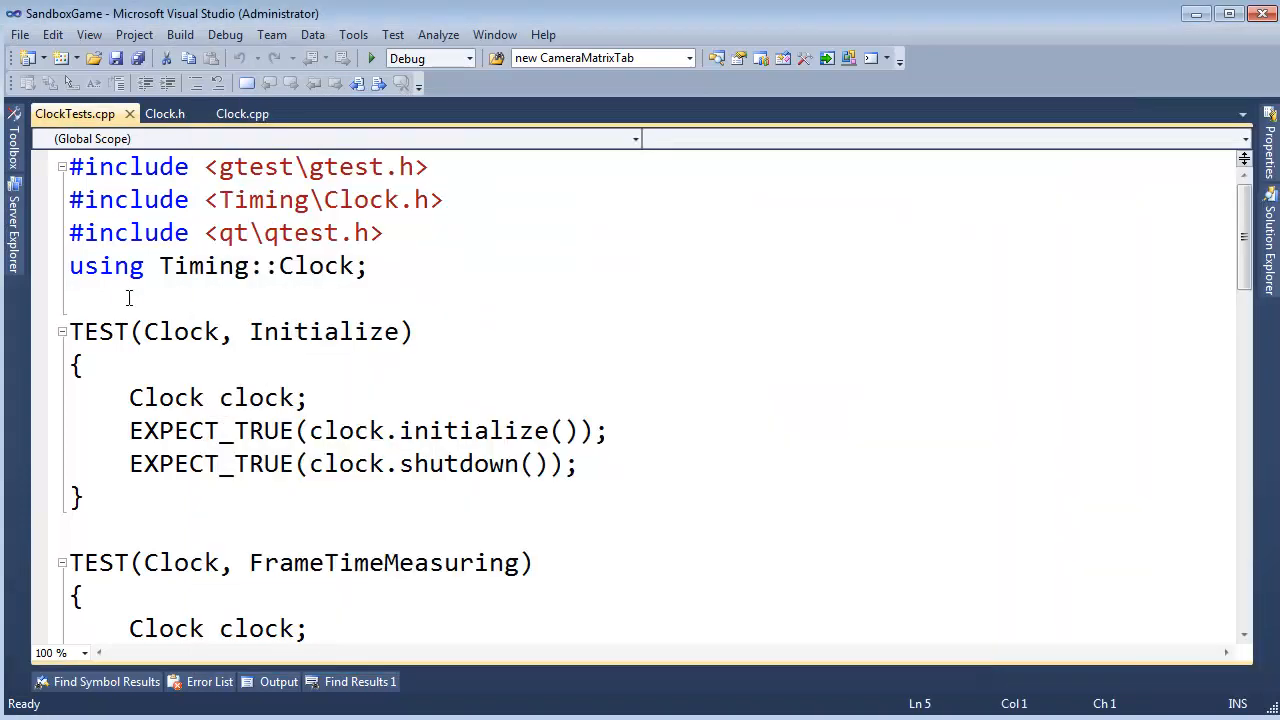
# Add $(ProjectDir)..\Engine\$(Configuration) to EngineTester's Linker > General additional library directories.
pyautogui.rightClick(776, 320)
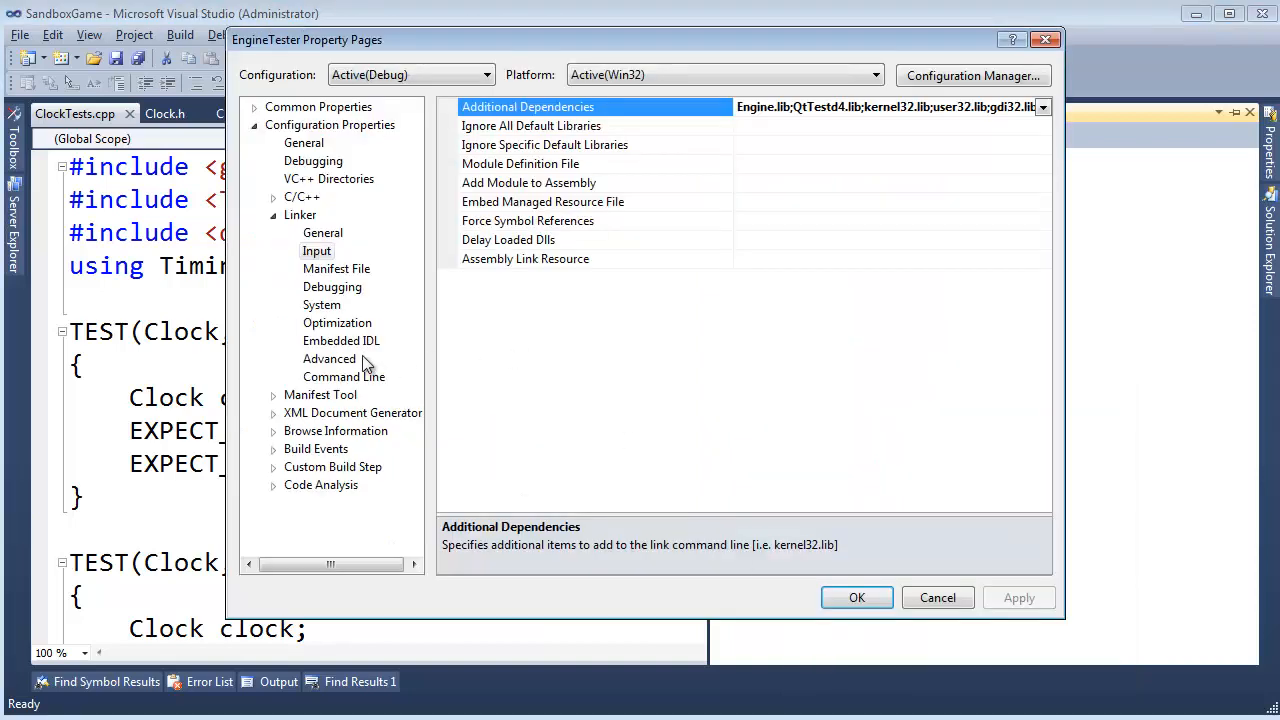
pyautogui.click(324, 232)
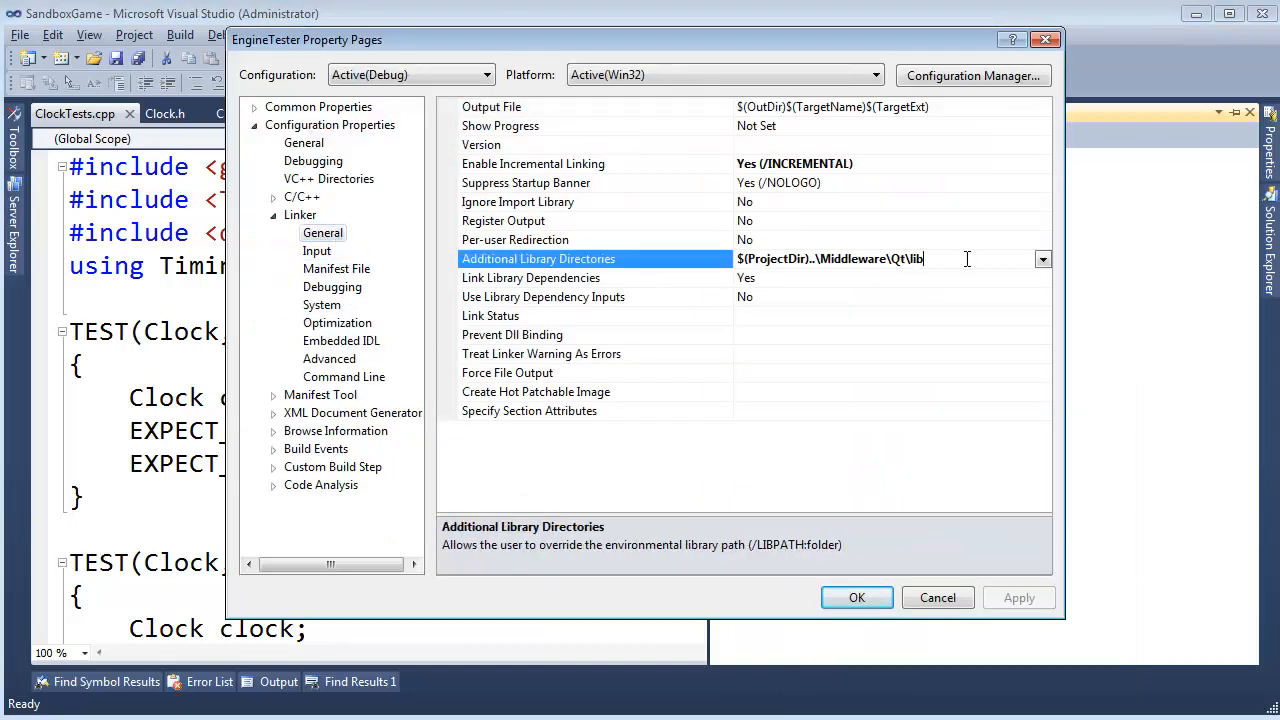
pyautogui.click(1044, 260)
pyautogui.write('$')
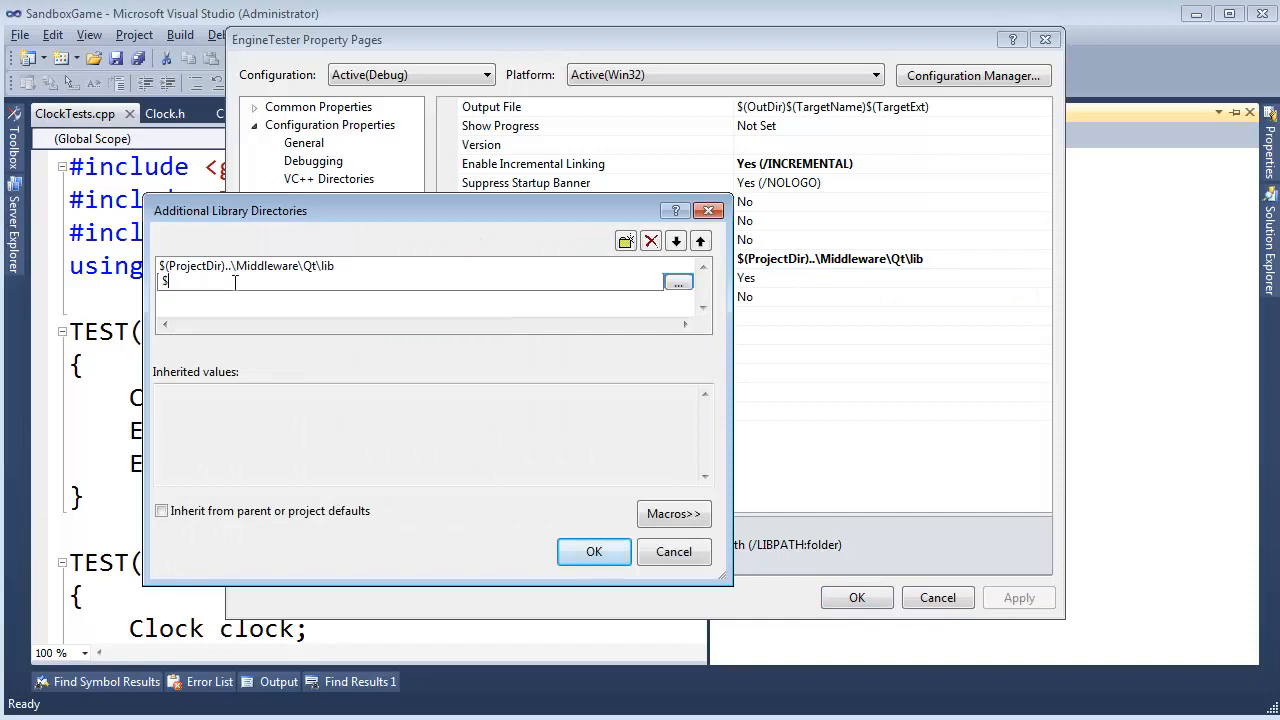
pyautogui.write('(ProjectDir)..\\Engine')
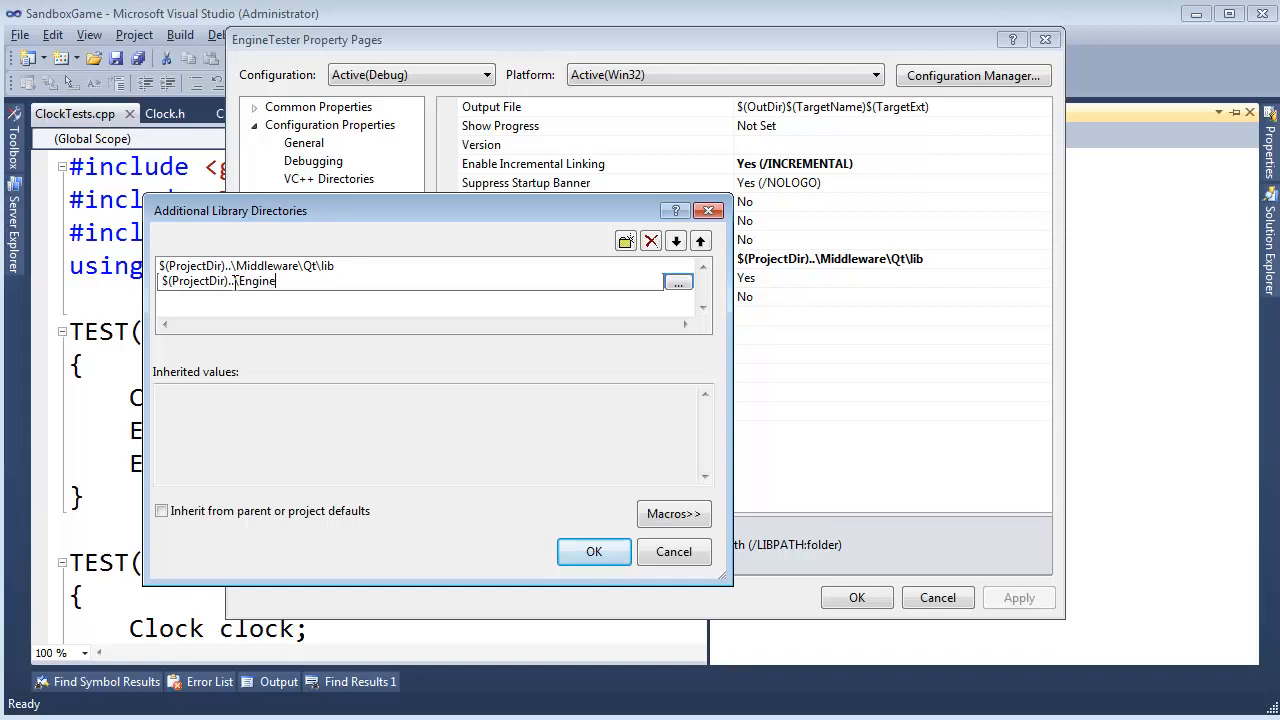
pyautogui.write('\\')
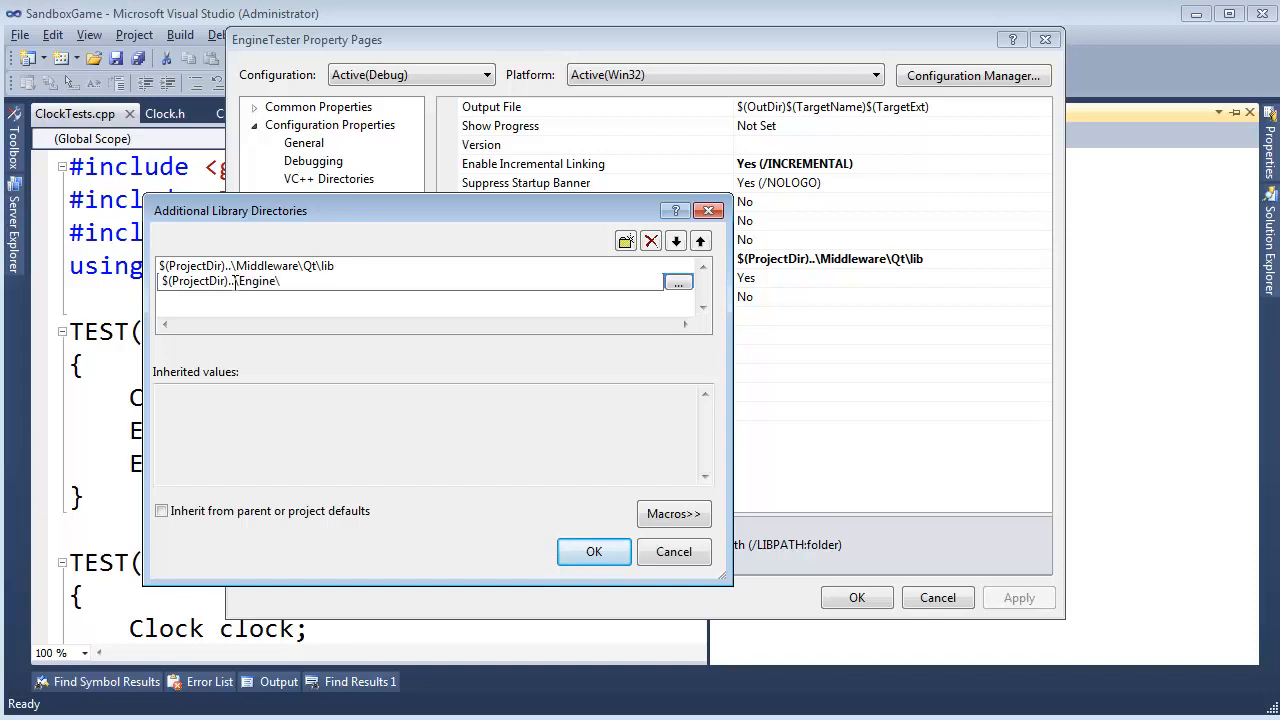
pyautogui.write('$(C')
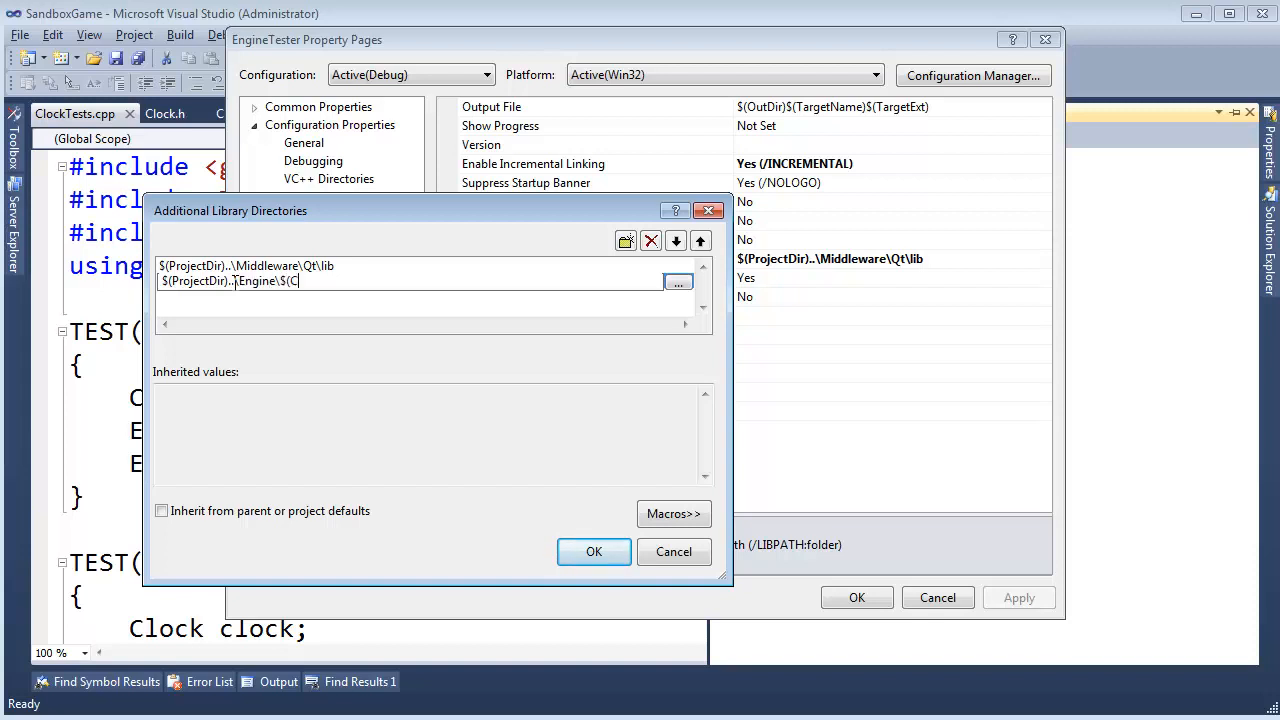
pyautogui.write('onfig)')
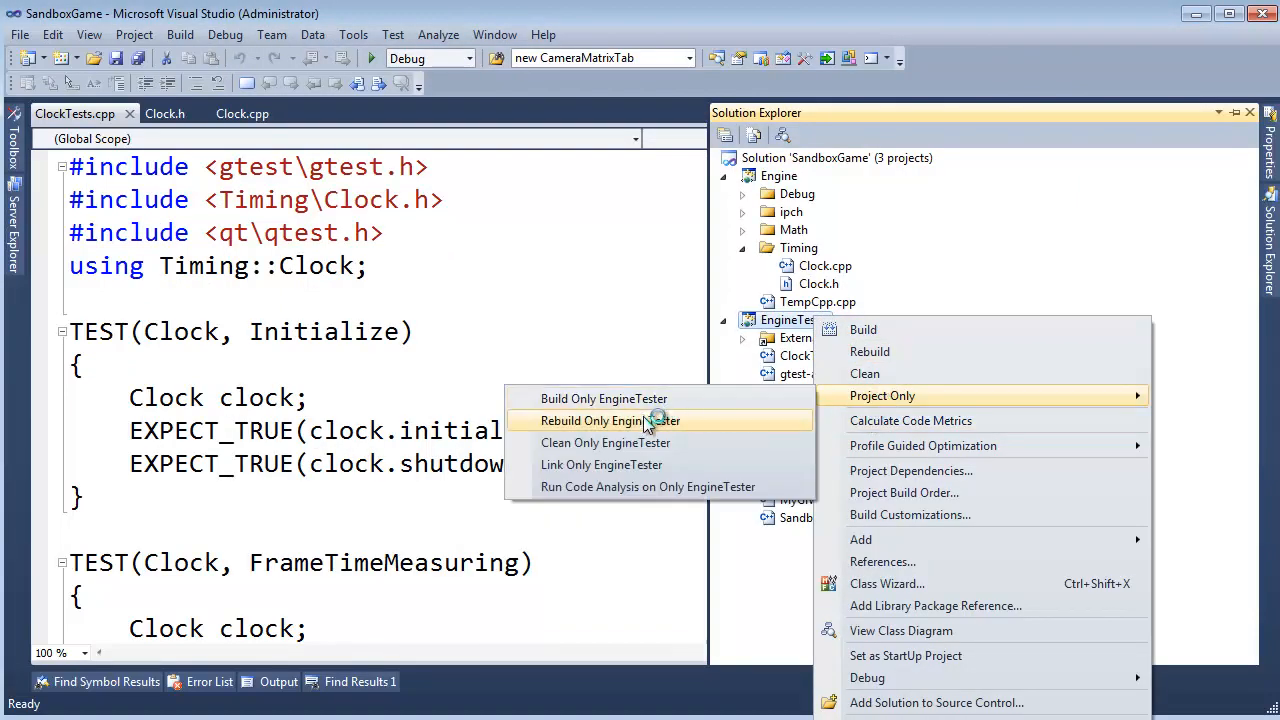
pyautogui.click(604, 420)
pyautogui.write('$(ProjectDir)..\\Engine\\$(Configu')
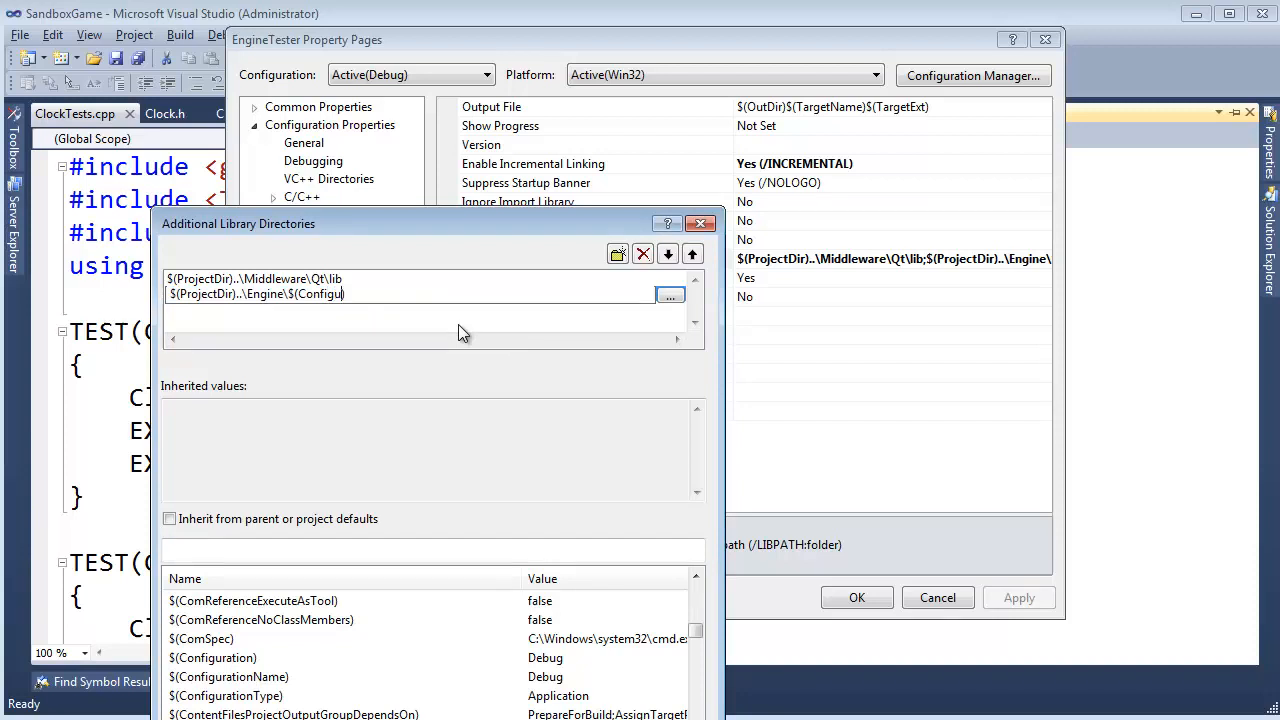
pyautogui.write('ration)')
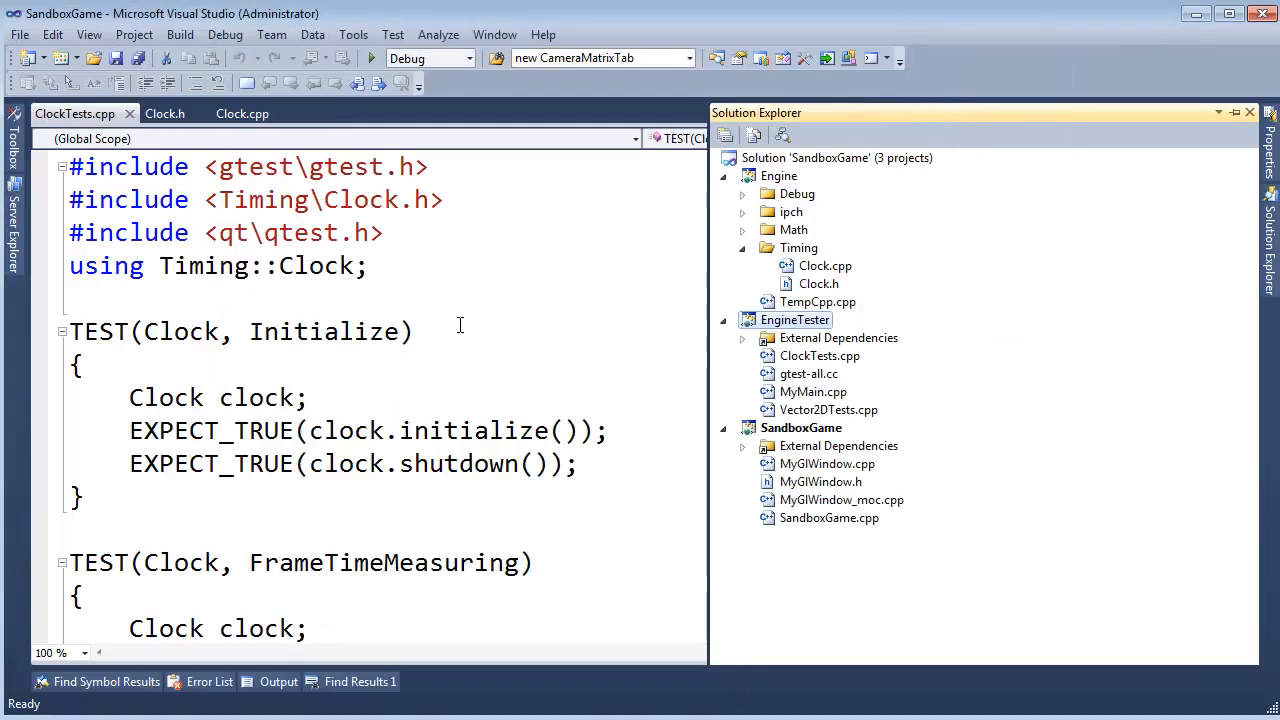
# Build only the EngineTester project now that the Engine library path is set.
pyautogui.click(794, 320)
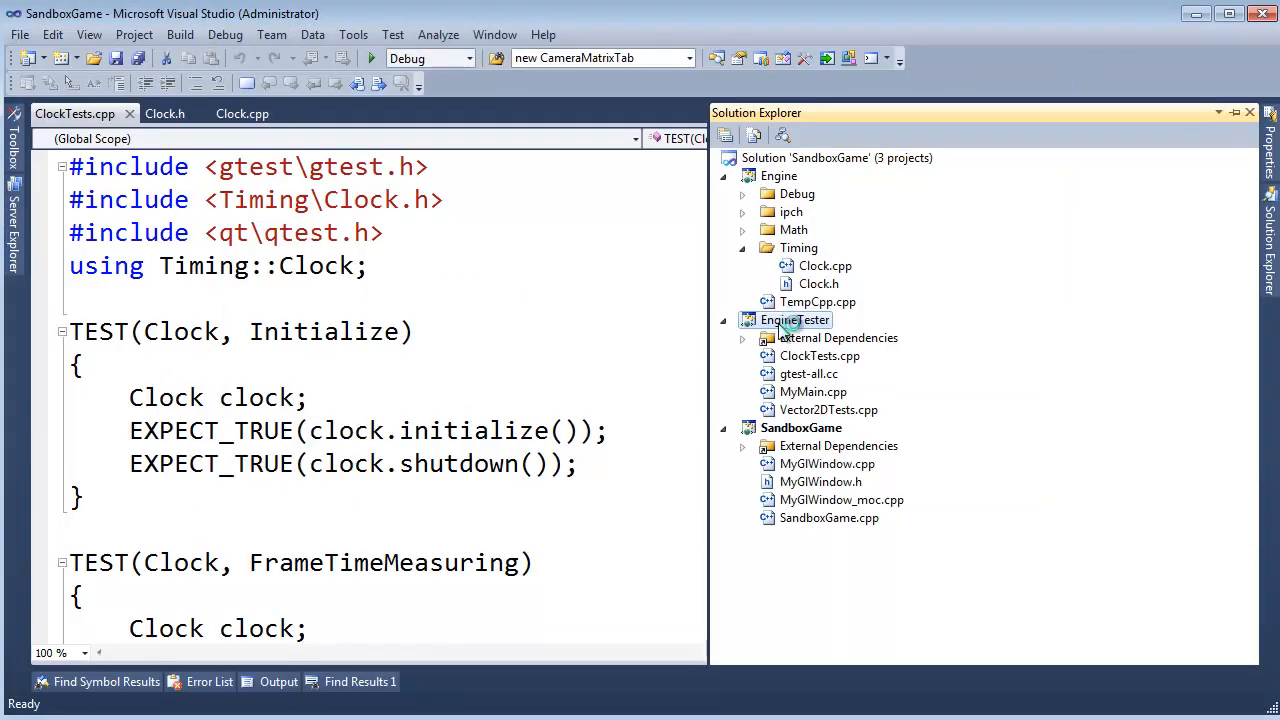
pyautogui.rightClick(796, 320)
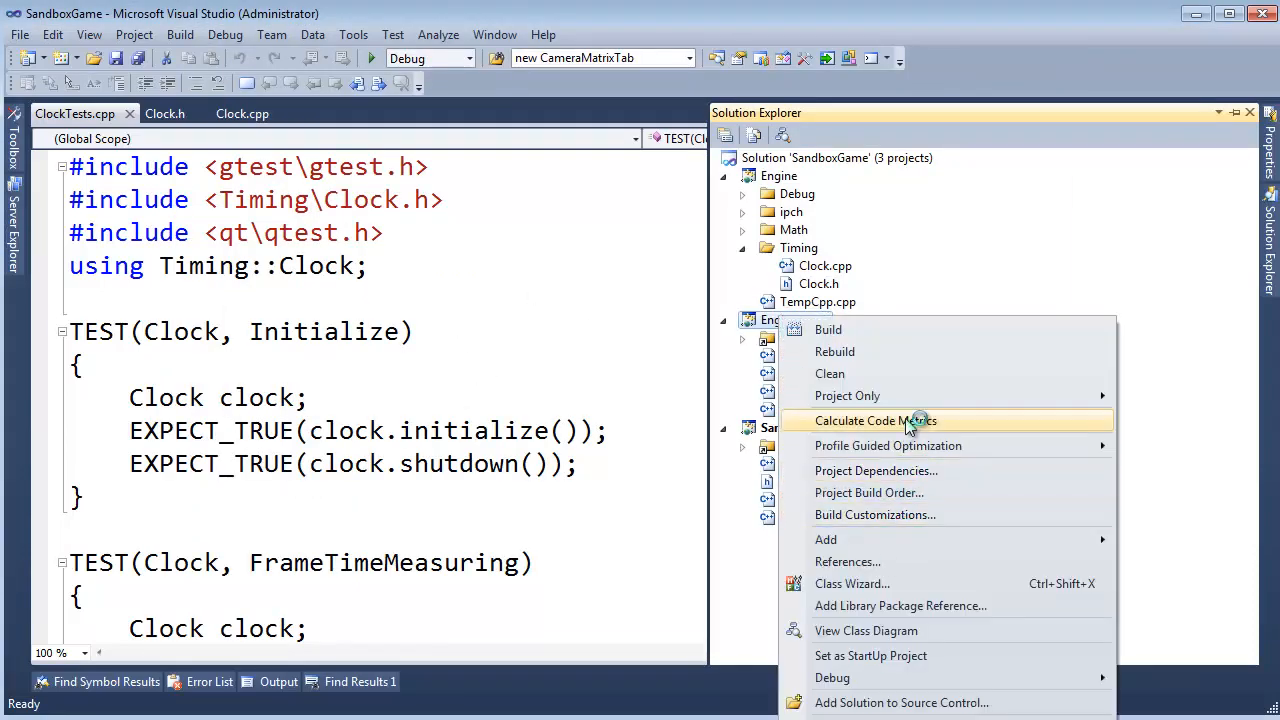
pyautogui.moveTo(956, 446)
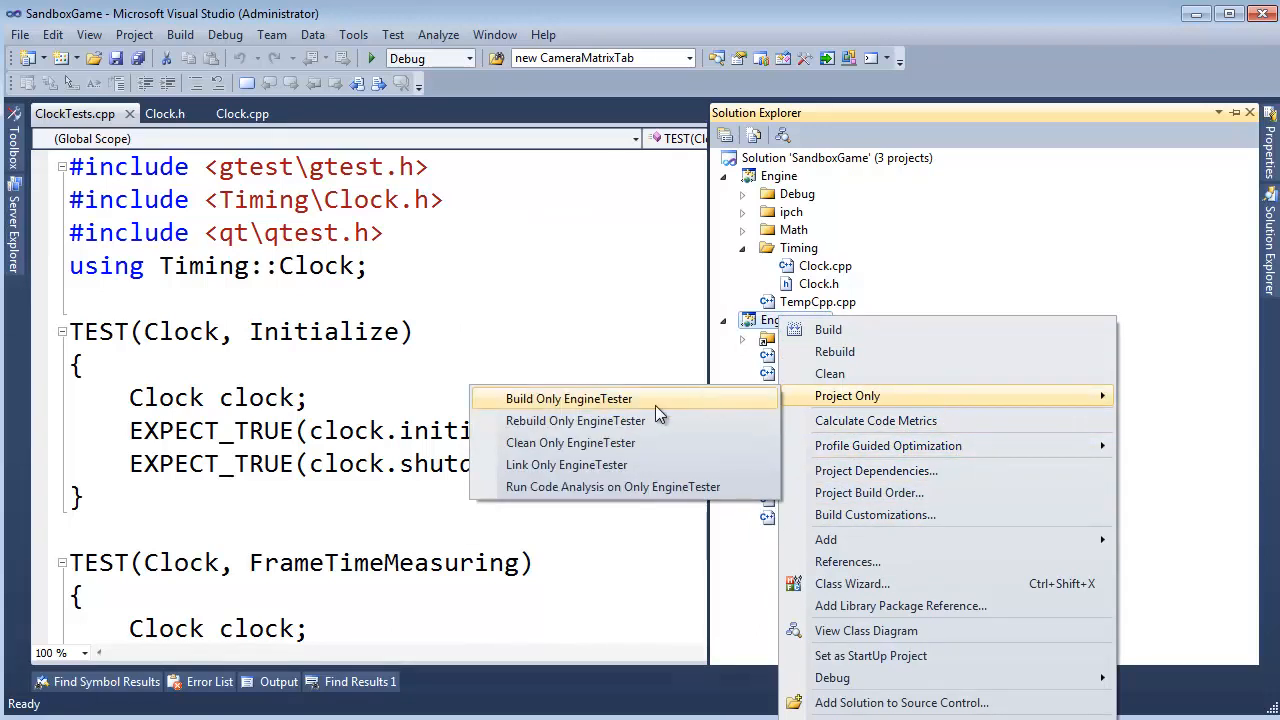
pyautogui.click(568, 398)
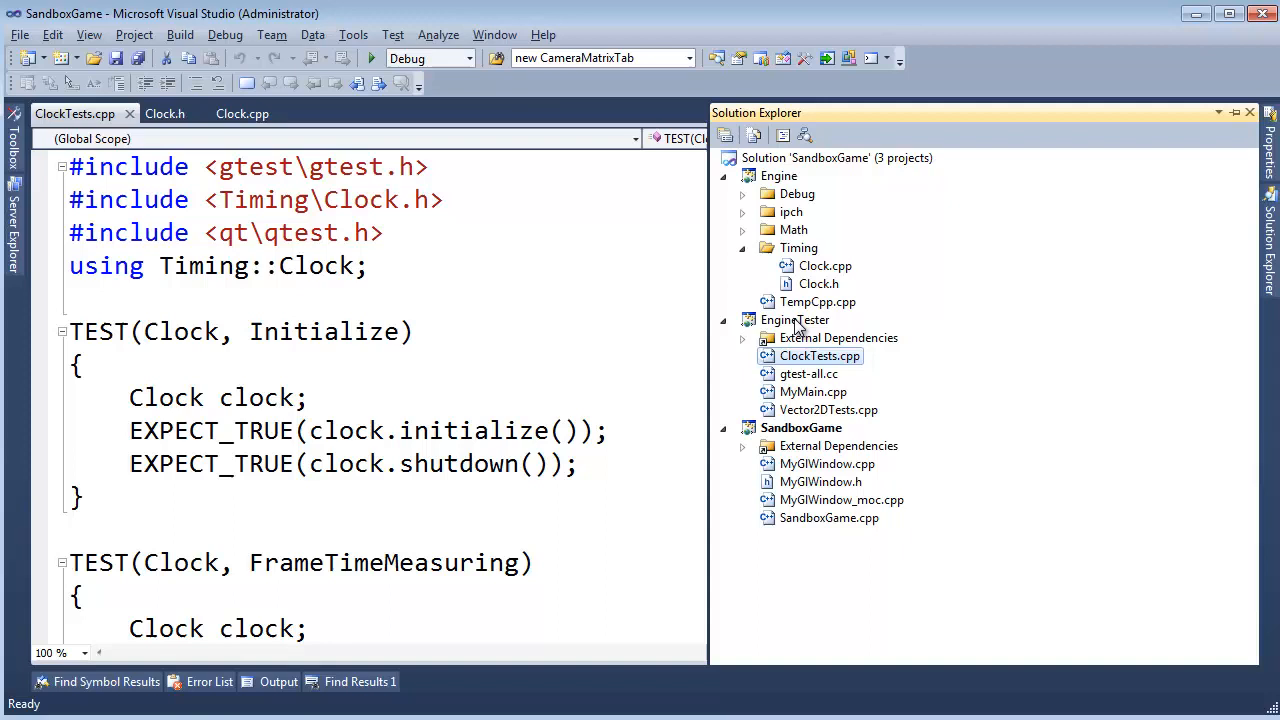
# Start a new debug instance of EngineTester and dismiss the 0xc000007b start-up error.
pyautogui.rightClick(794, 320)
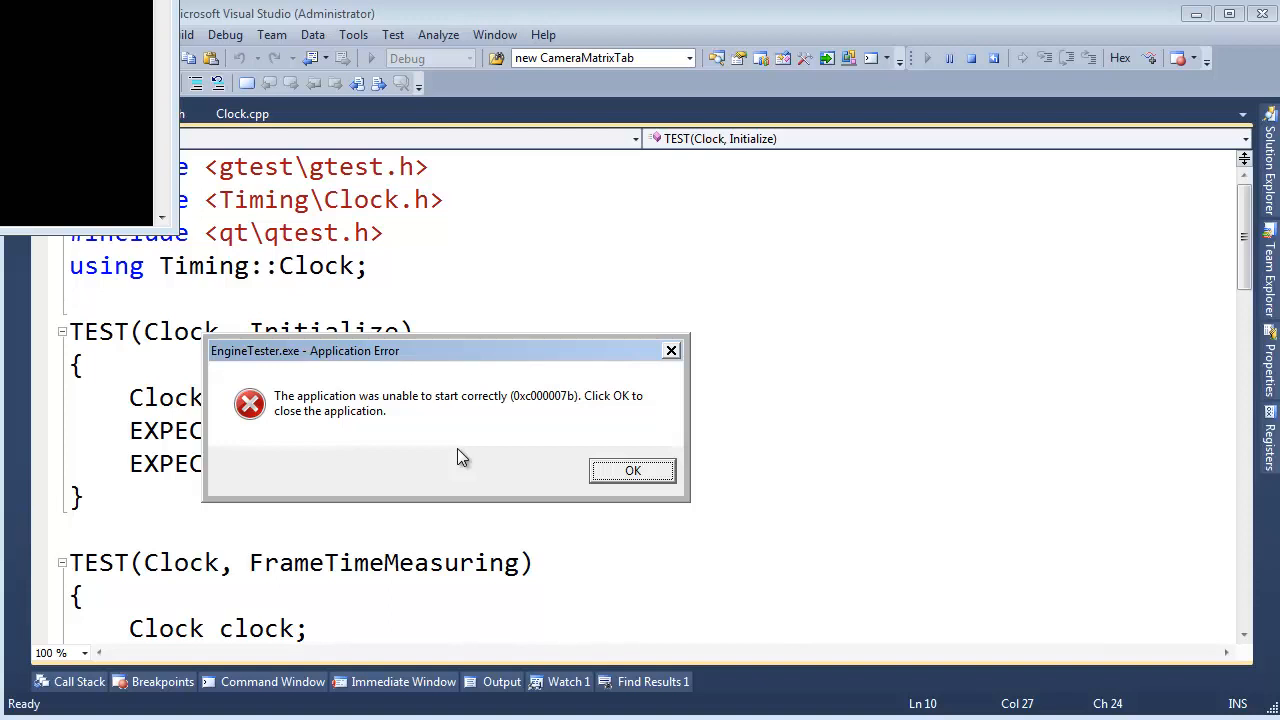
pyautogui.moveTo(420, 432)
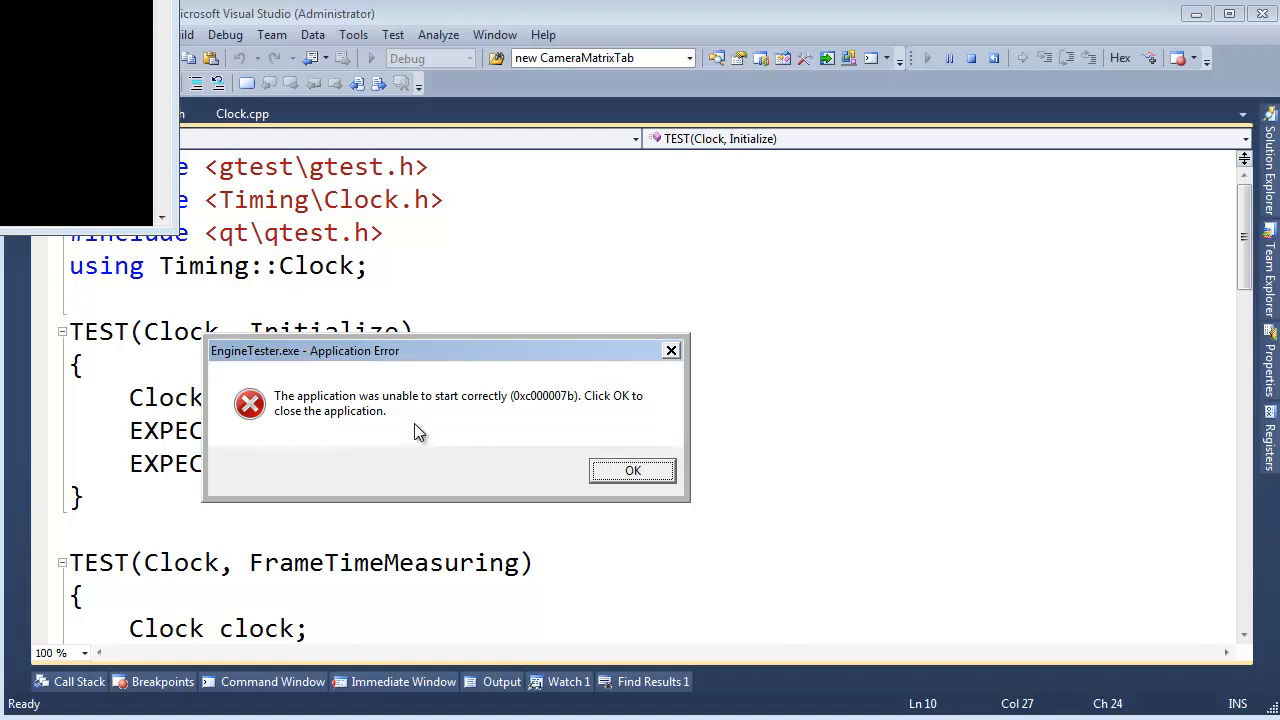
pyautogui.moveTo(400, 414)
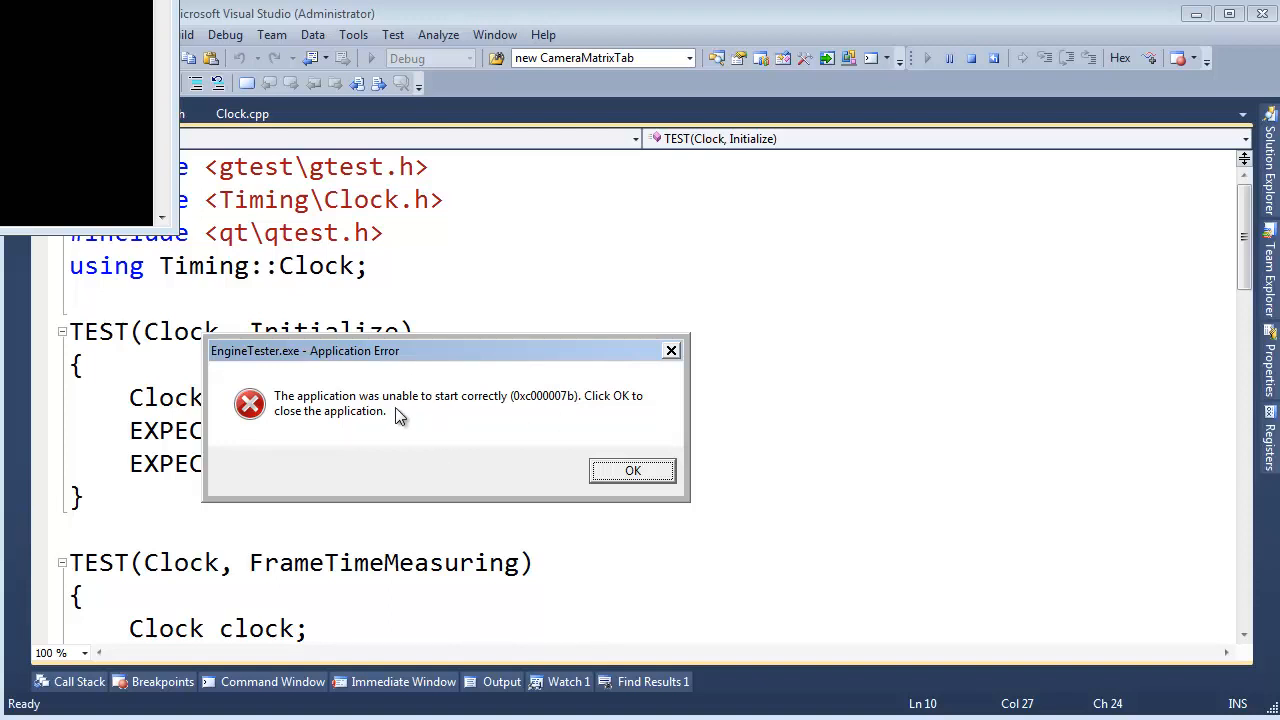
pyautogui.moveTo(368, 428)
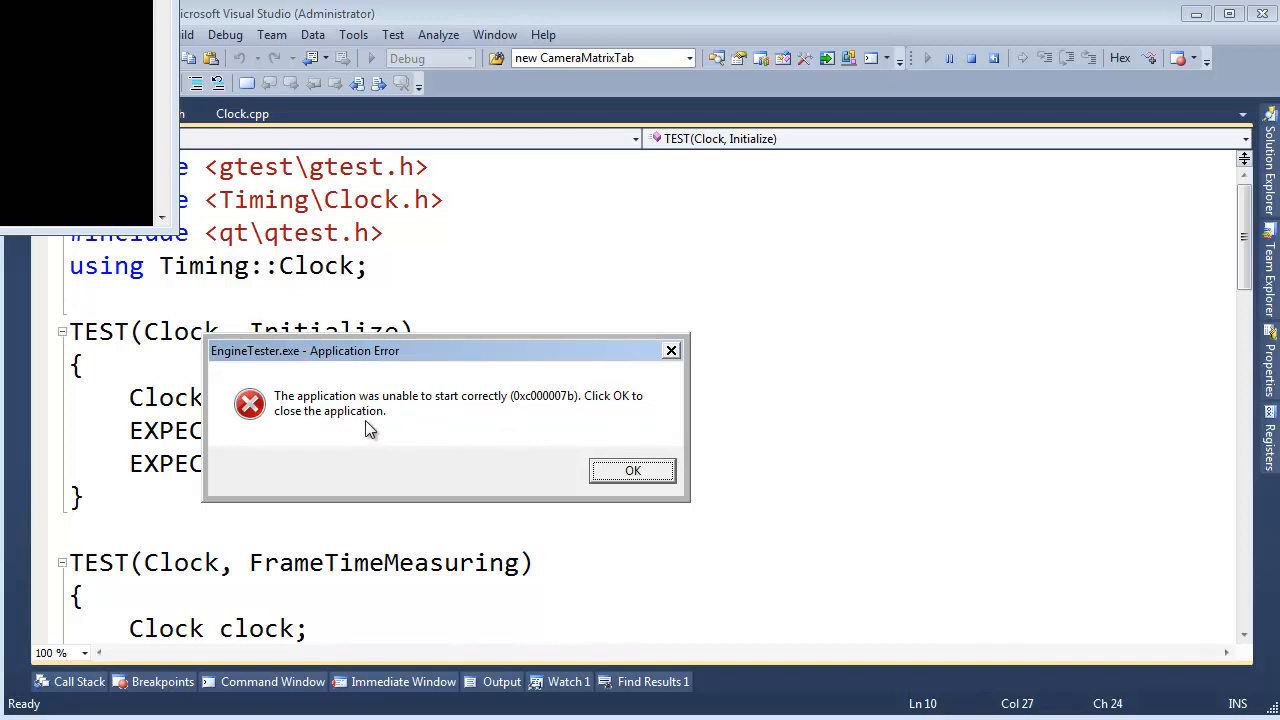
pyautogui.moveTo(520, 406)
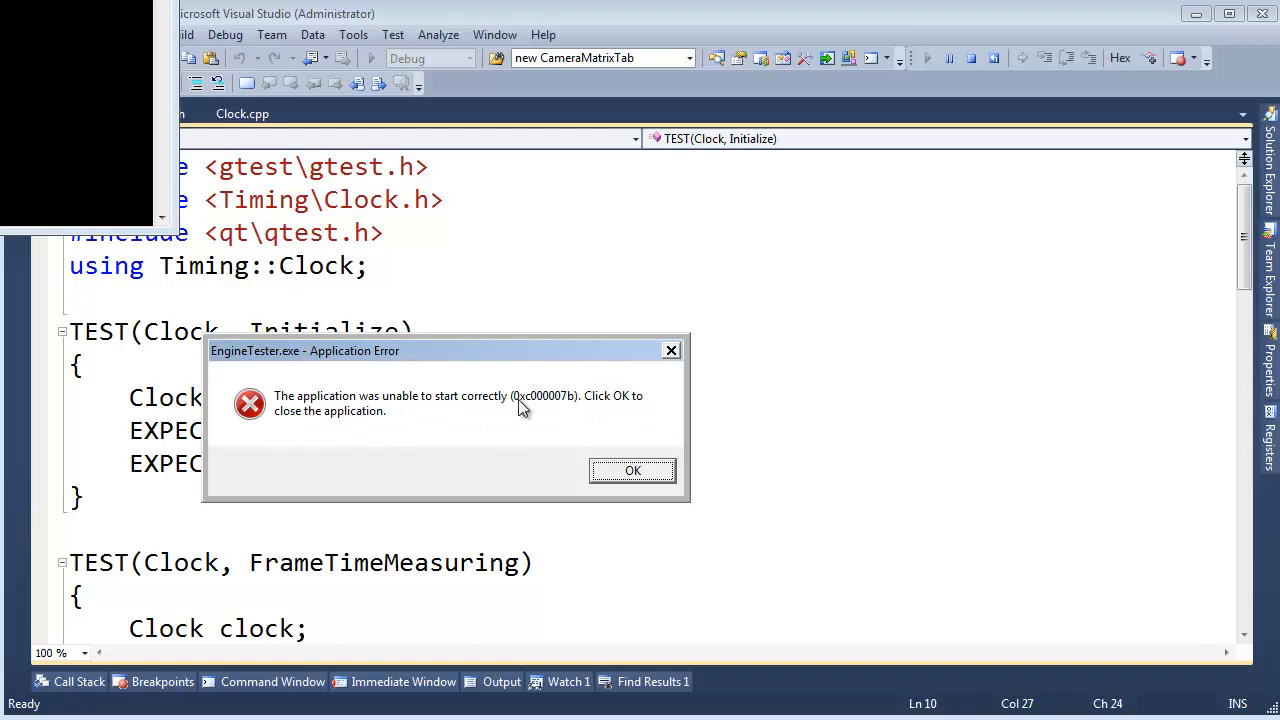
pyautogui.click(632, 470)
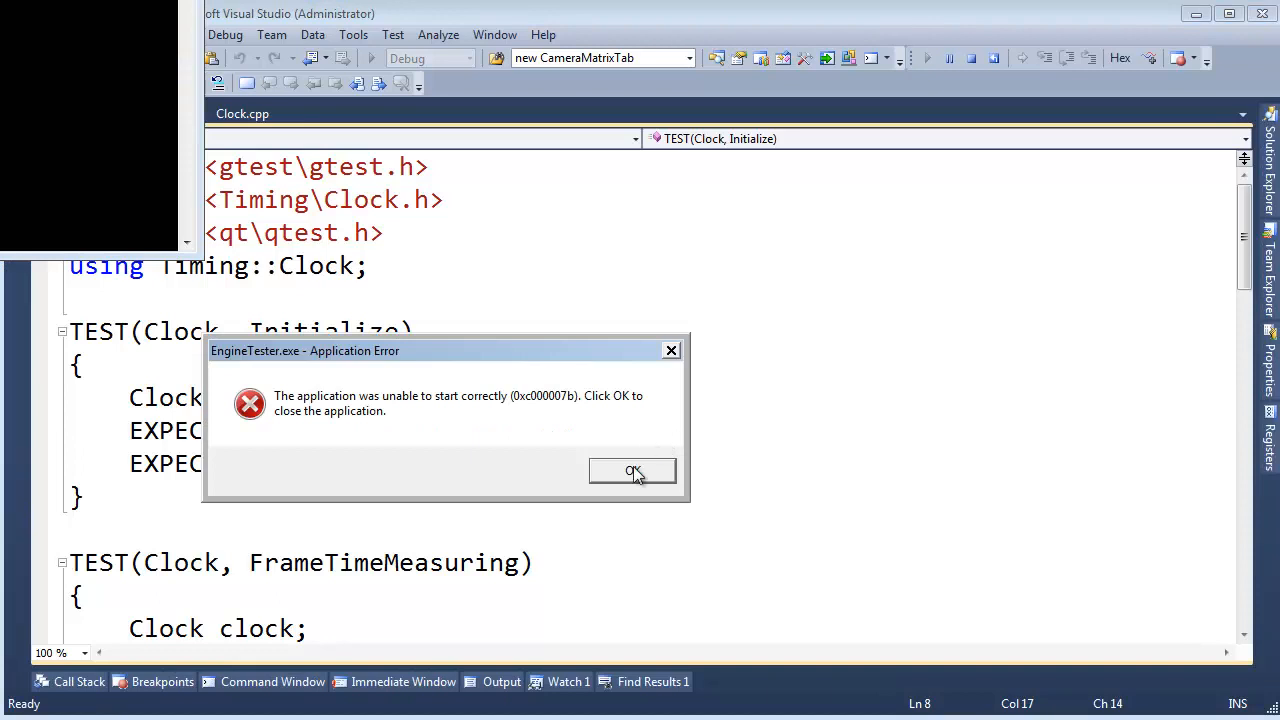
pyautogui.click(632, 472)
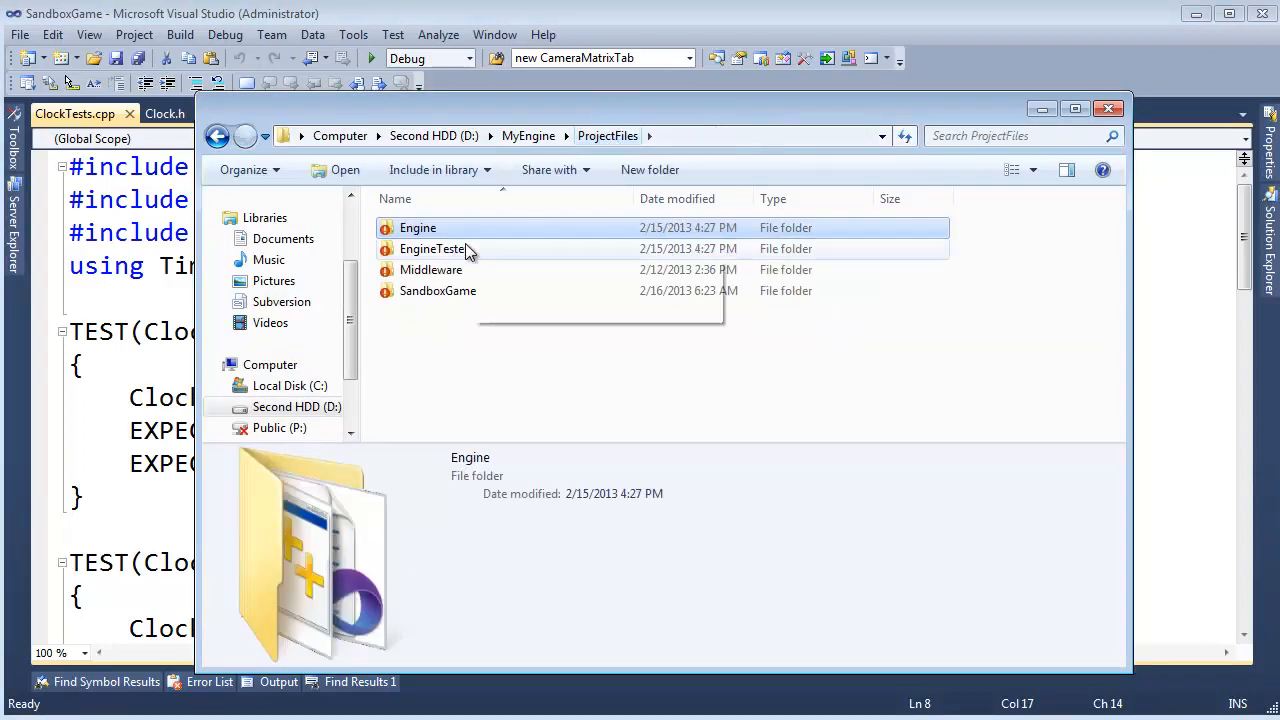
# Enter the EngineTester folder under MyEngine's ProjectFiles.
pyautogui.doubleClick(432, 248)
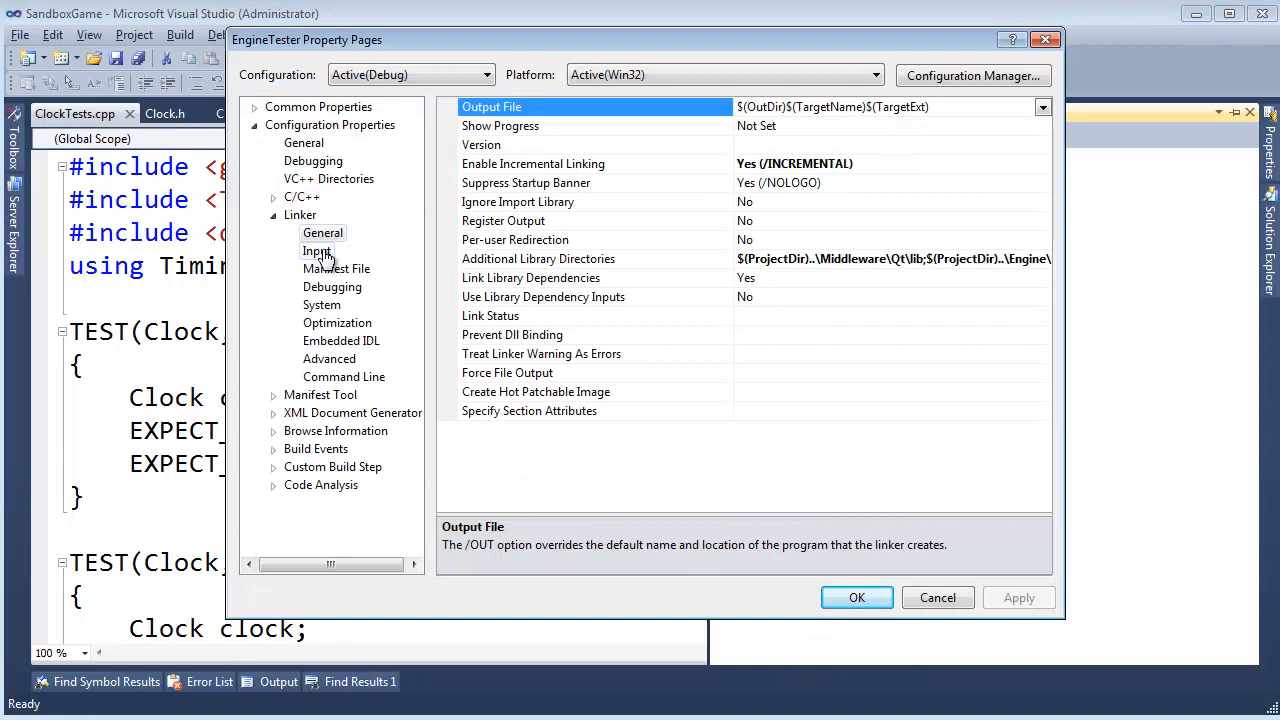
pyautogui.moveTo(304, 146)
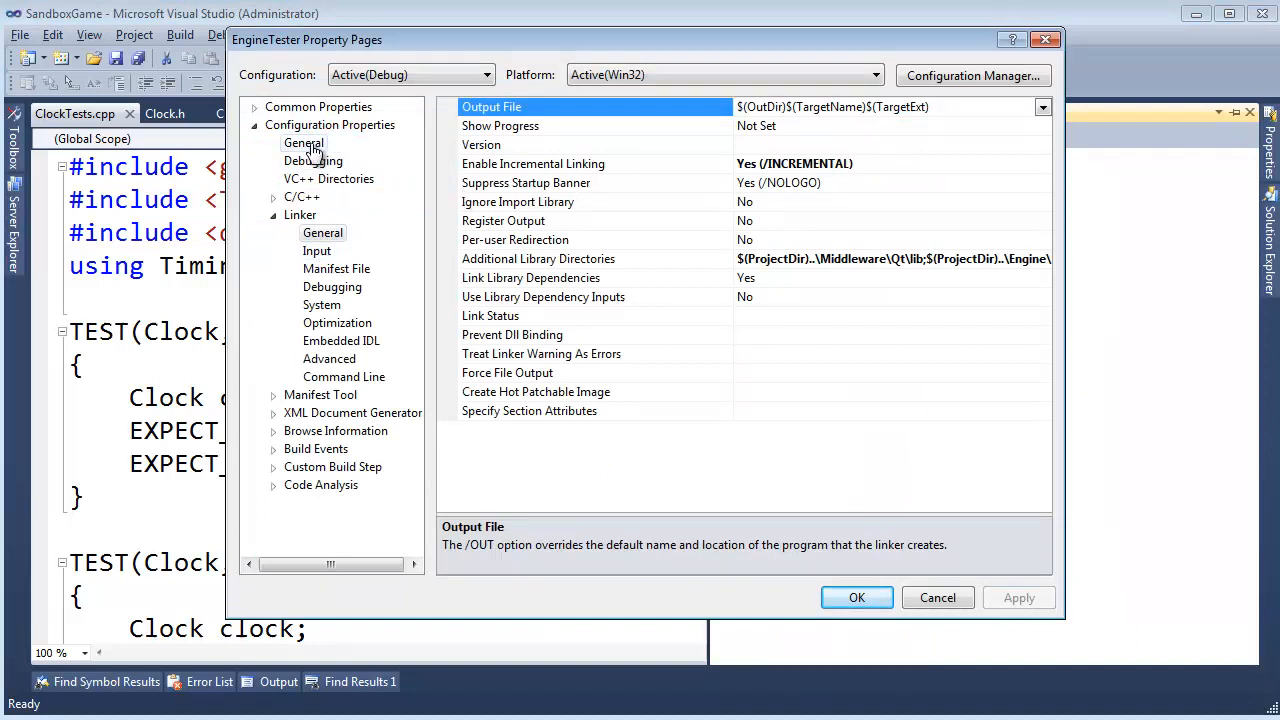
# Review the General page's Output Directory $(SolutionDir)$(Configuration)\ and accept the property pages.
pyautogui.click(304, 144)
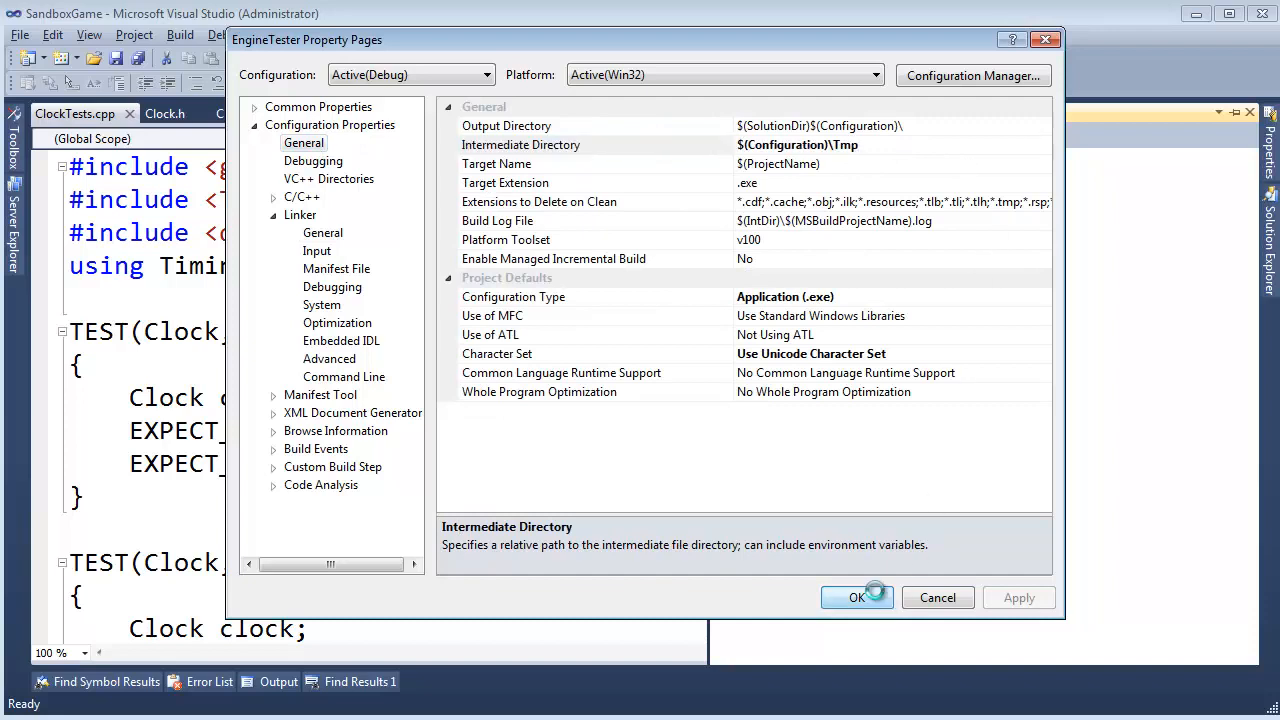
pyautogui.click(856, 596)
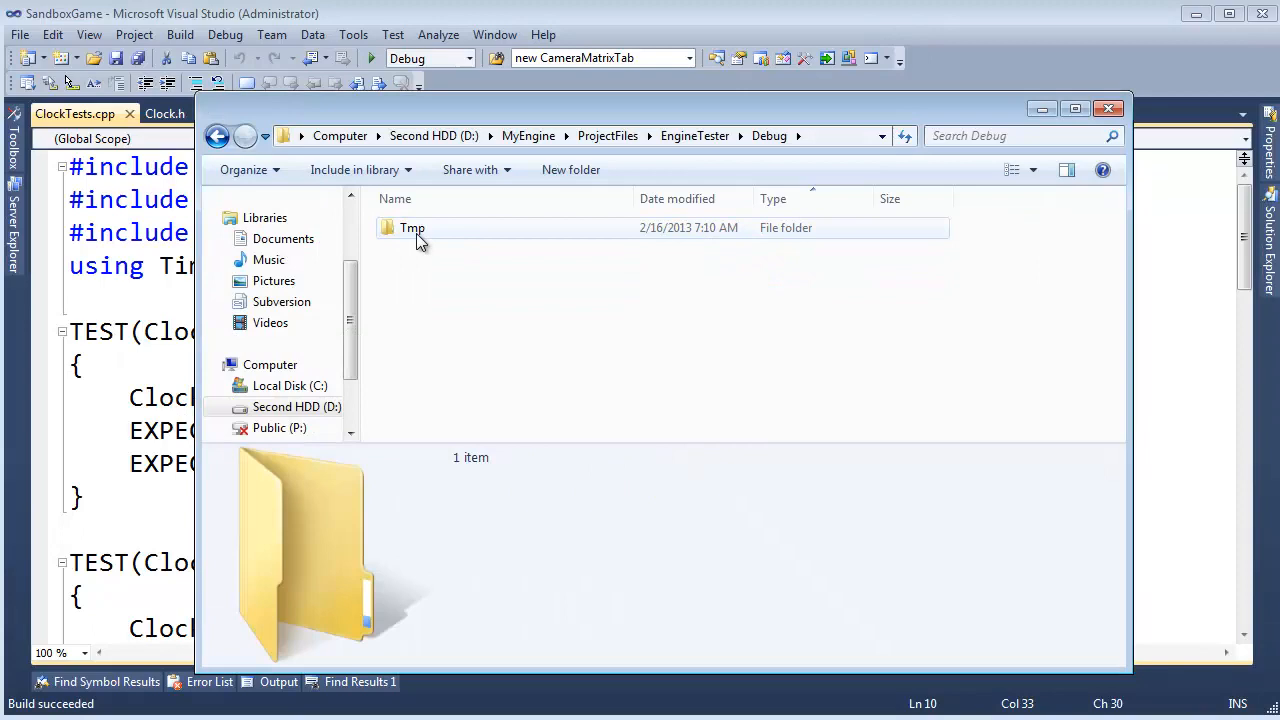
# Look inside the Tmp folder in EngineTester's Debug folder.
pyautogui.doubleClick(408, 228)
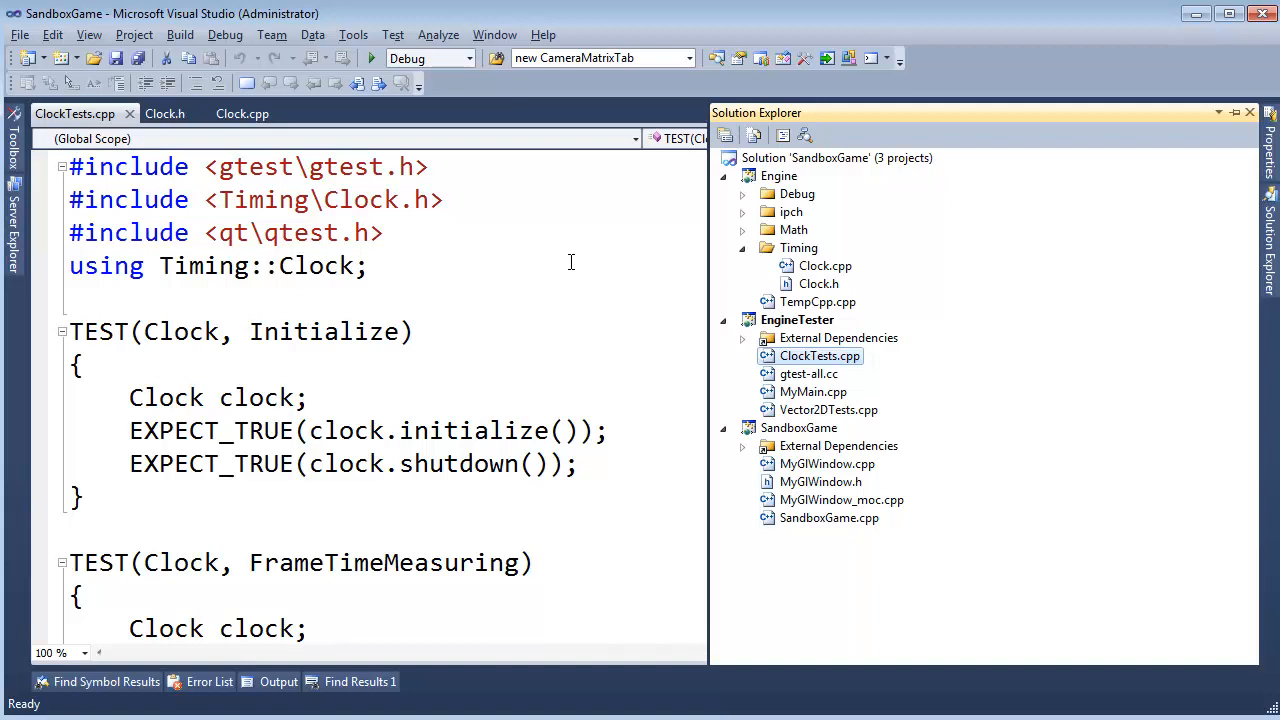
pyautogui.moveTo(778, 270)
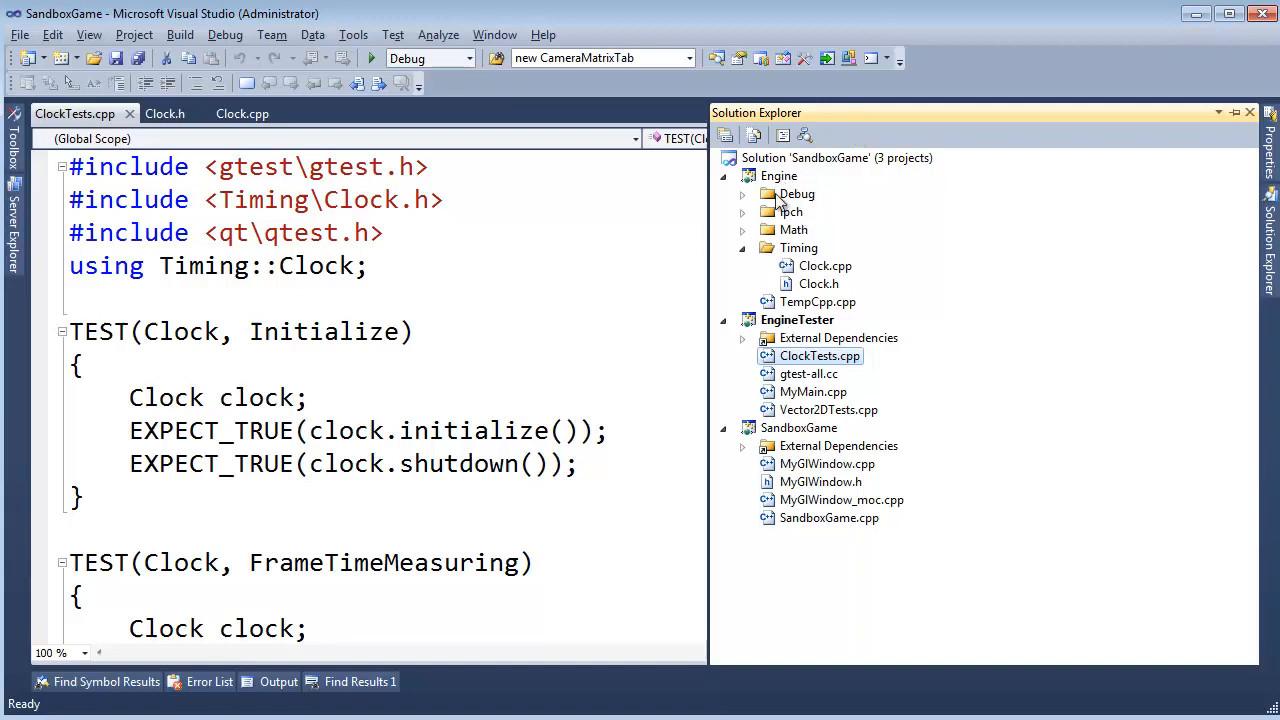
# Run EngineTester.exe from its Debug folder, which reports Engine.dll missing.
pyautogui.click(804, 320)
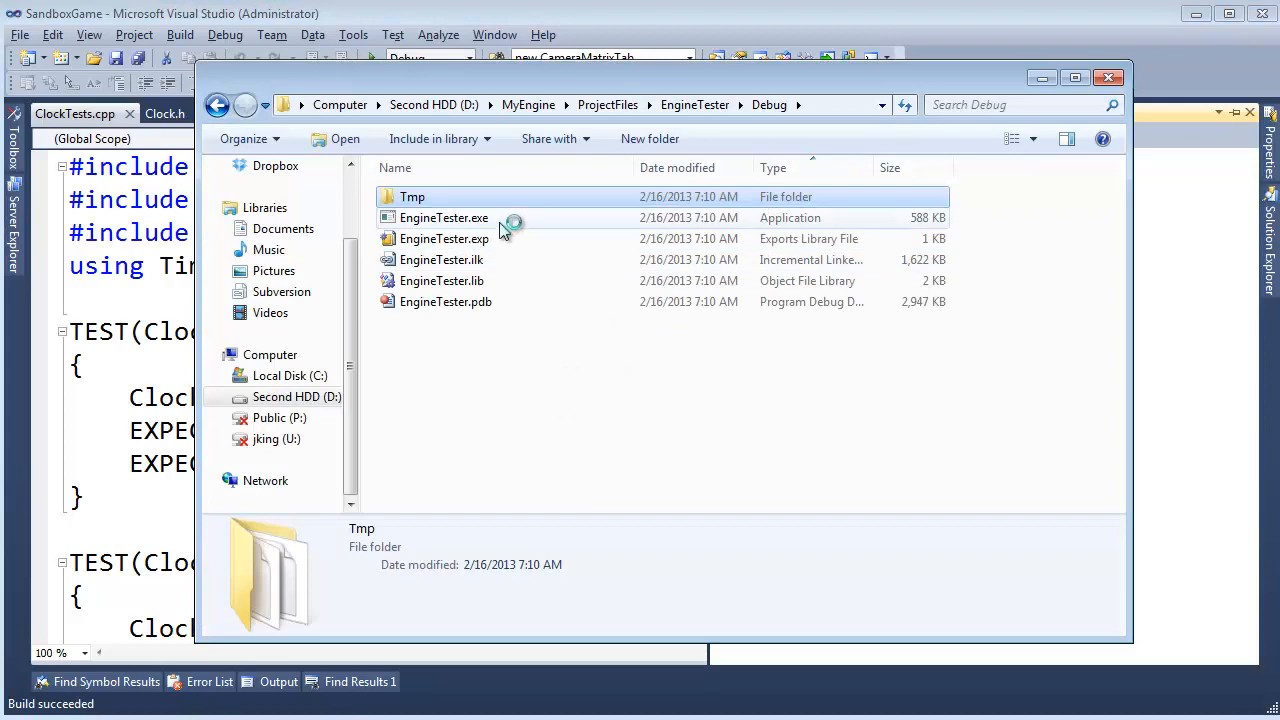
pyautogui.click(442, 216)
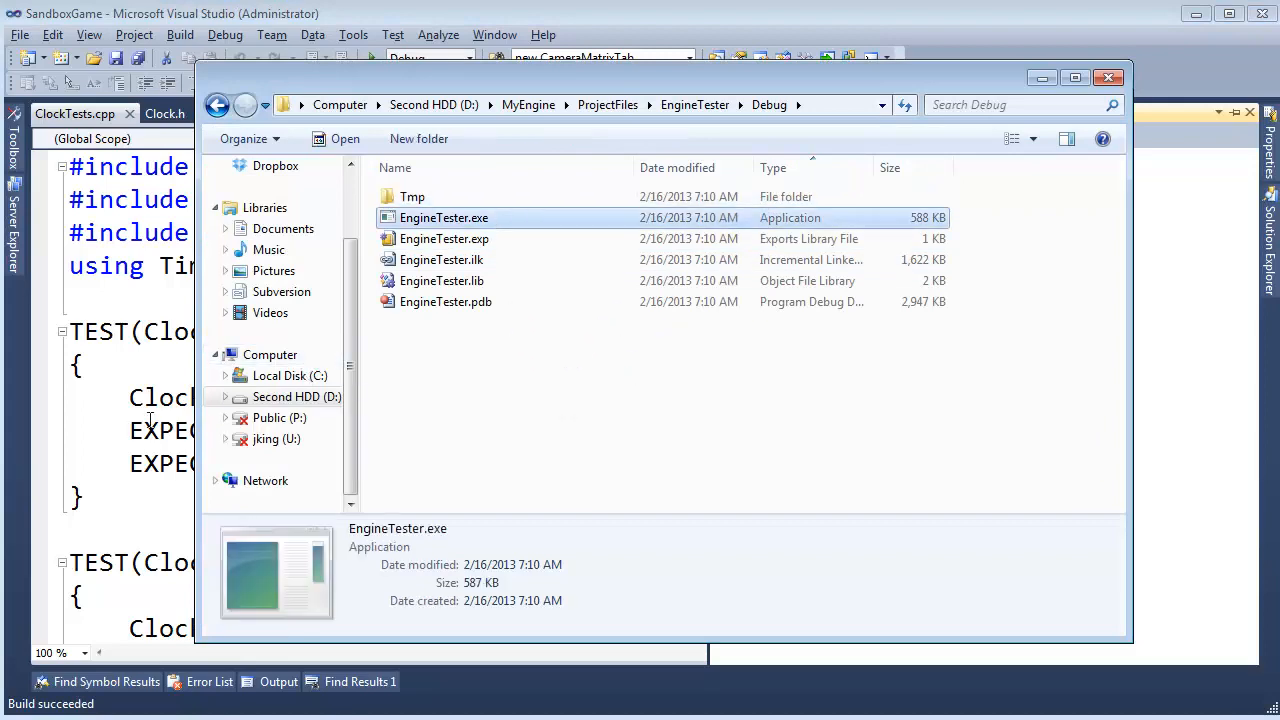
pyautogui.doubleClick(444, 216)
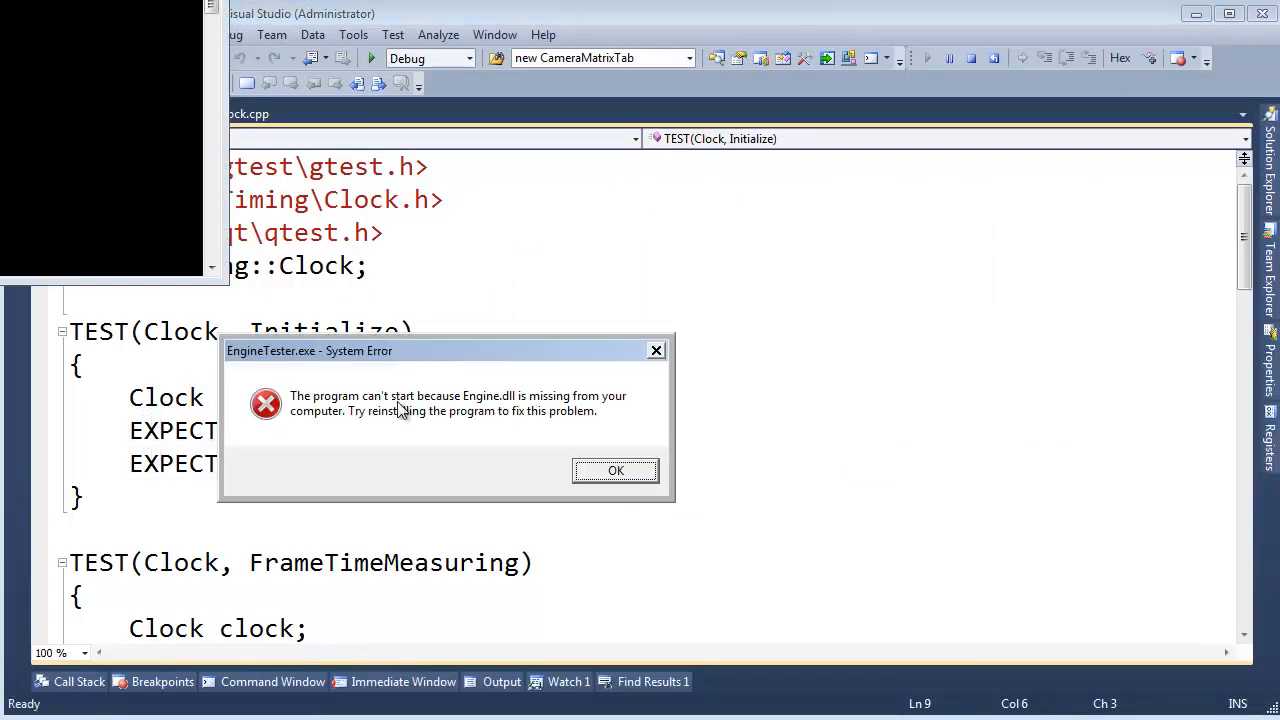
pyautogui.moveTo(448, 408)
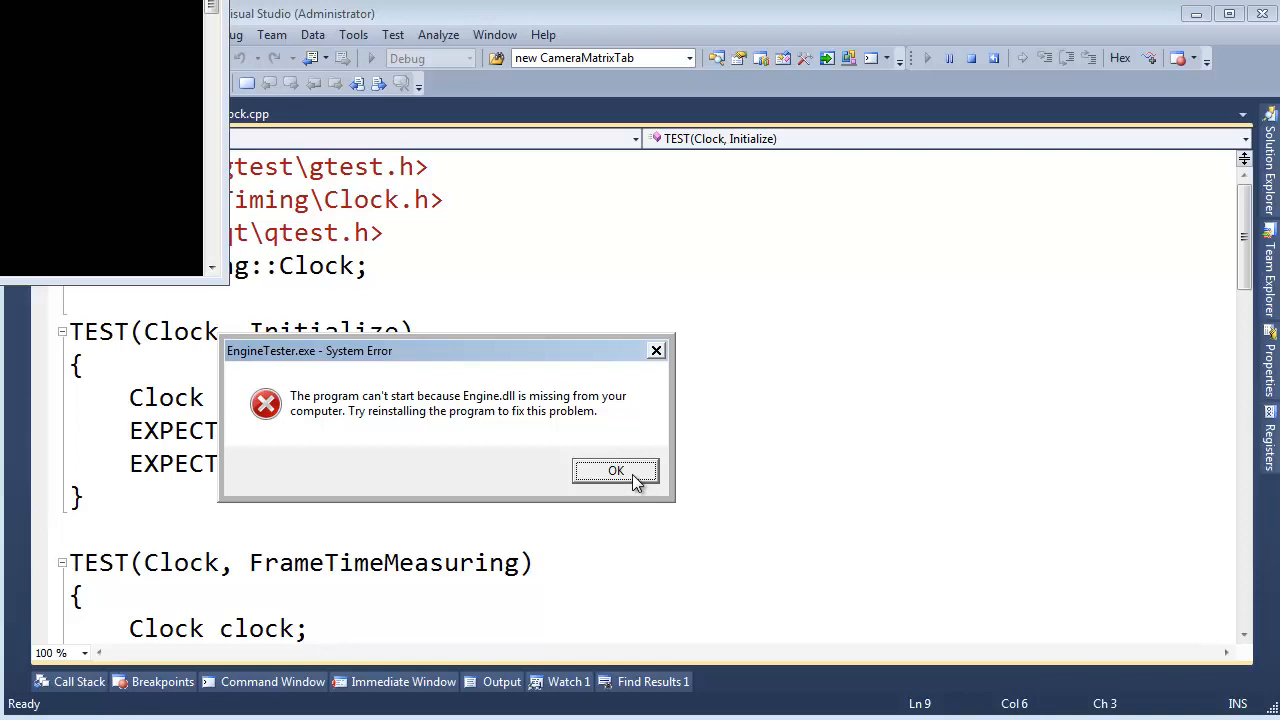
# Dismiss the missing Engine.dll error and close the Debug folder's context menu.
pyautogui.click(616, 472)
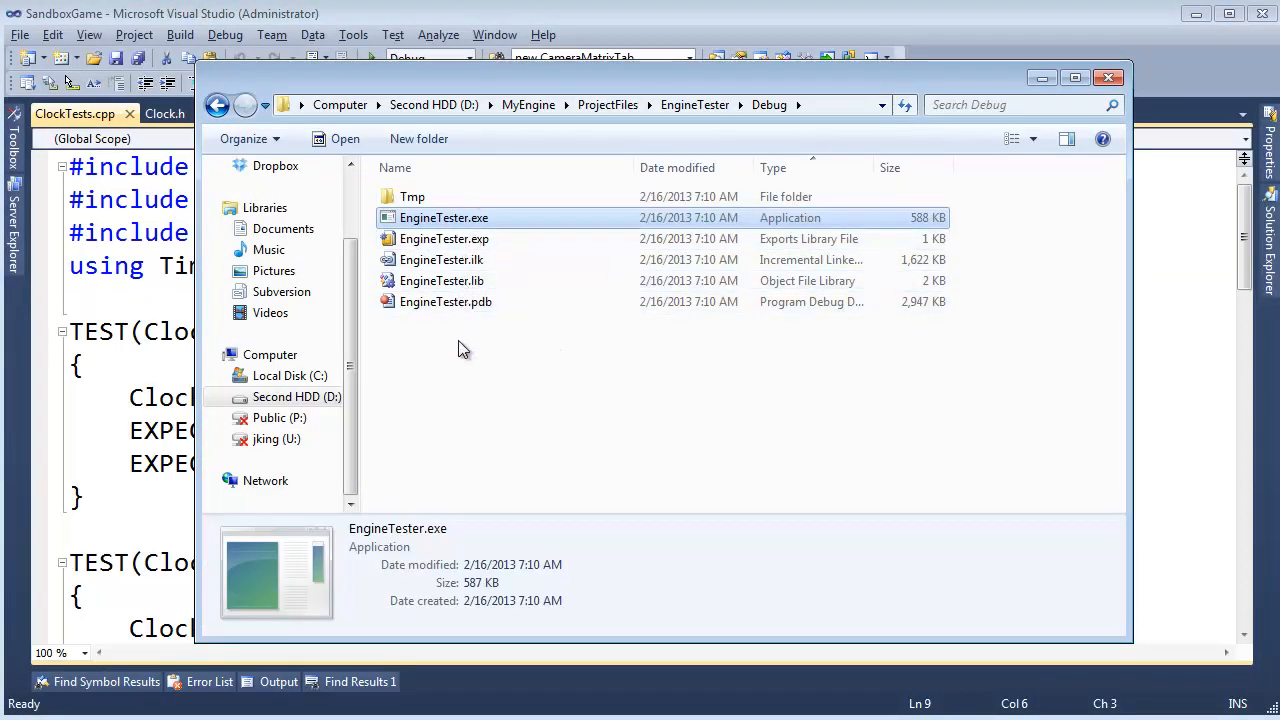
pyautogui.moveTo(460, 360)
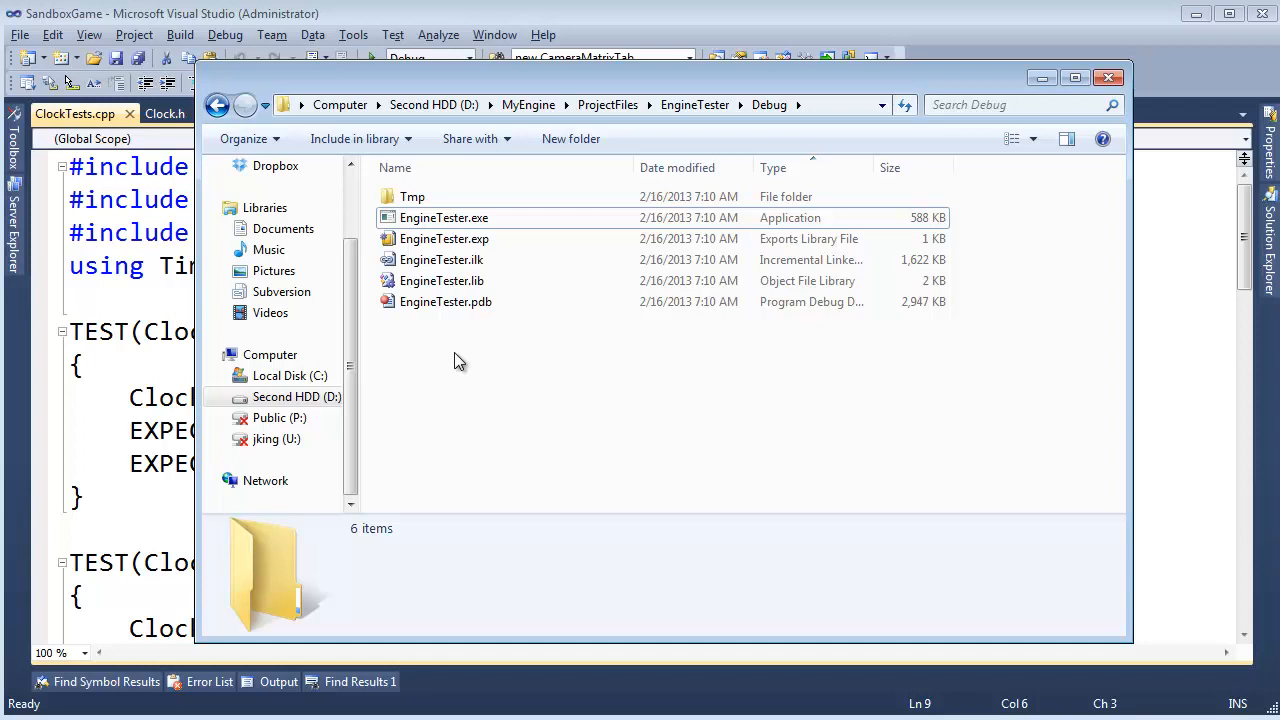
pyautogui.rightClick(460, 360)
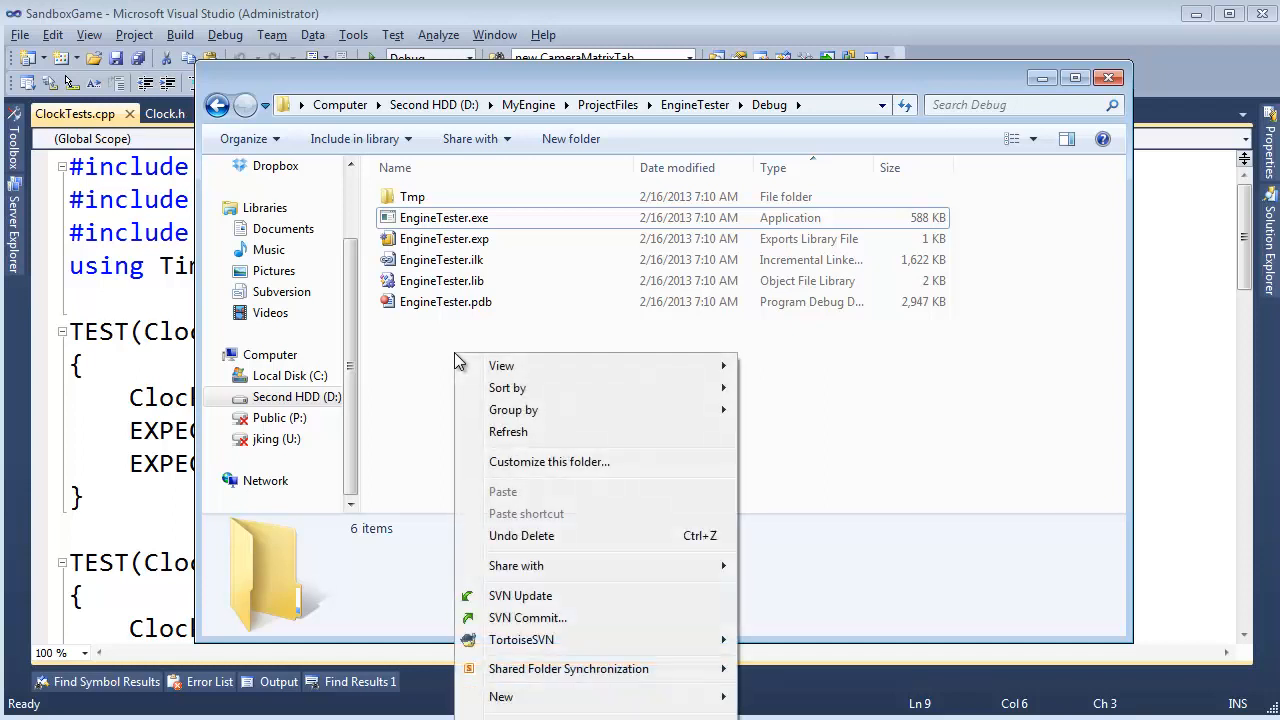
pyautogui.click(448, 364)
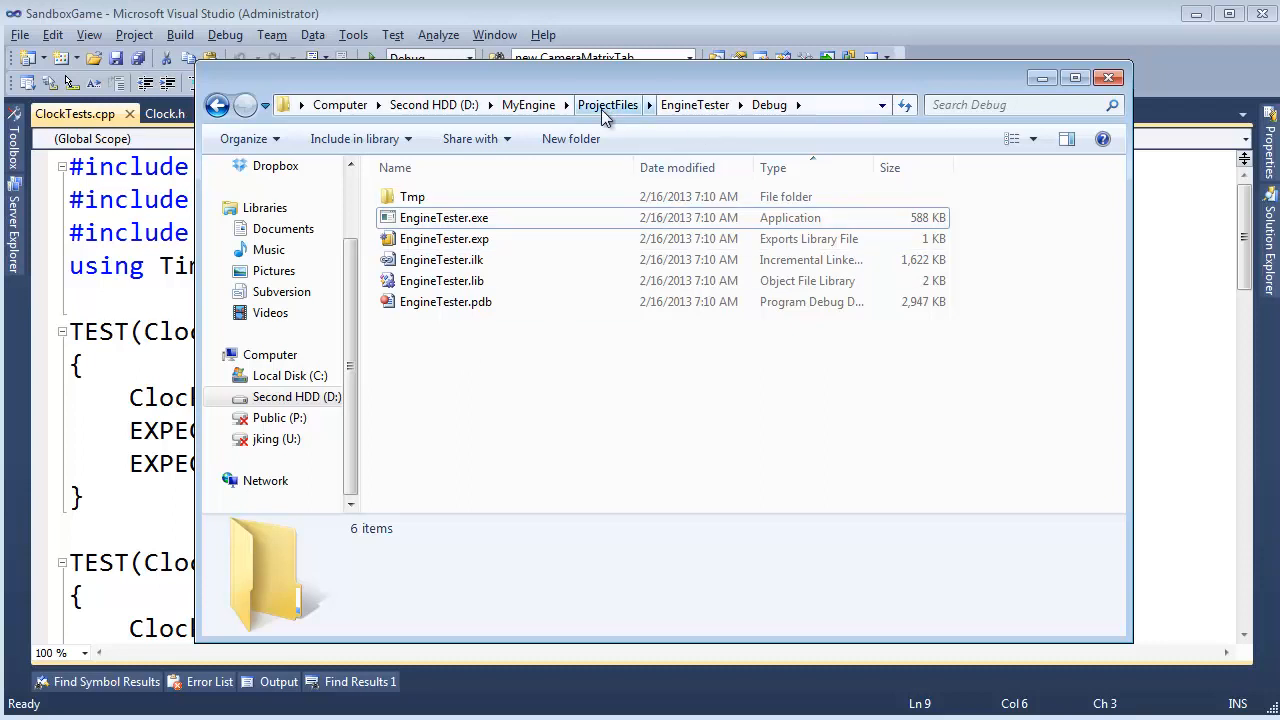
# Check SandboxGame's Debug folder for Engine.dll and return to ProjectFiles.
pyautogui.click(608, 104)
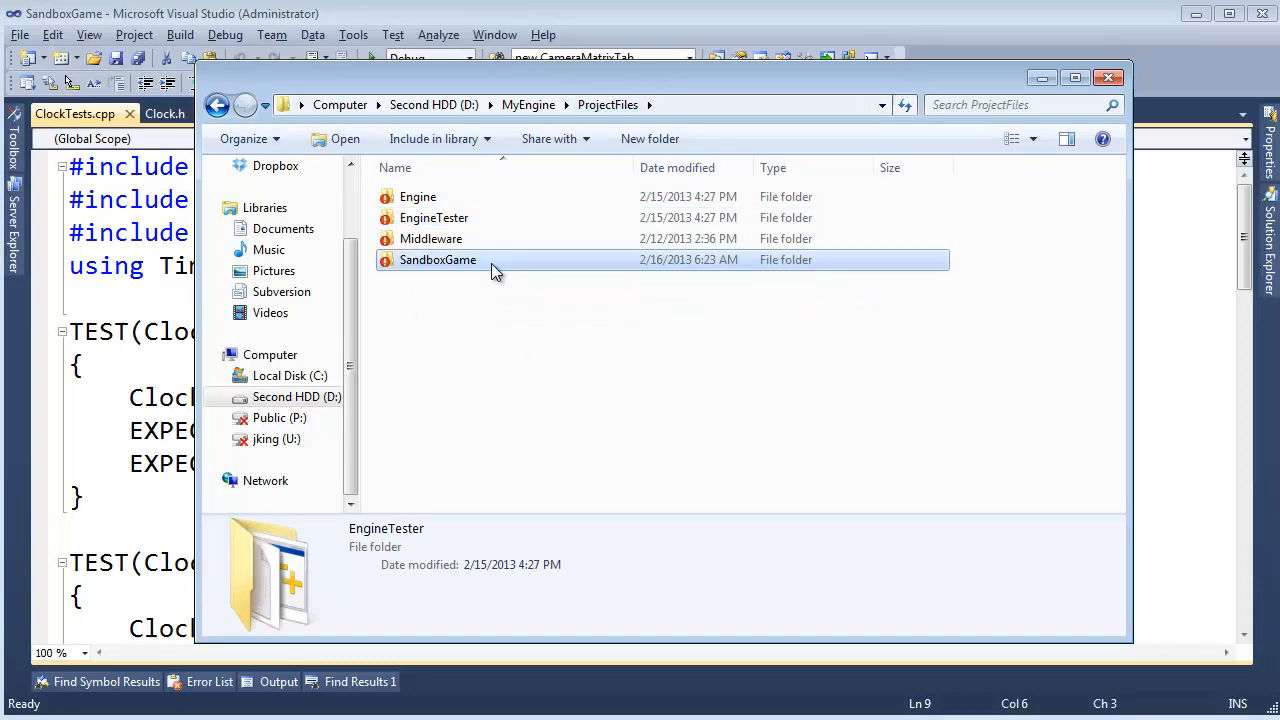
pyautogui.doubleClick(436, 260)
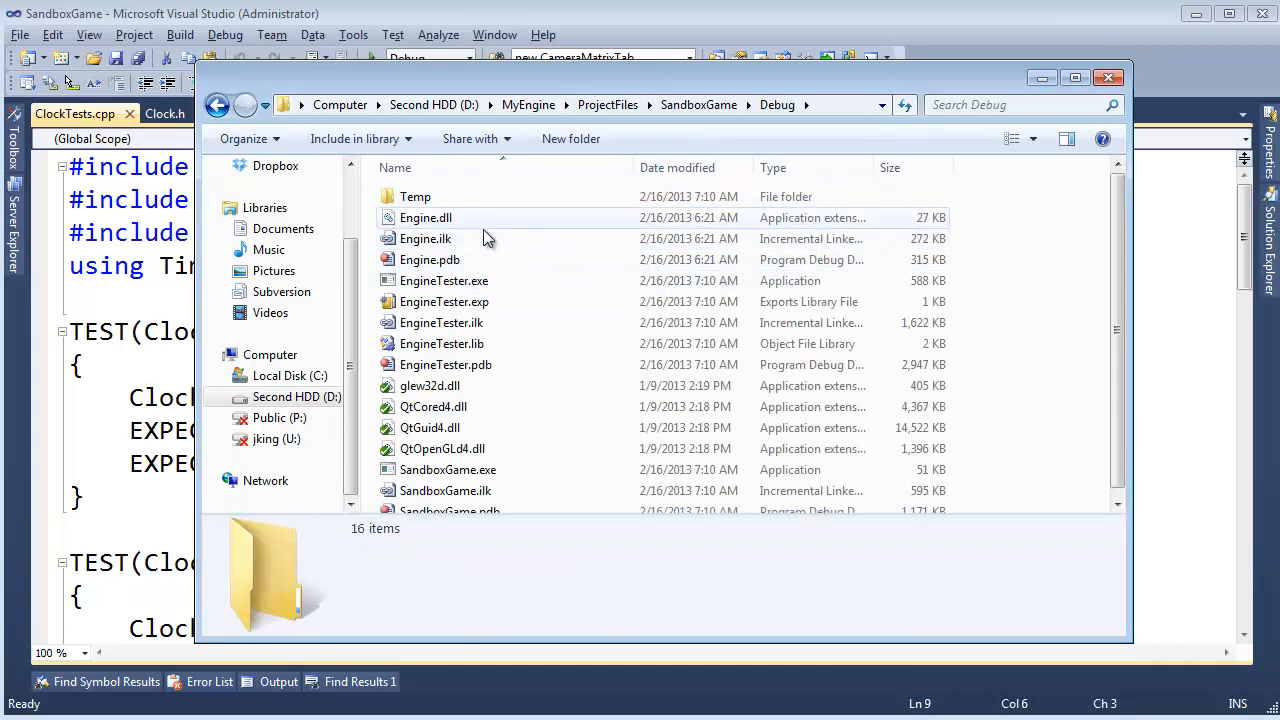
pyautogui.moveTo(478, 242)
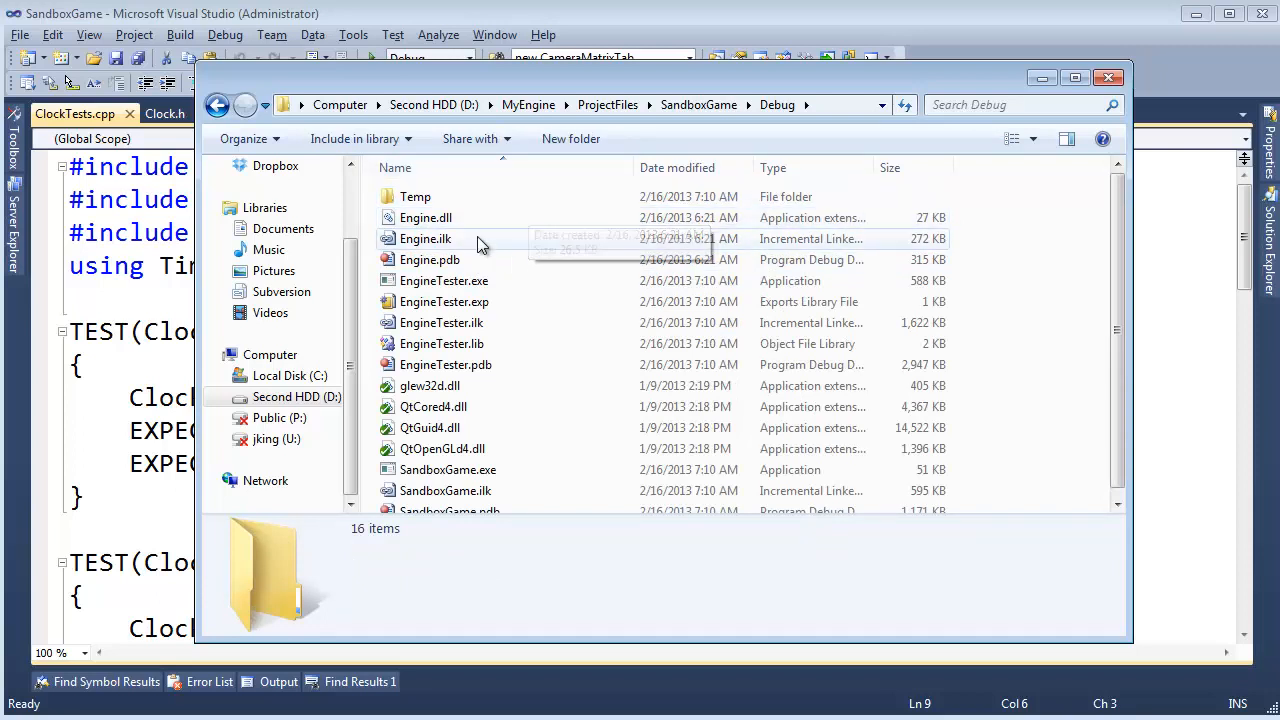
pyautogui.click(424, 216)
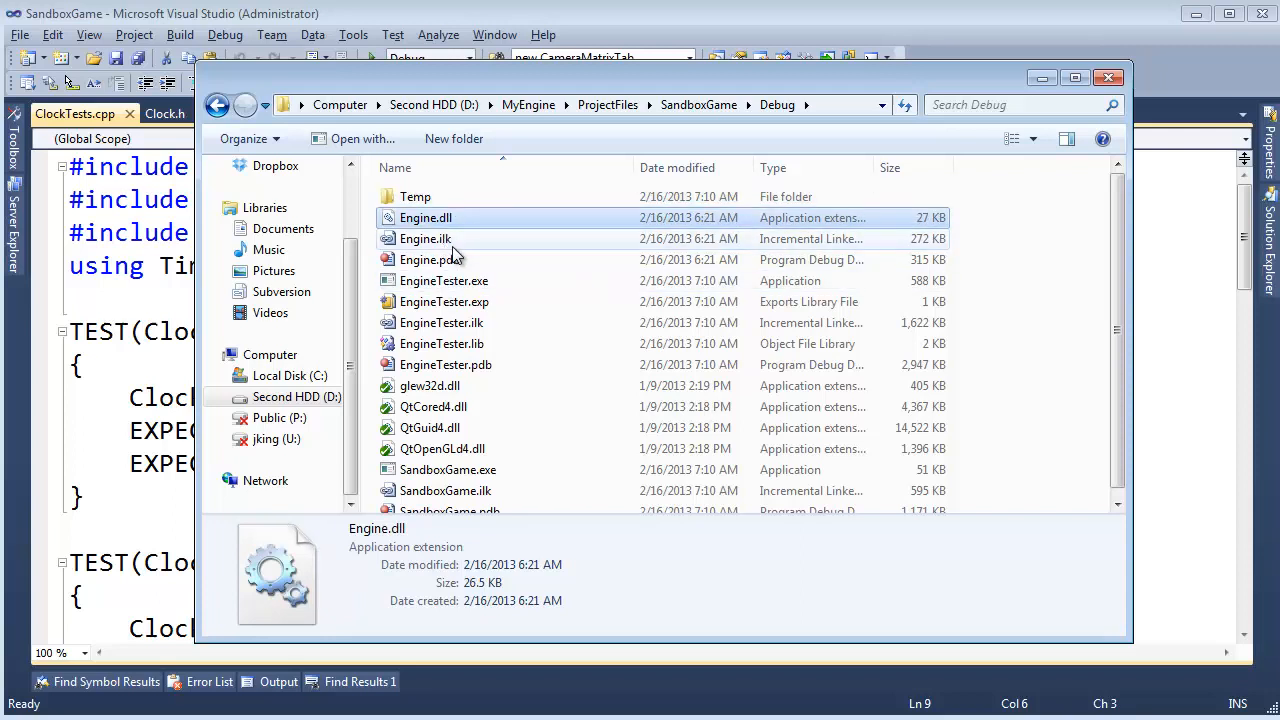
pyautogui.moveTo(450, 242)
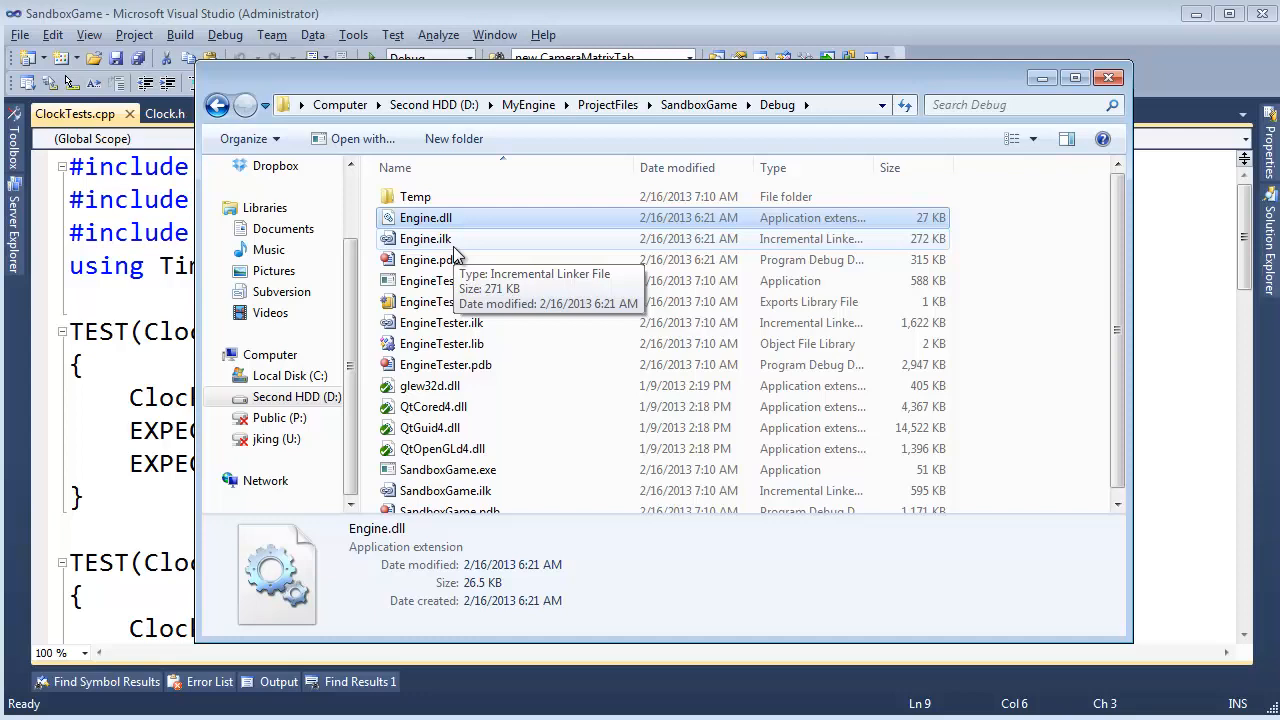
pyautogui.click(424, 238)
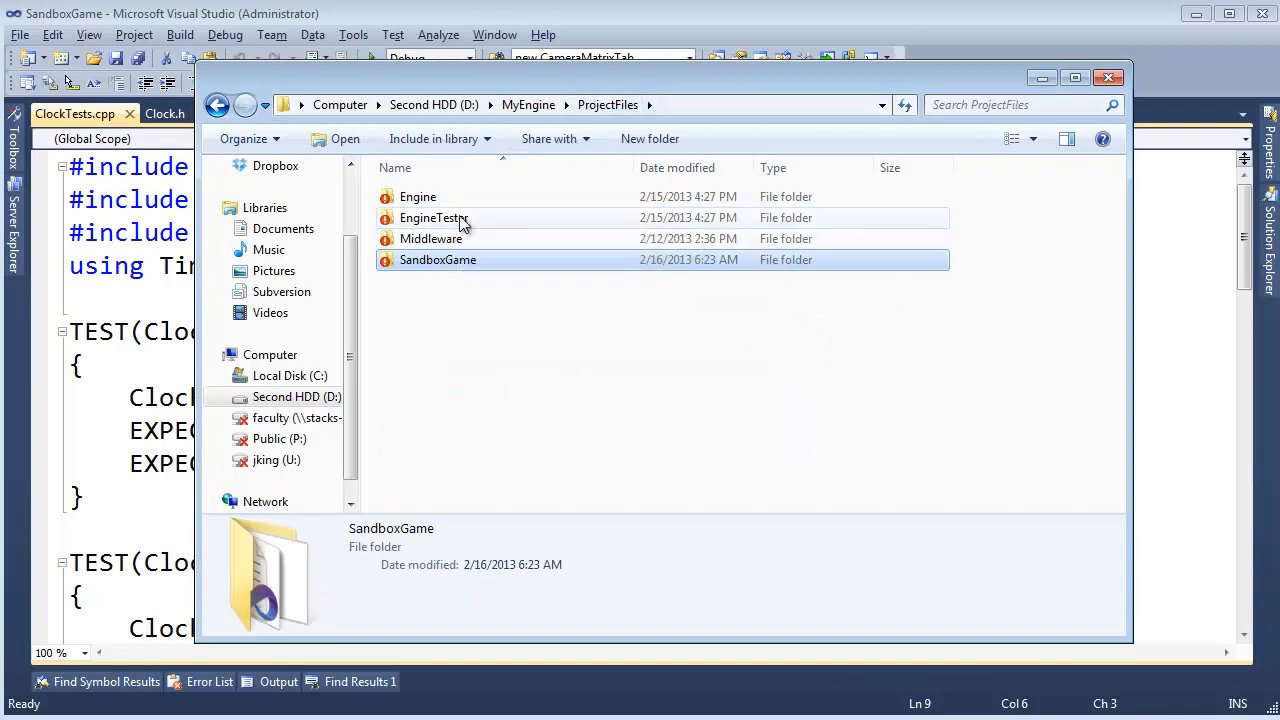
# Copy Engine.dll from Engine's Debug folder into EngineTester's Debug folder.
pyautogui.doubleClick(428, 218)
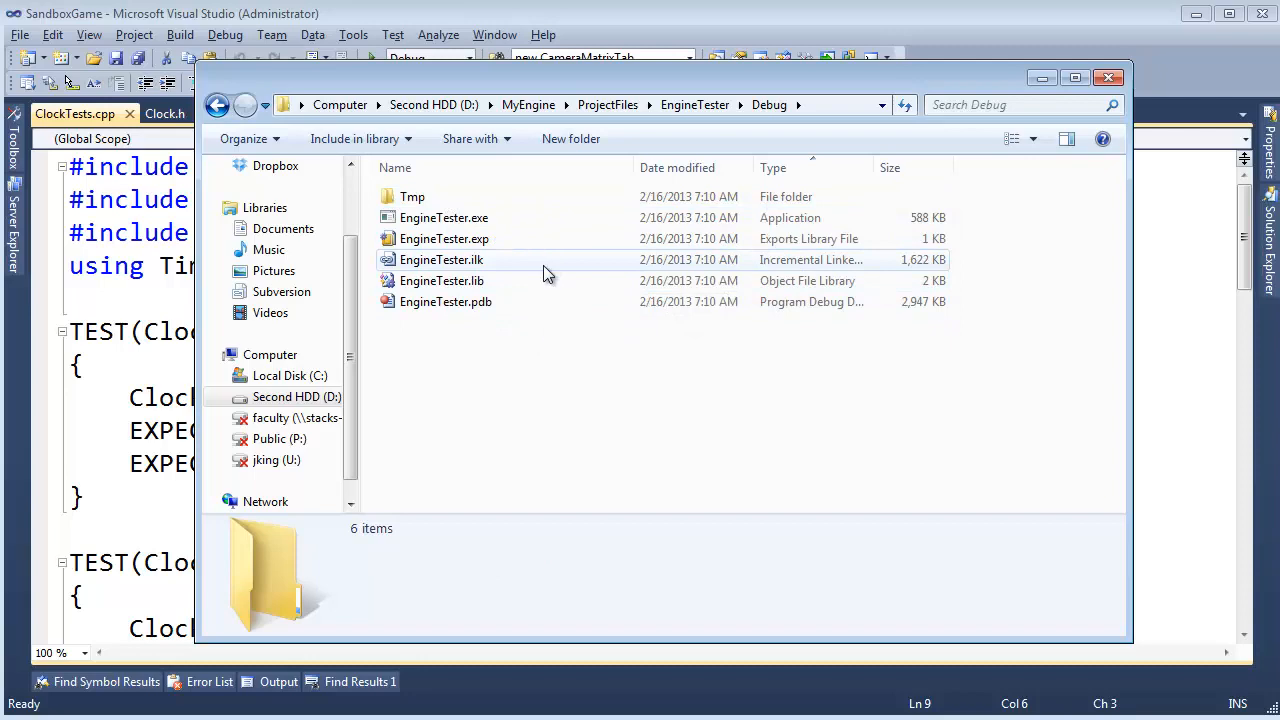
pyautogui.click(694, 104)
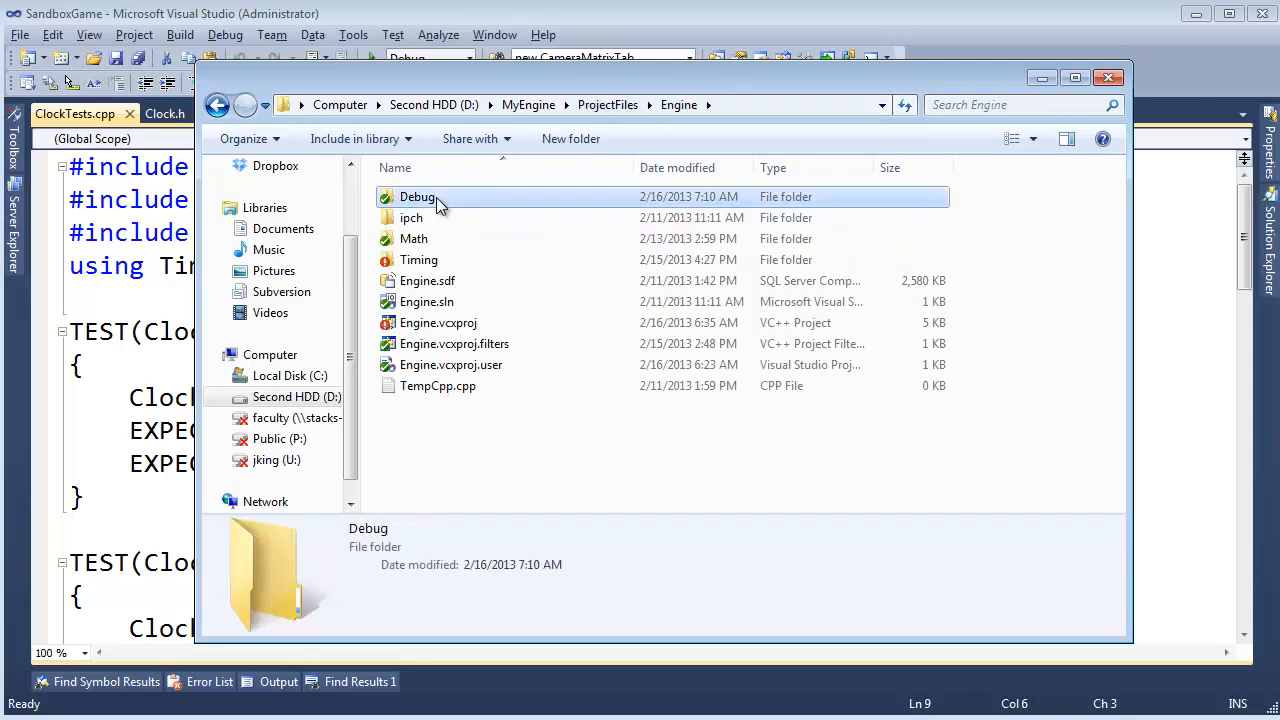
pyautogui.doubleClick(416, 196)
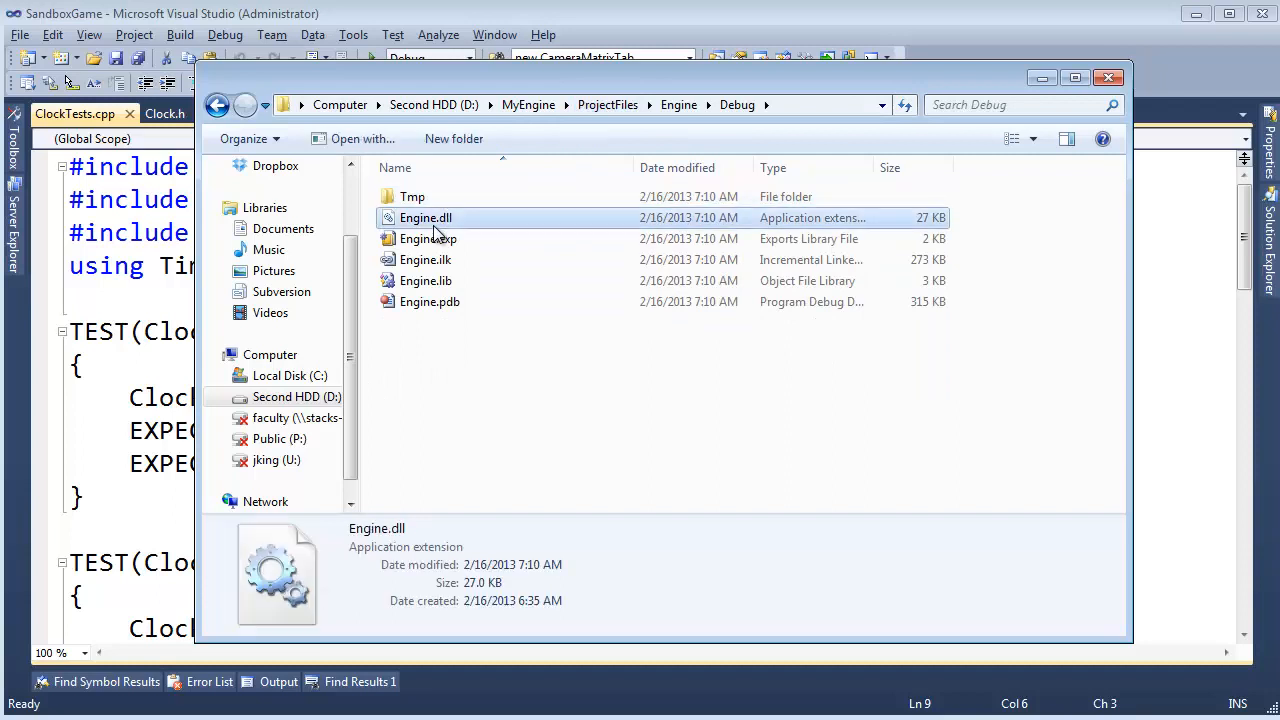
pyautogui.moveTo(724, 140)
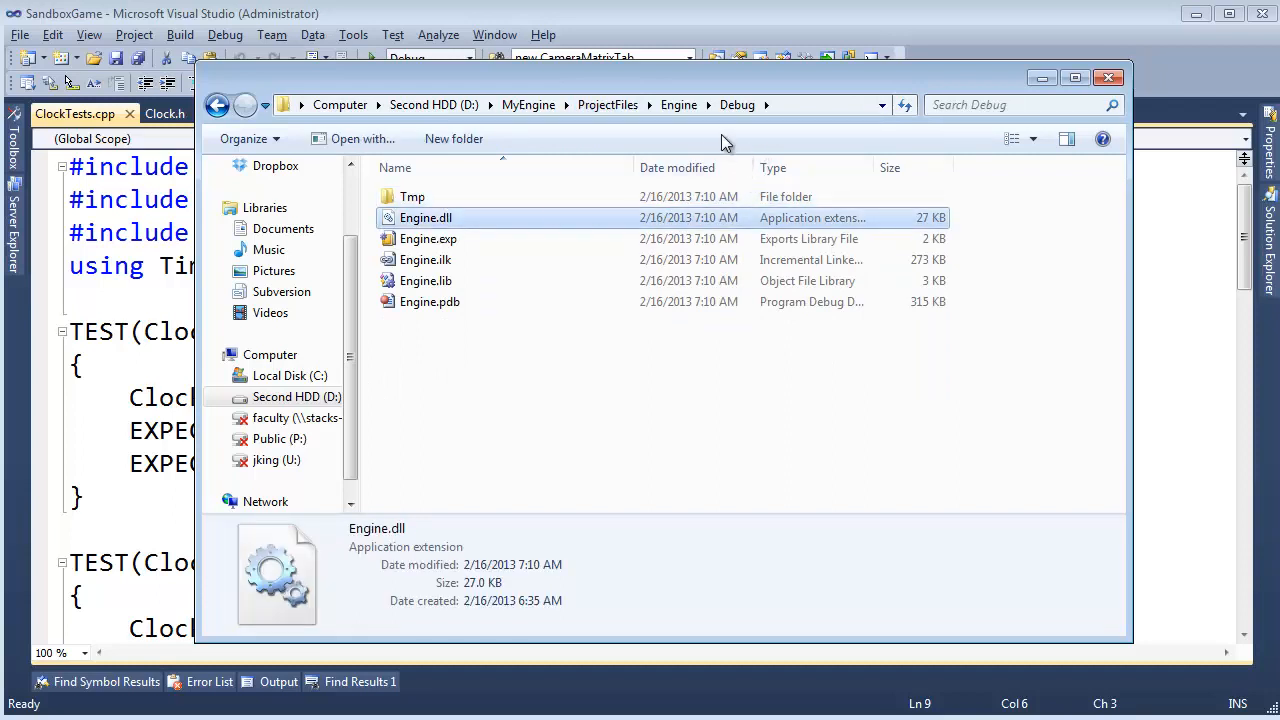
pyautogui.click(608, 104)
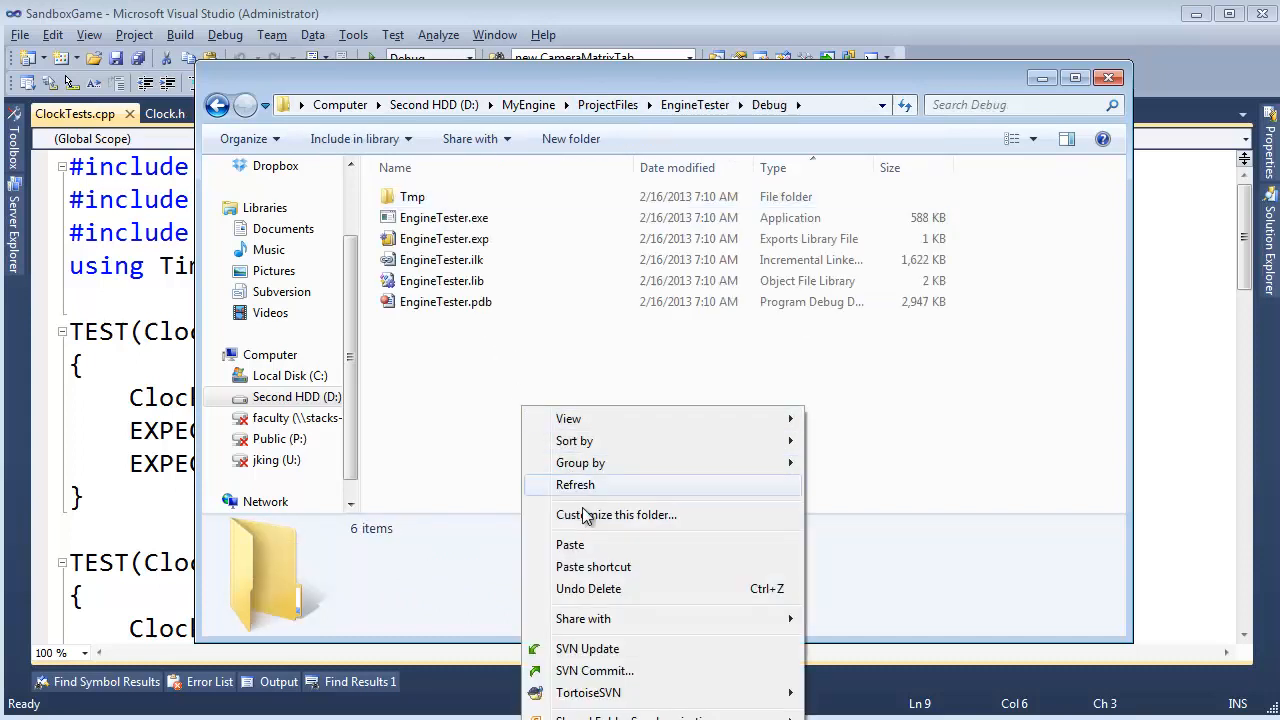
pyautogui.click(576, 486)
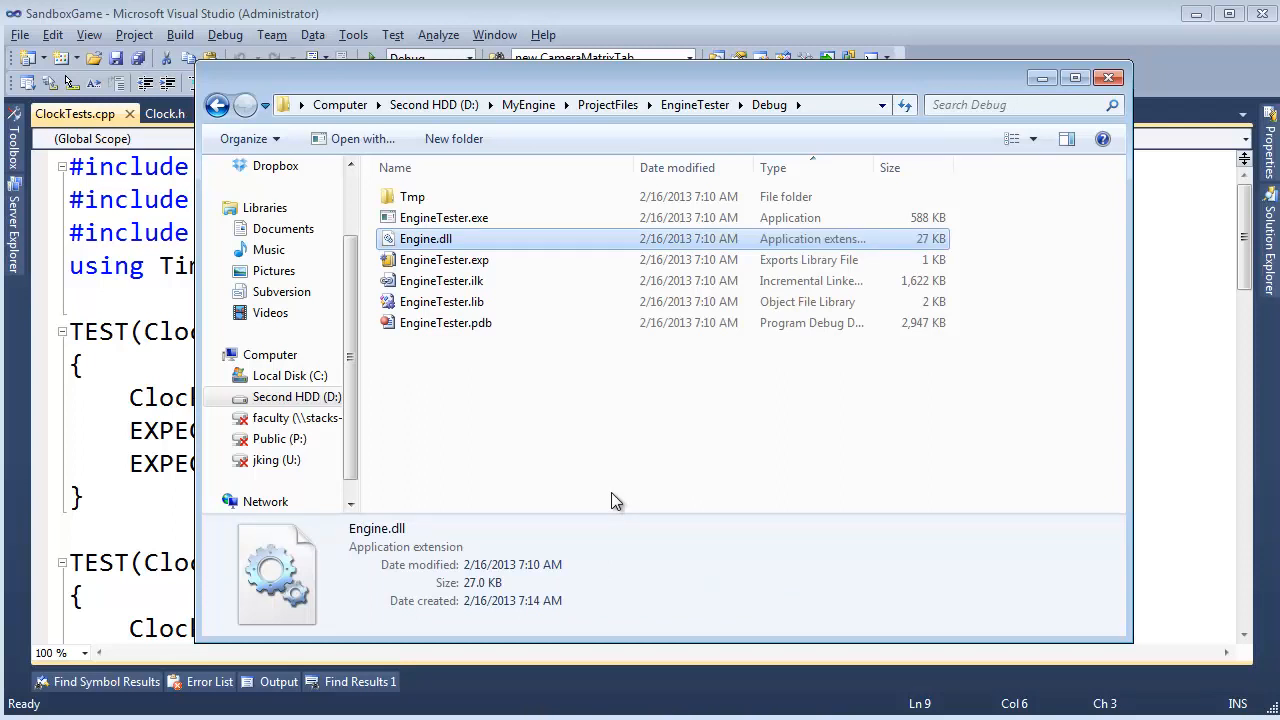
pyautogui.click(1108, 76)
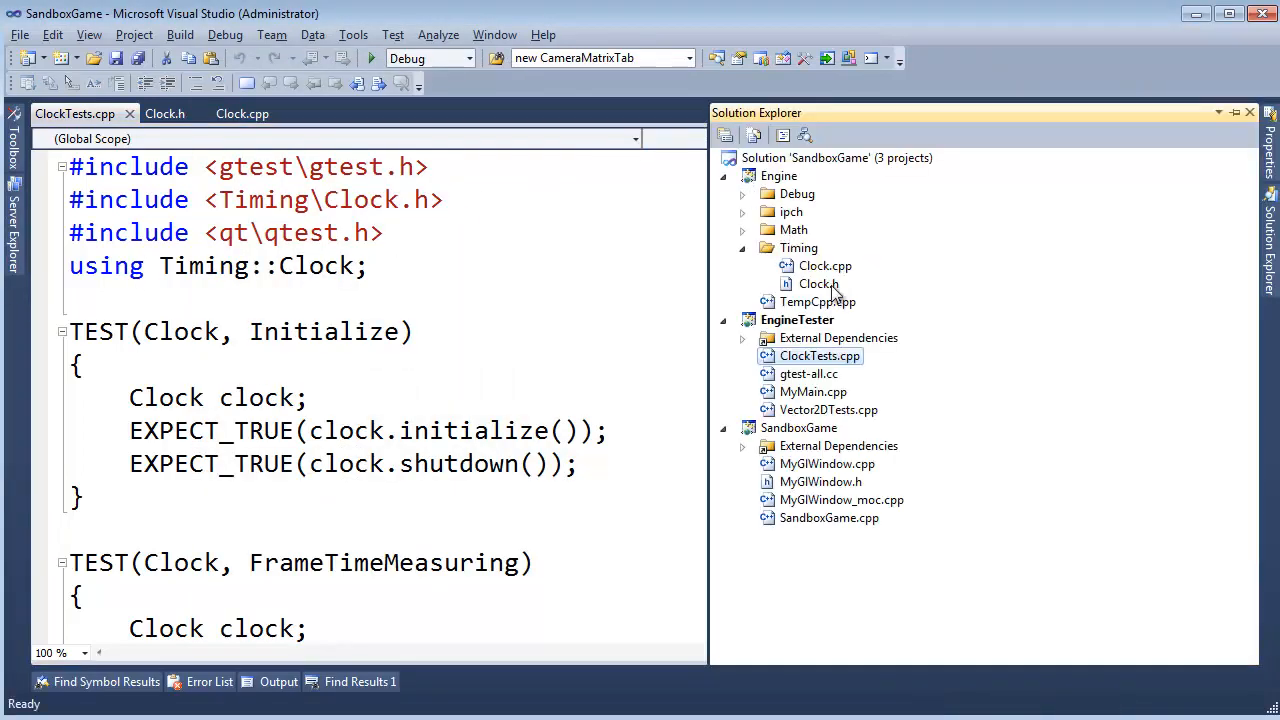
# View Clock.h in the editor and select EngineTester.exe in its Debug folder.
pyautogui.doubleClick(816, 284)
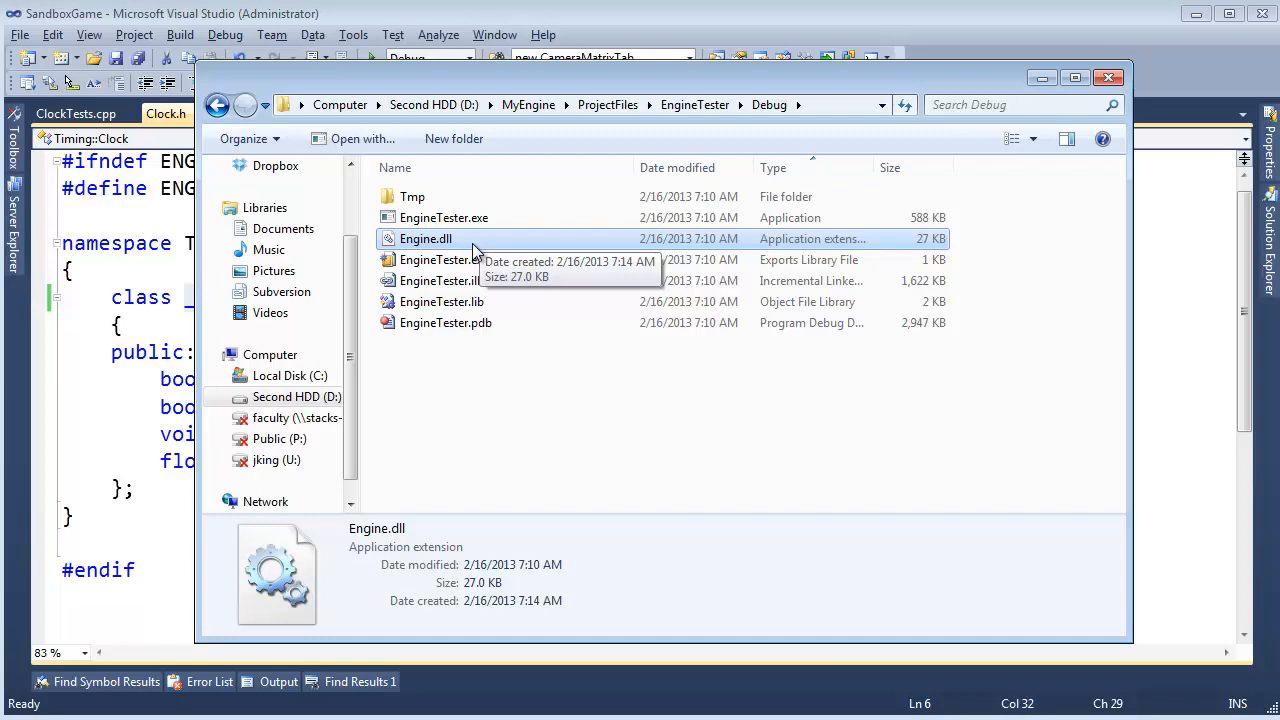
pyautogui.moveTo(438, 252)
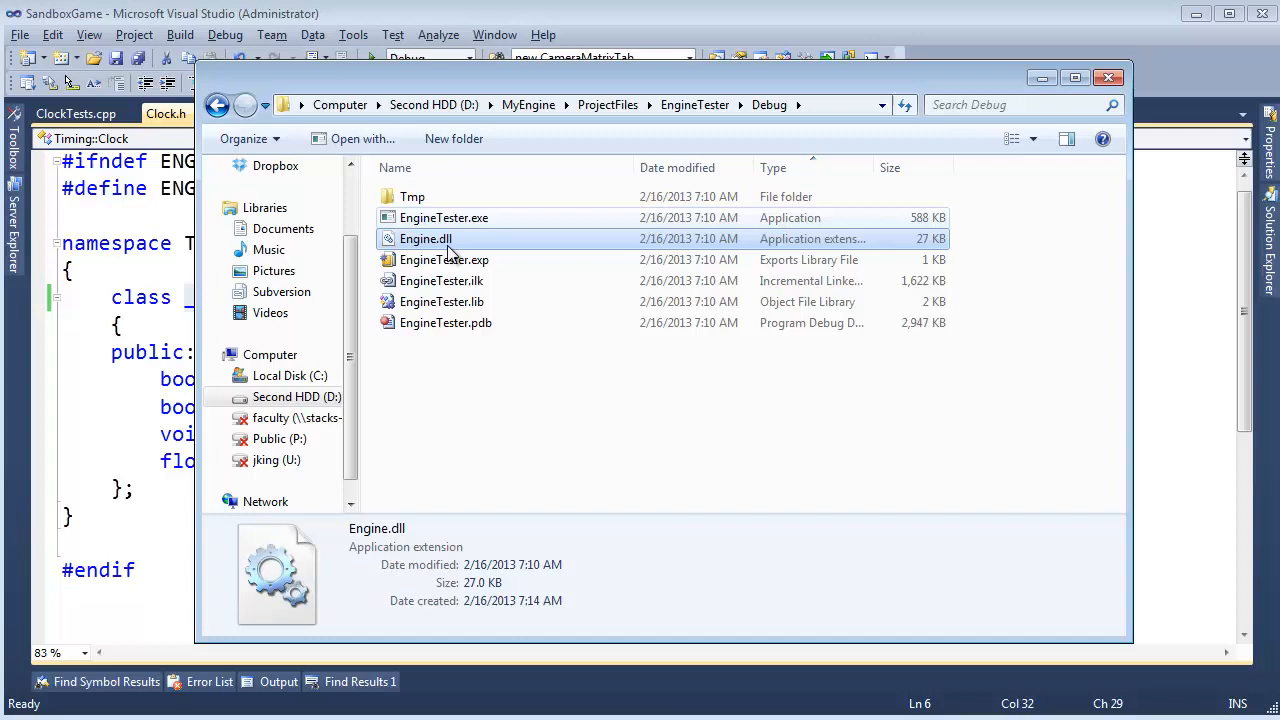
pyautogui.click(444, 216)
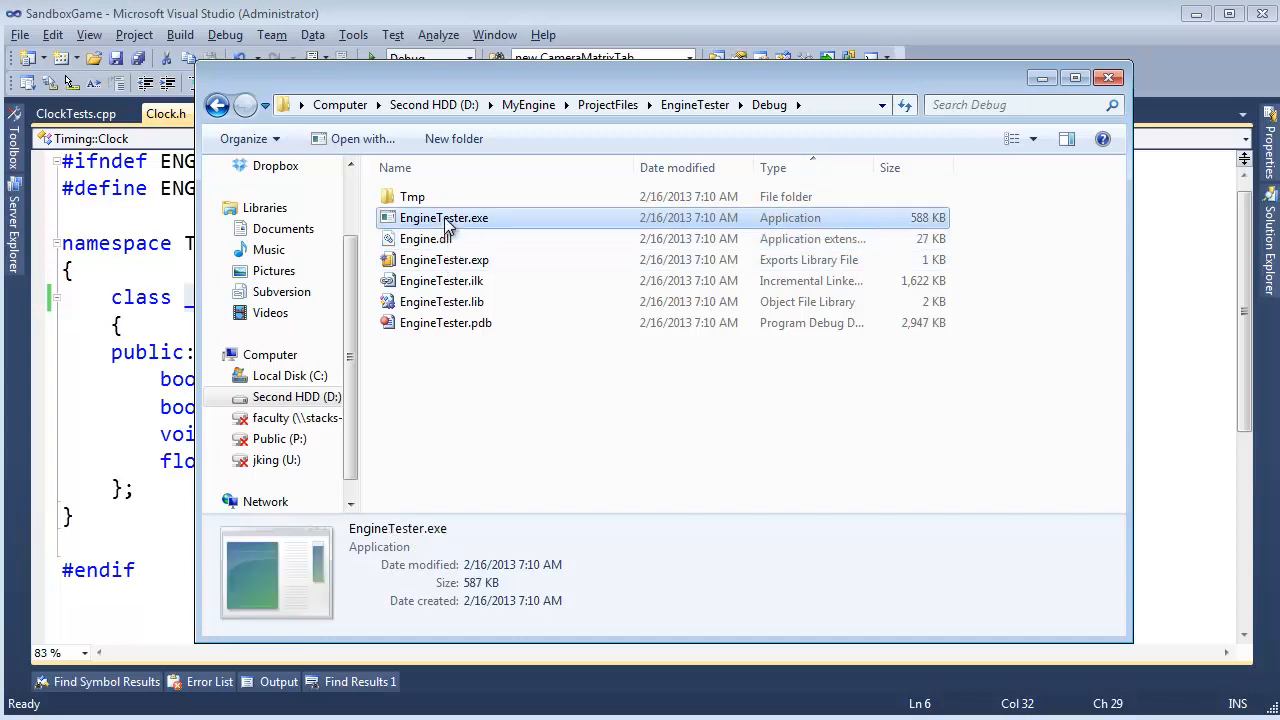
pyautogui.click(444, 216)
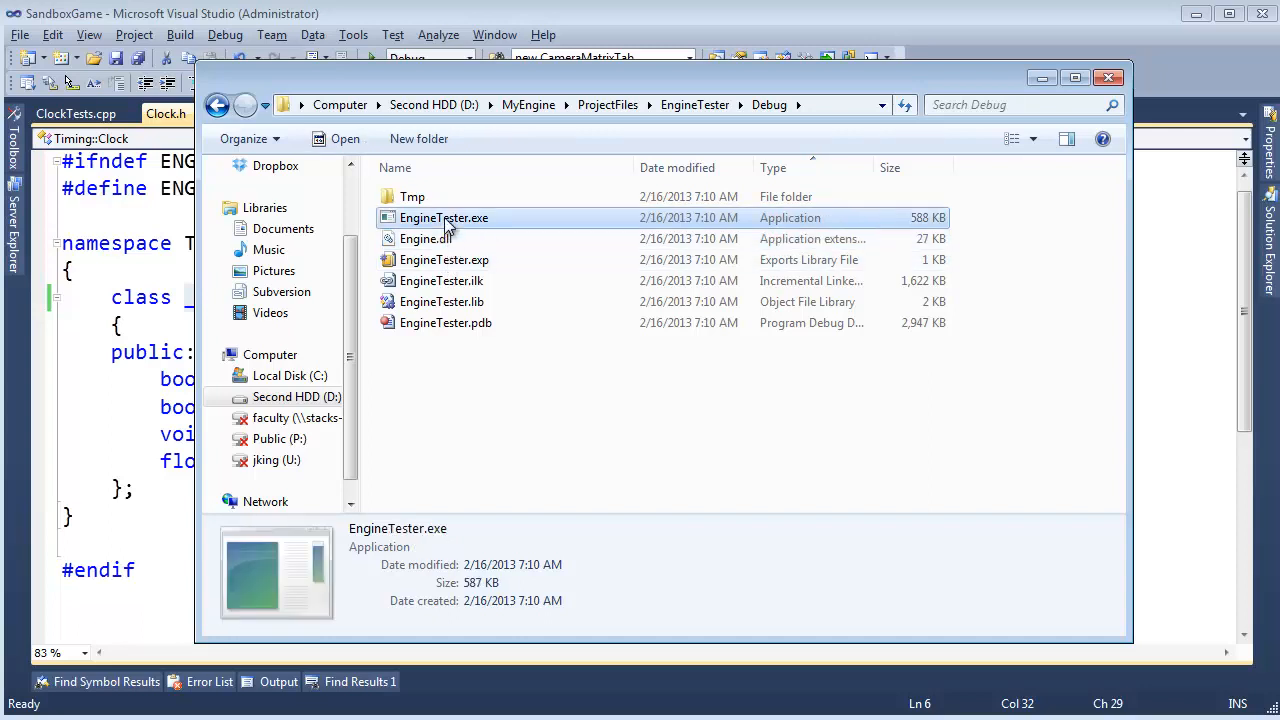
# Run EngineTester.exe, dismiss the missing QtTestd4.dll error and browse to Middleware\Qt\bin.
pyautogui.doubleClick(444, 216)
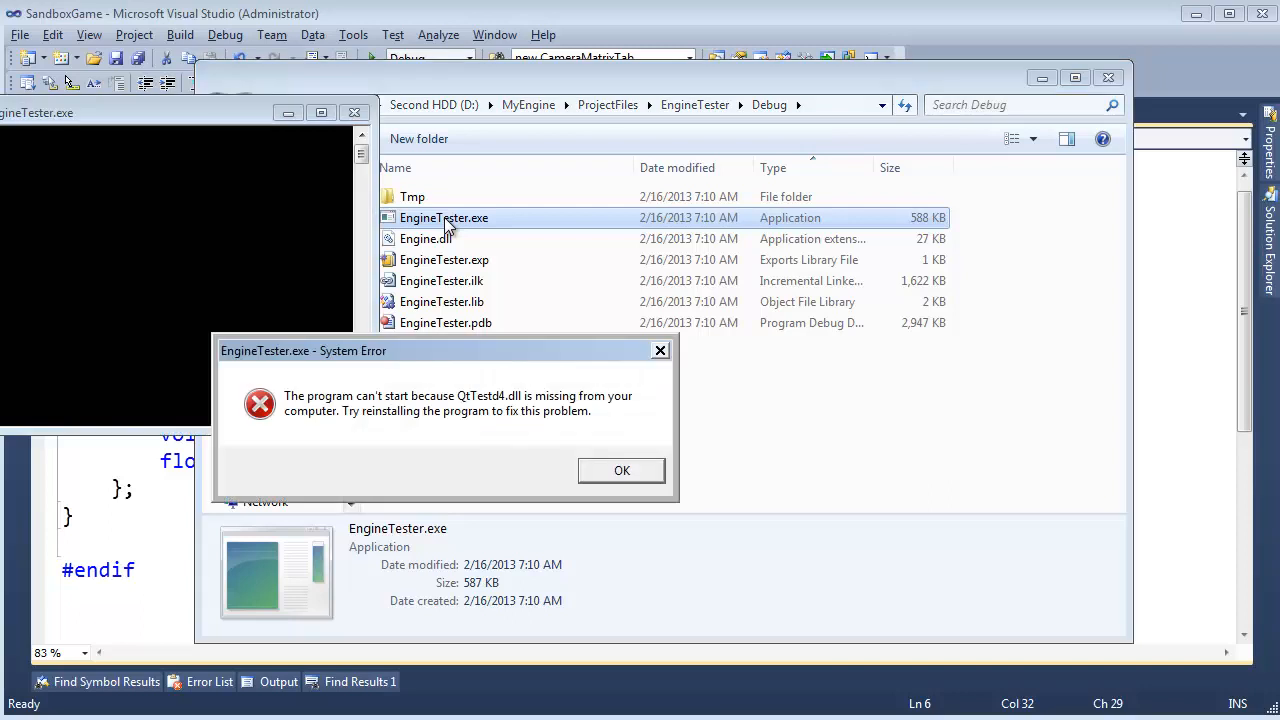
pyautogui.moveTo(492, 414)
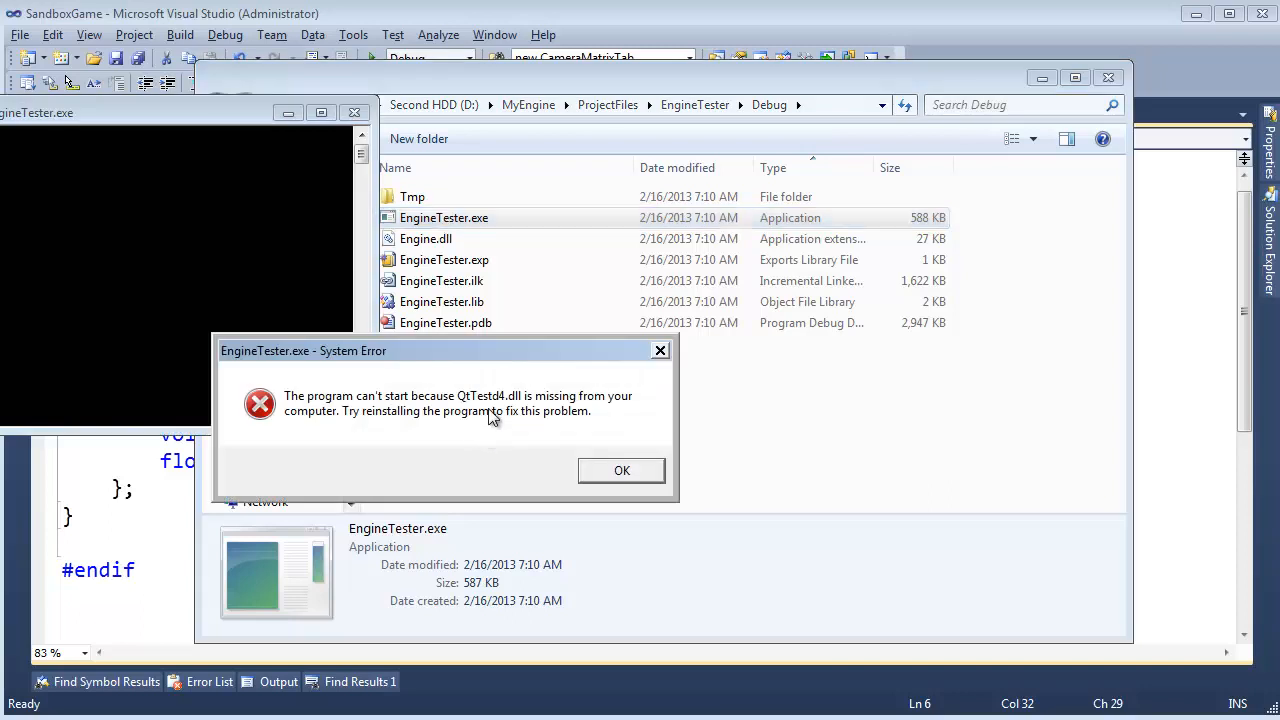
pyautogui.moveTo(622, 472)
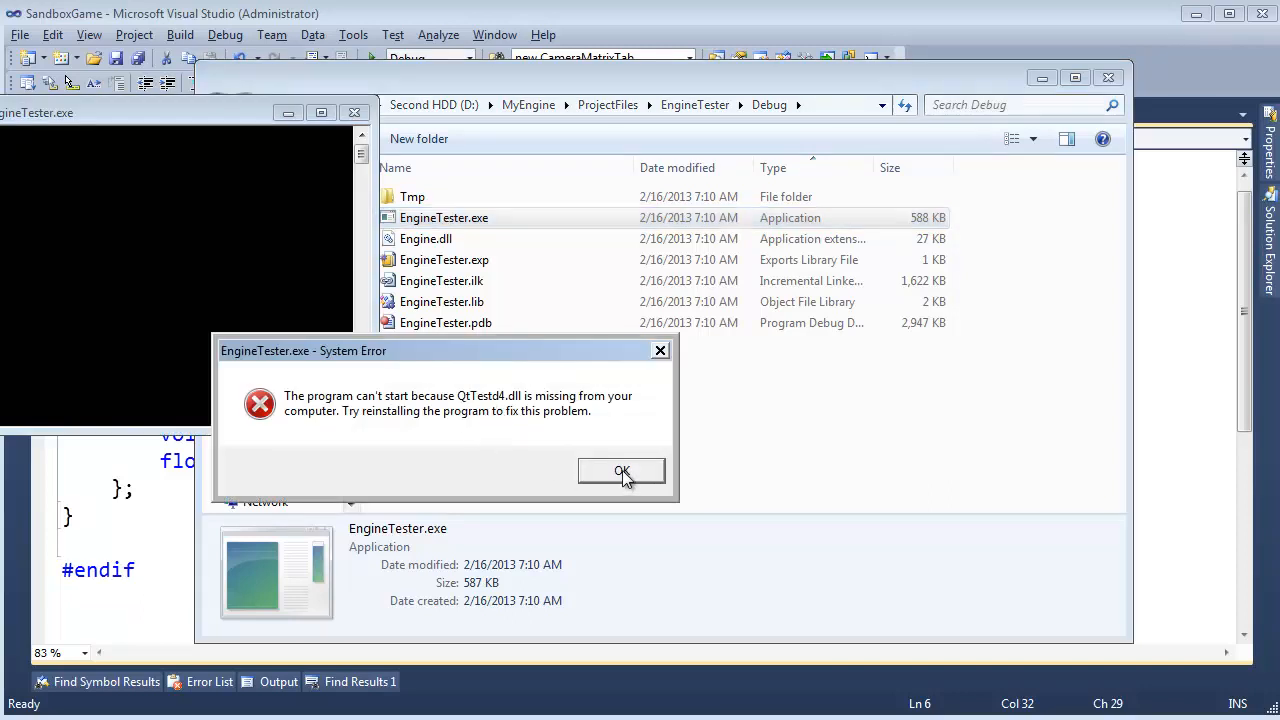
pyautogui.click(620, 472)
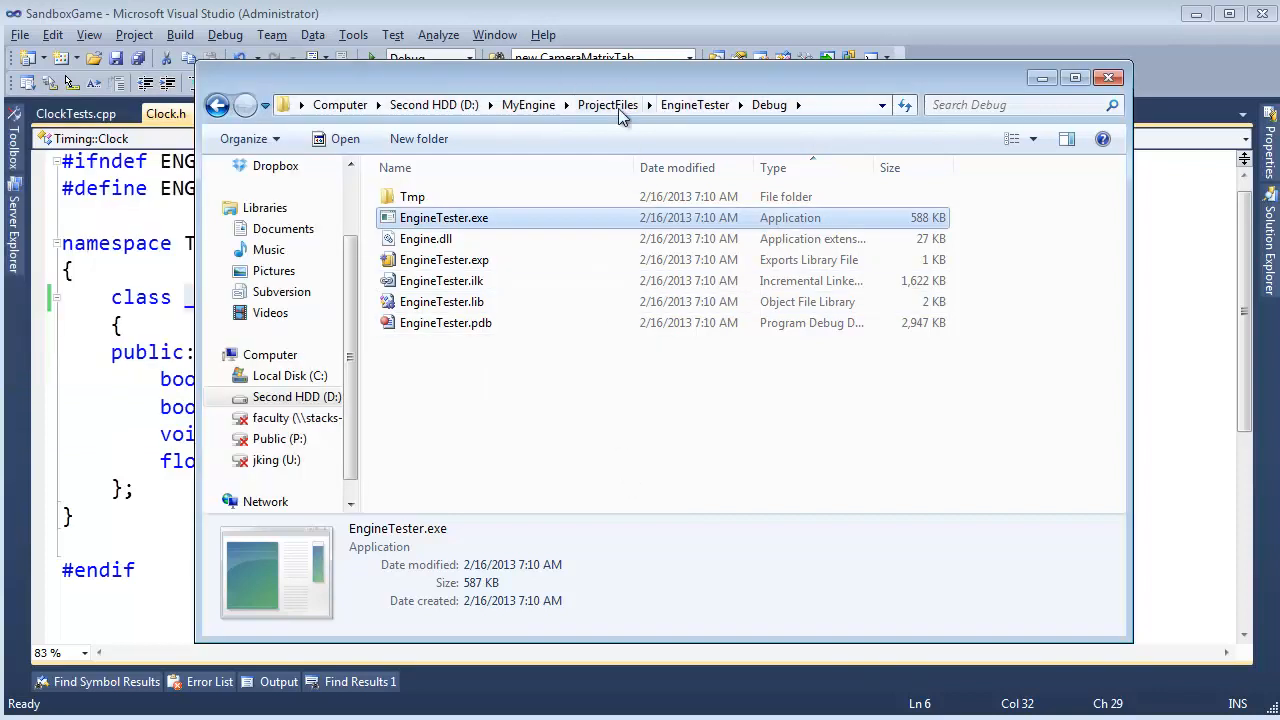
pyautogui.click(608, 104)
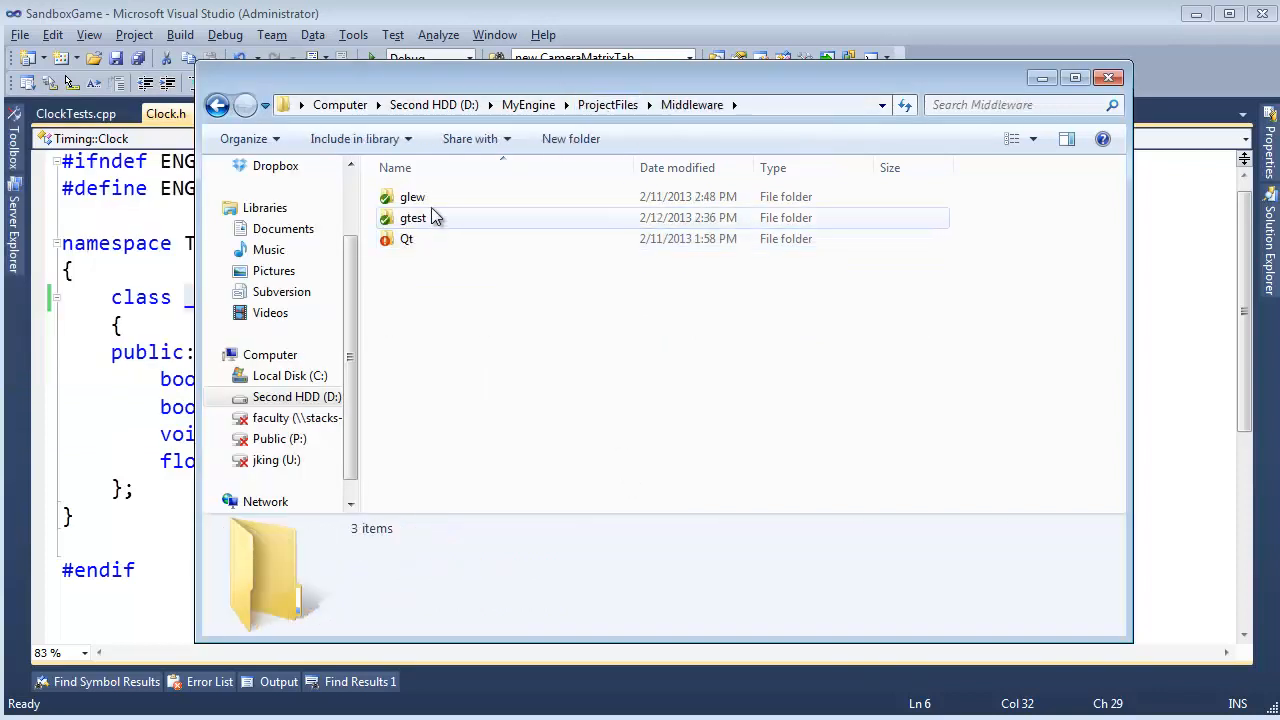
pyautogui.doubleClick(406, 238)
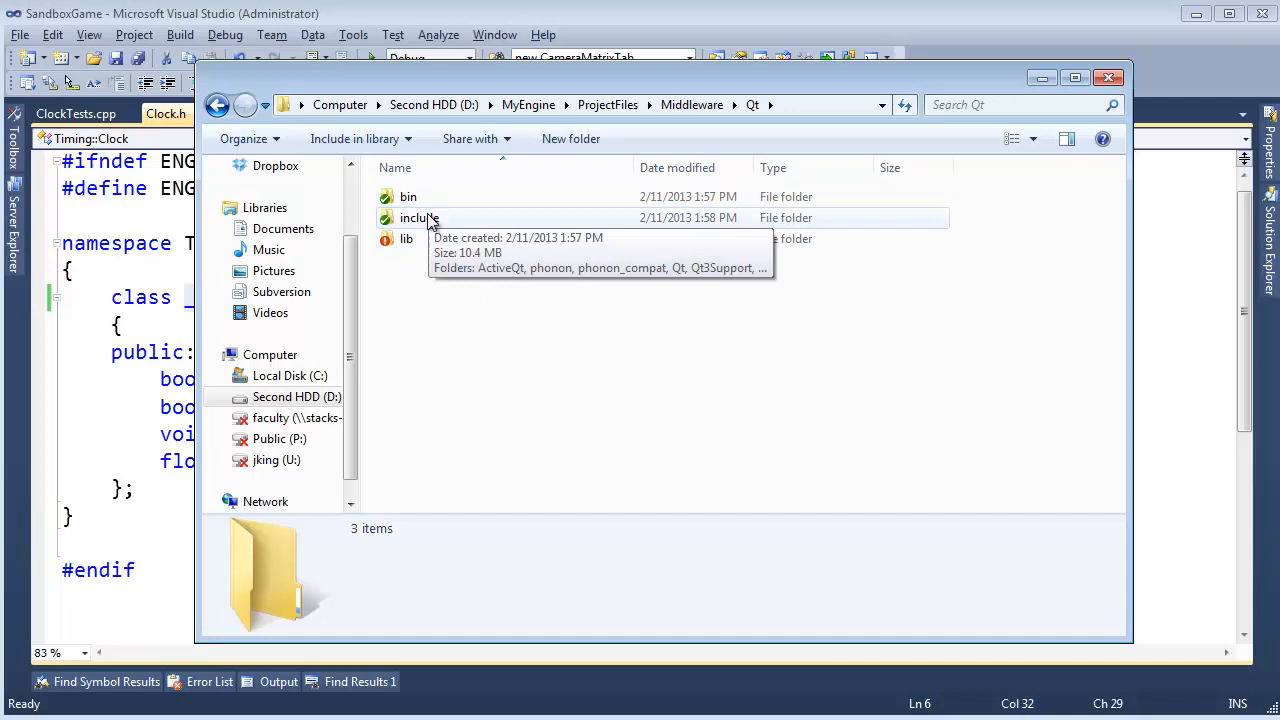
pyautogui.doubleClick(408, 196)
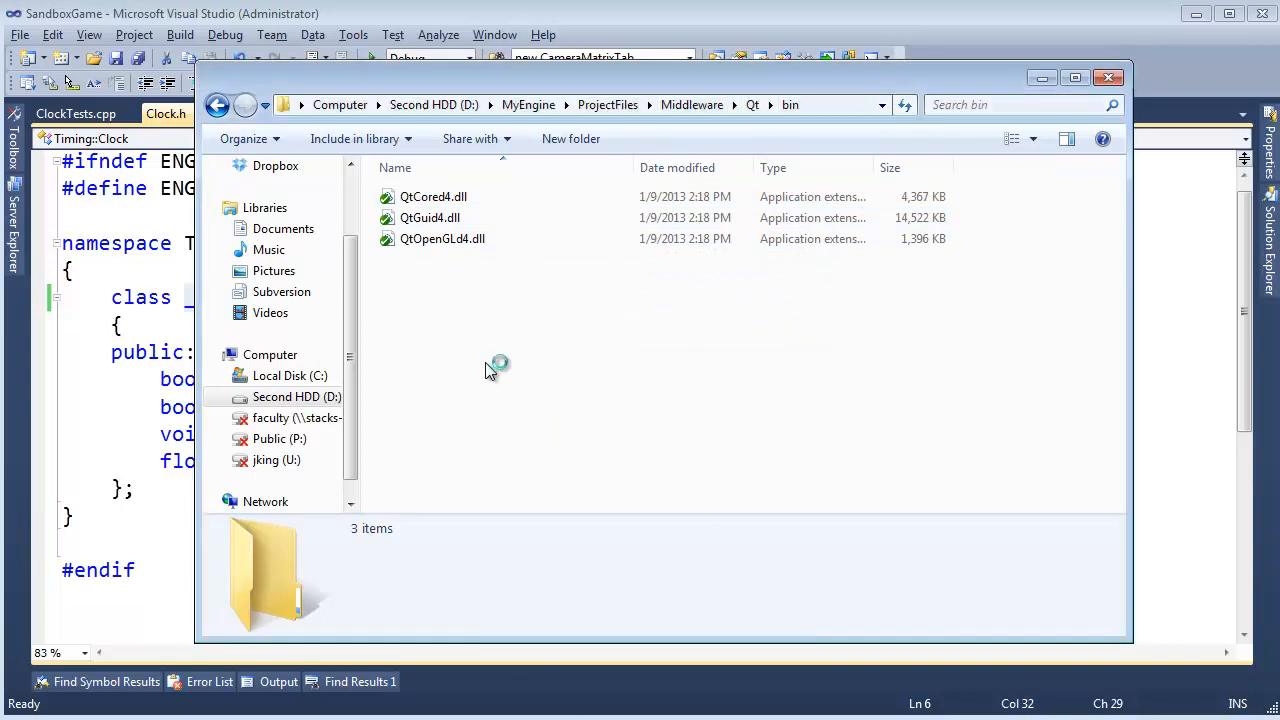
# Copy QtTestd4.dll from Qt's bin folder into EngineTester's Debug folder.
pyautogui.rightClick(428, 260)
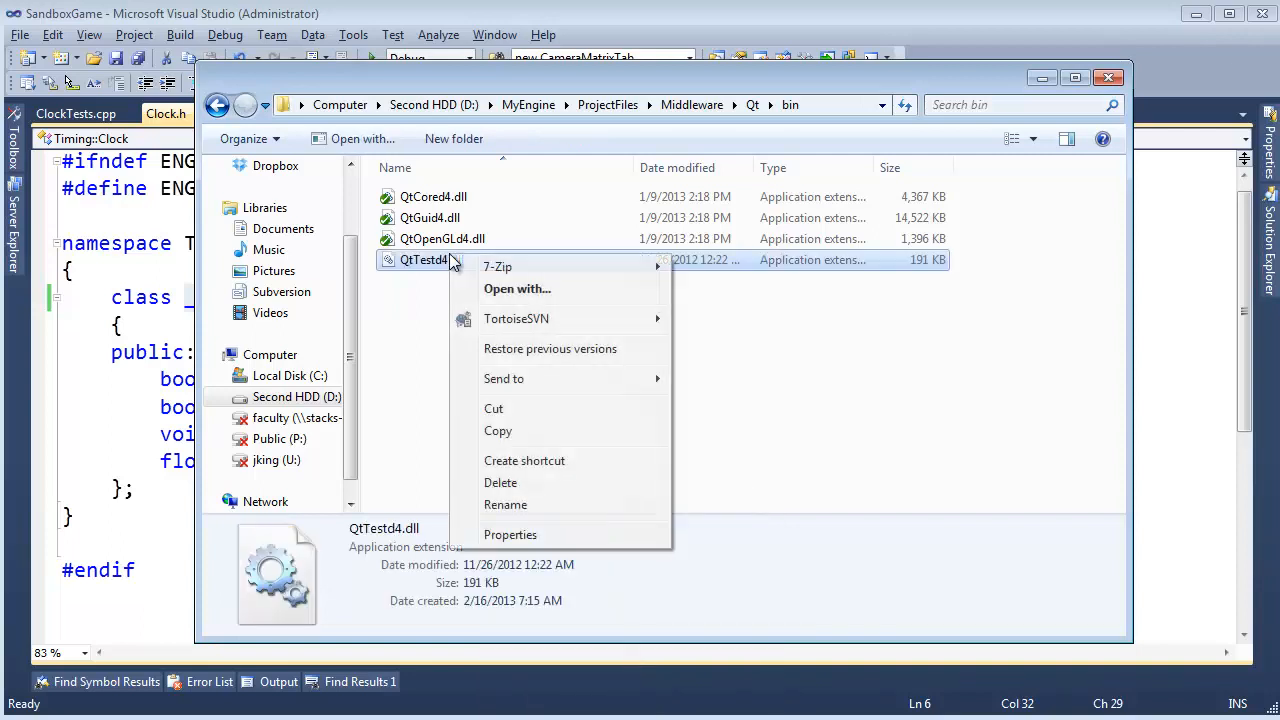
pyautogui.click(684, 350)
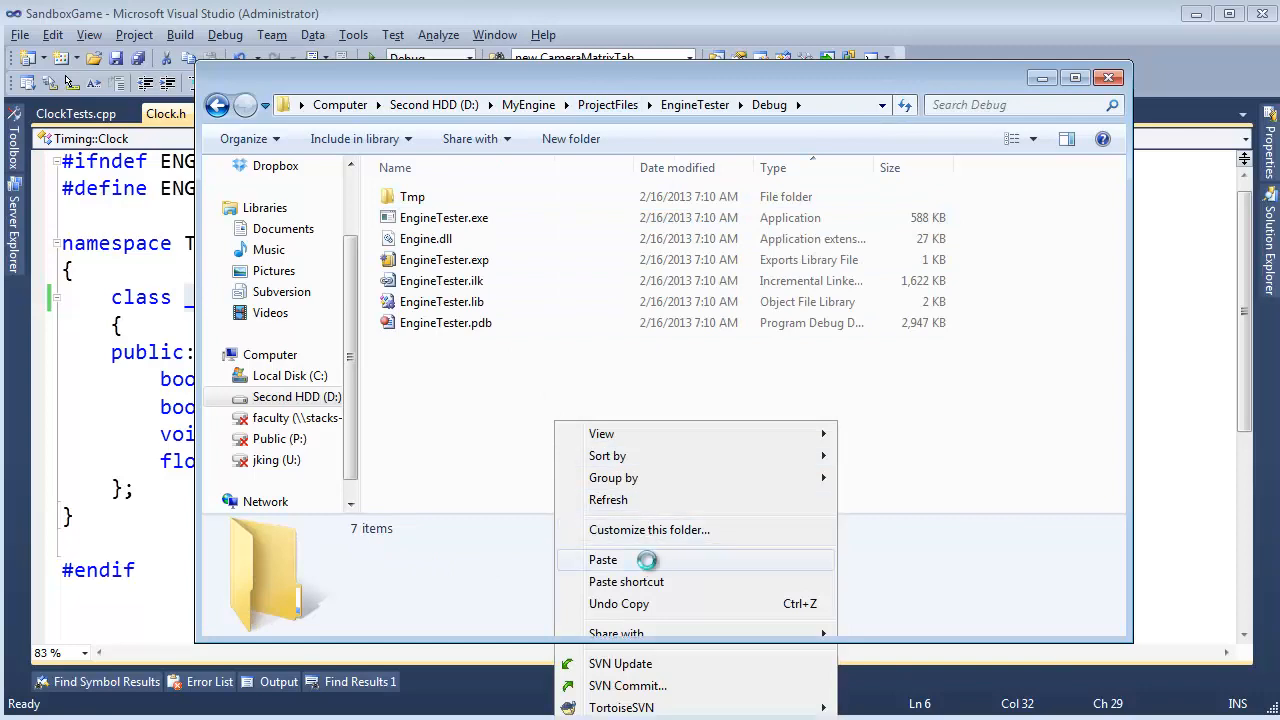
pyautogui.click(604, 560)
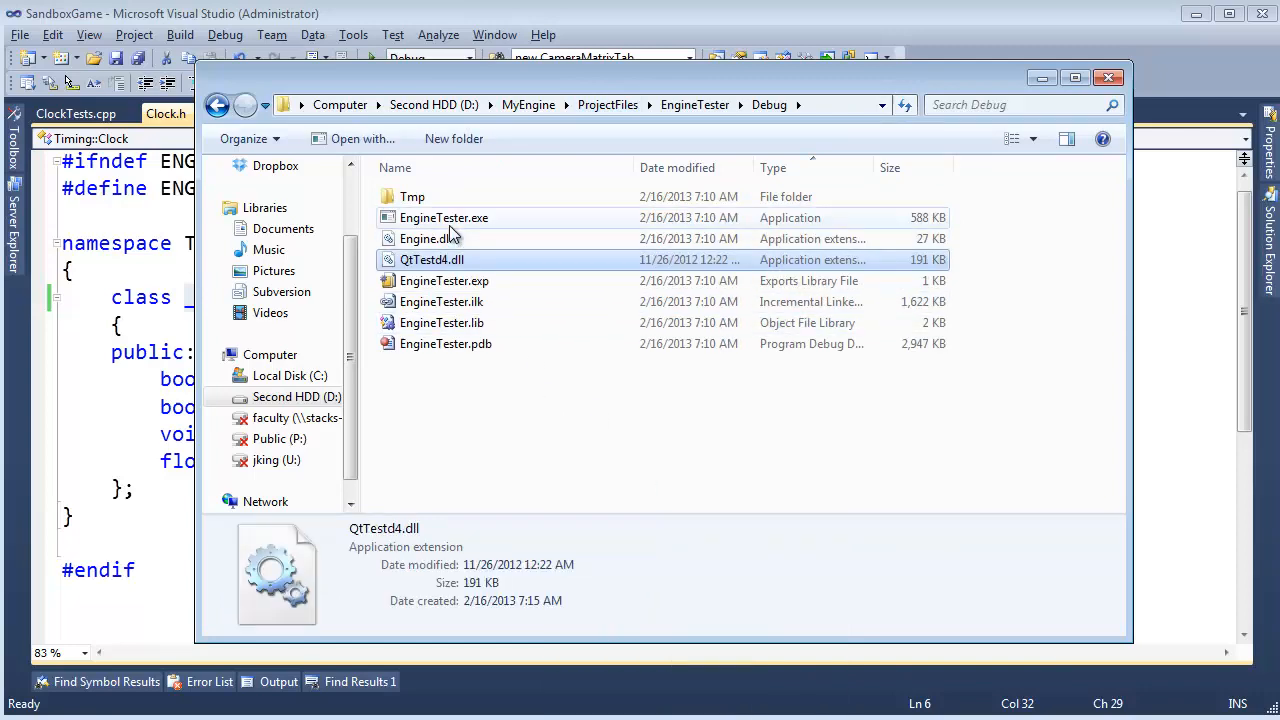
pyautogui.doubleClick(444, 216)
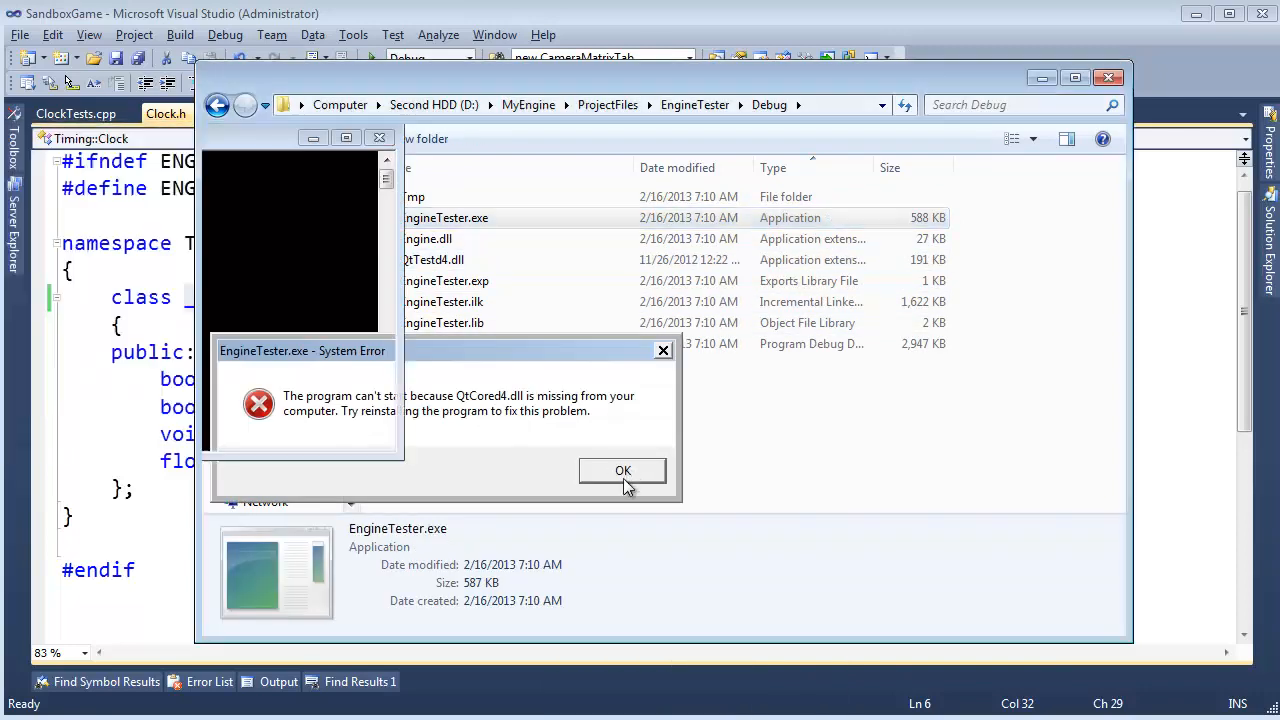
pyautogui.click(622, 470)
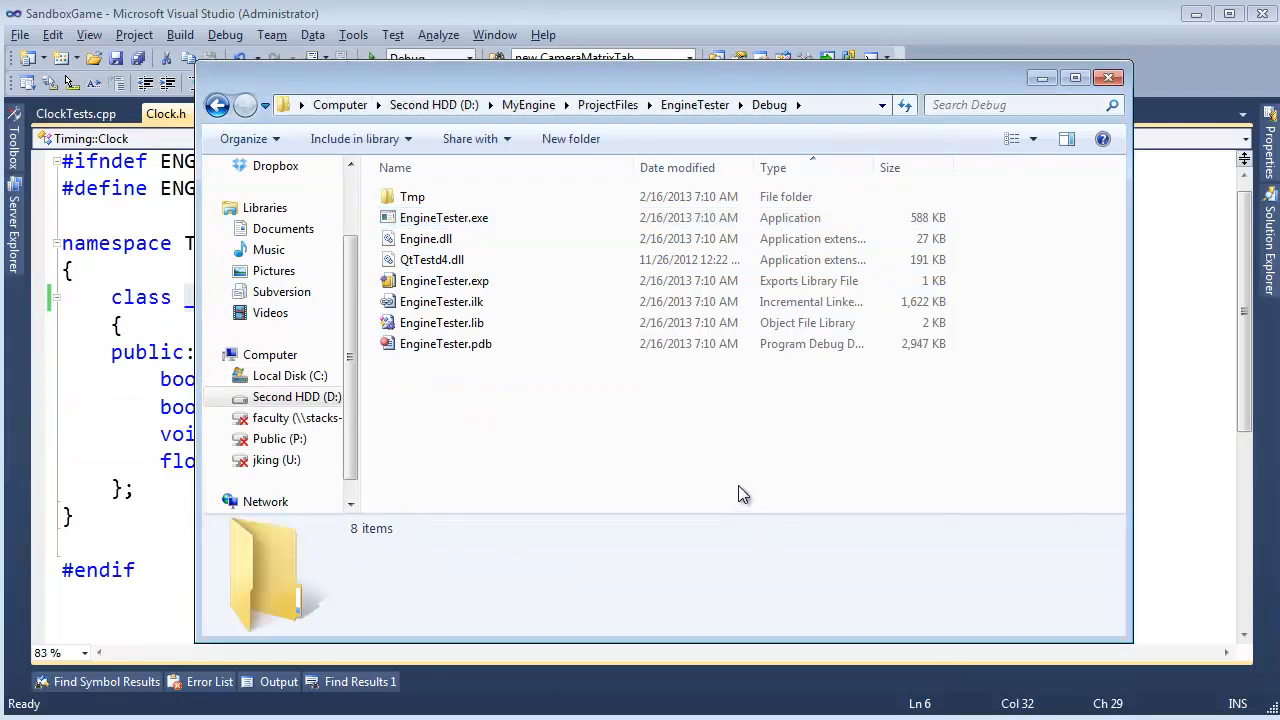
pyautogui.click(432, 260)
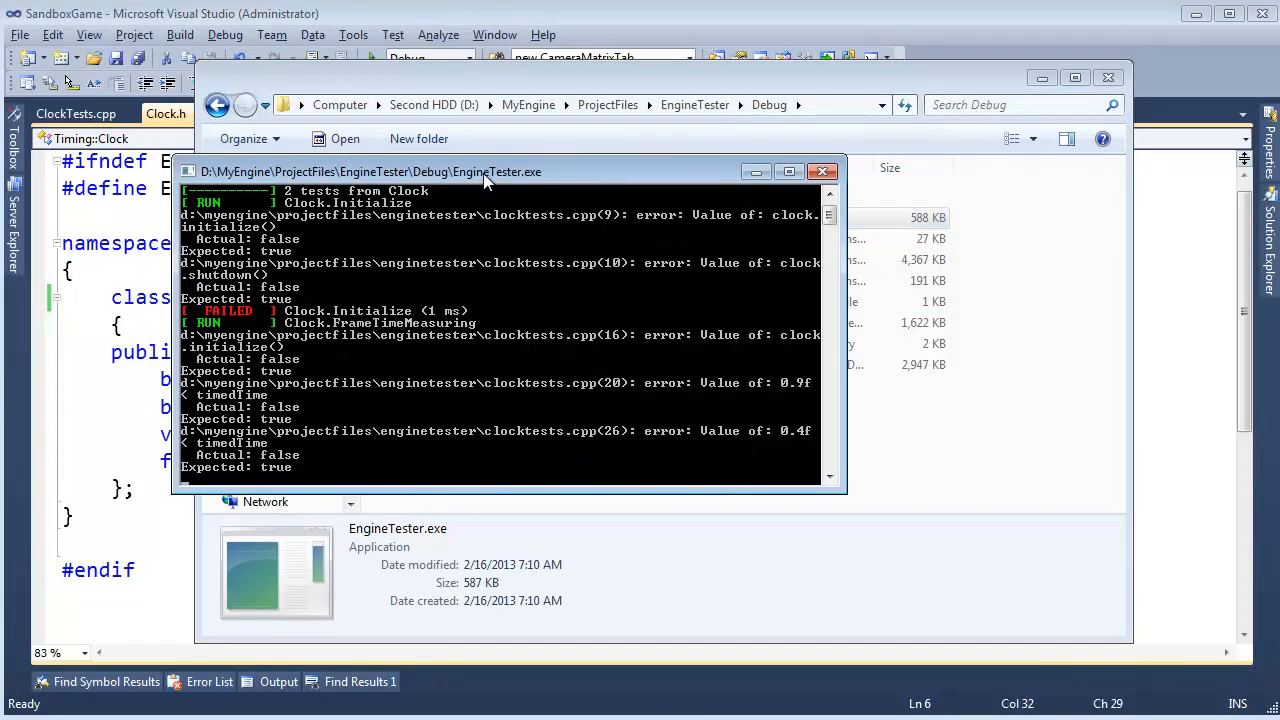
pyautogui.moveTo(360, 414)
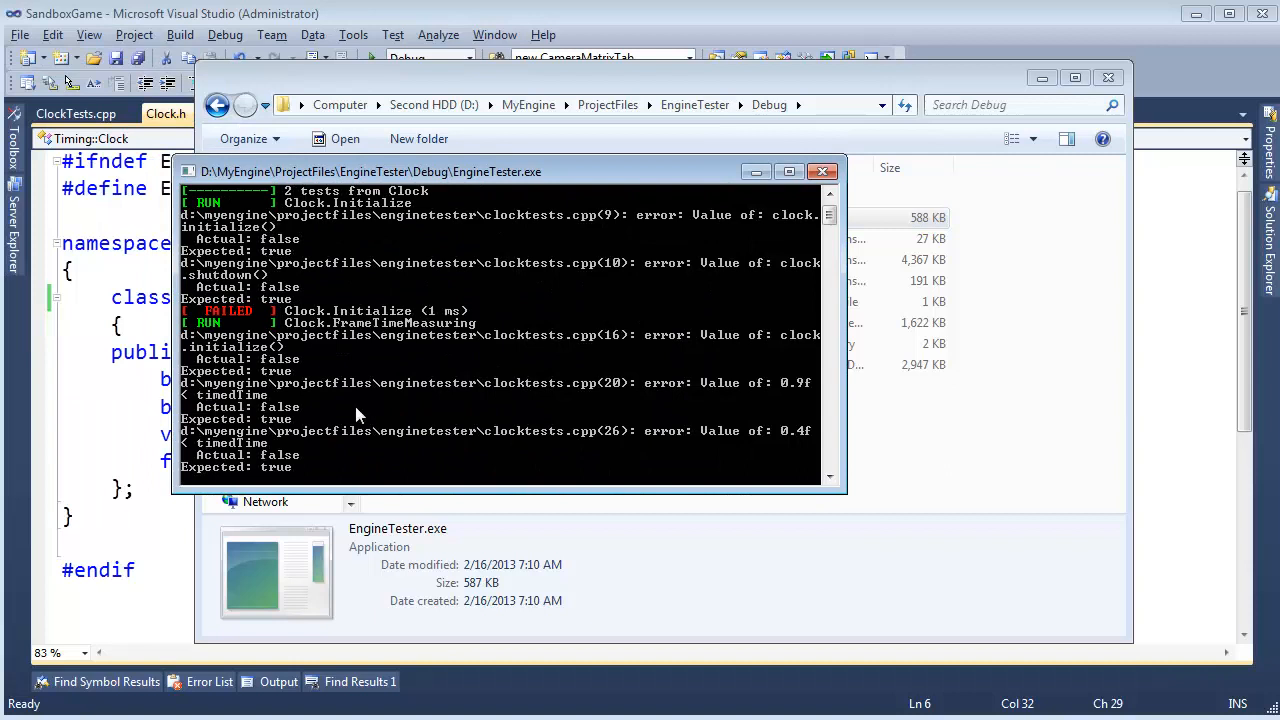
pyautogui.moveTo(280, 460)
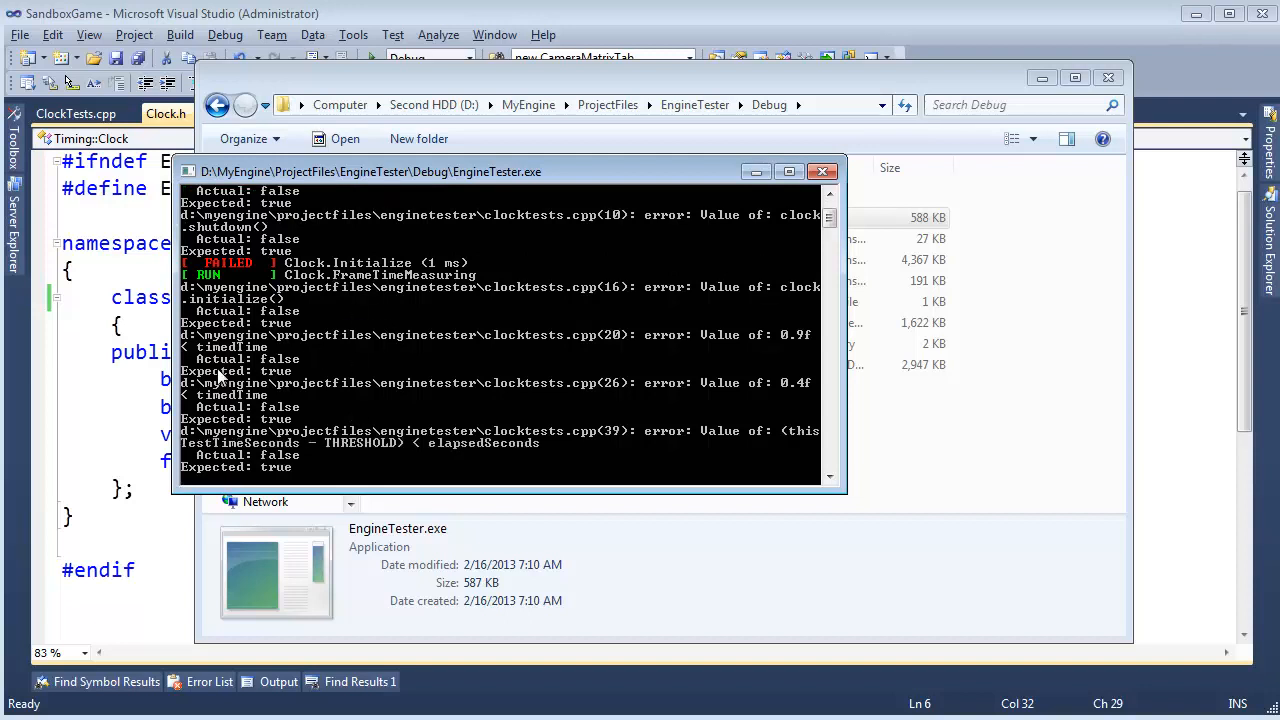
pyautogui.moveTo(284, 368)
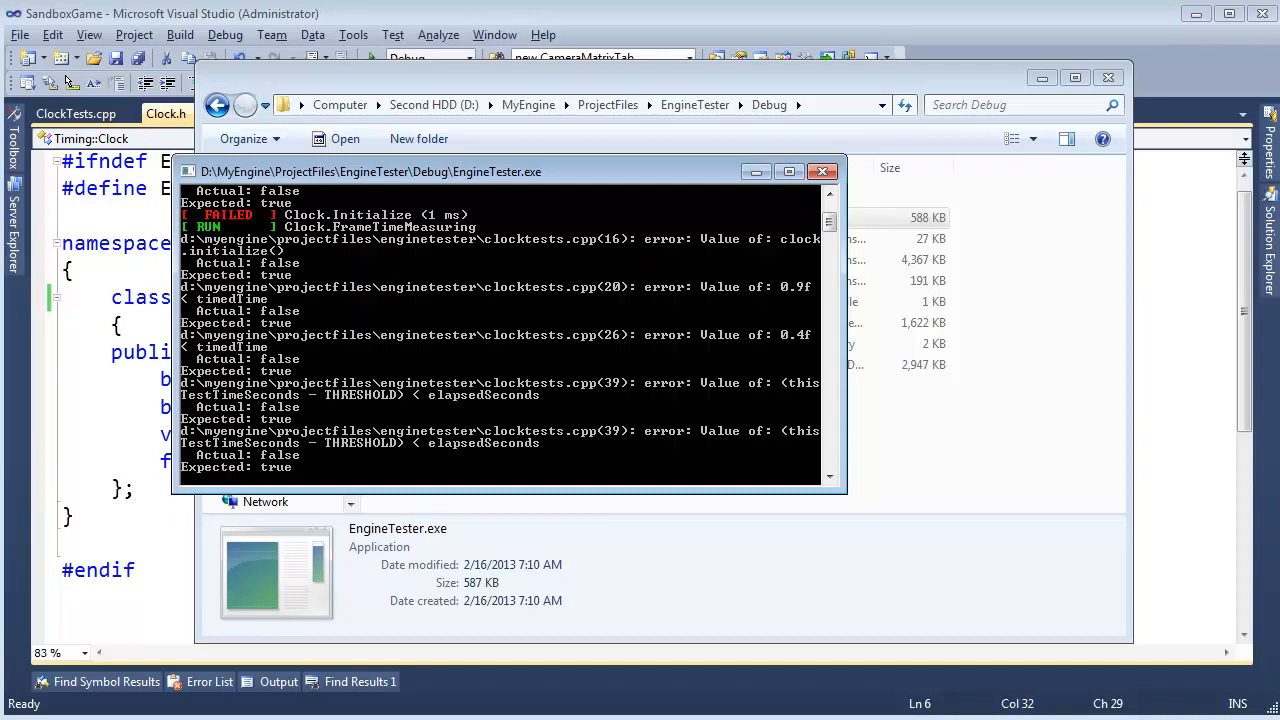
pyautogui.moveTo(556, 400)
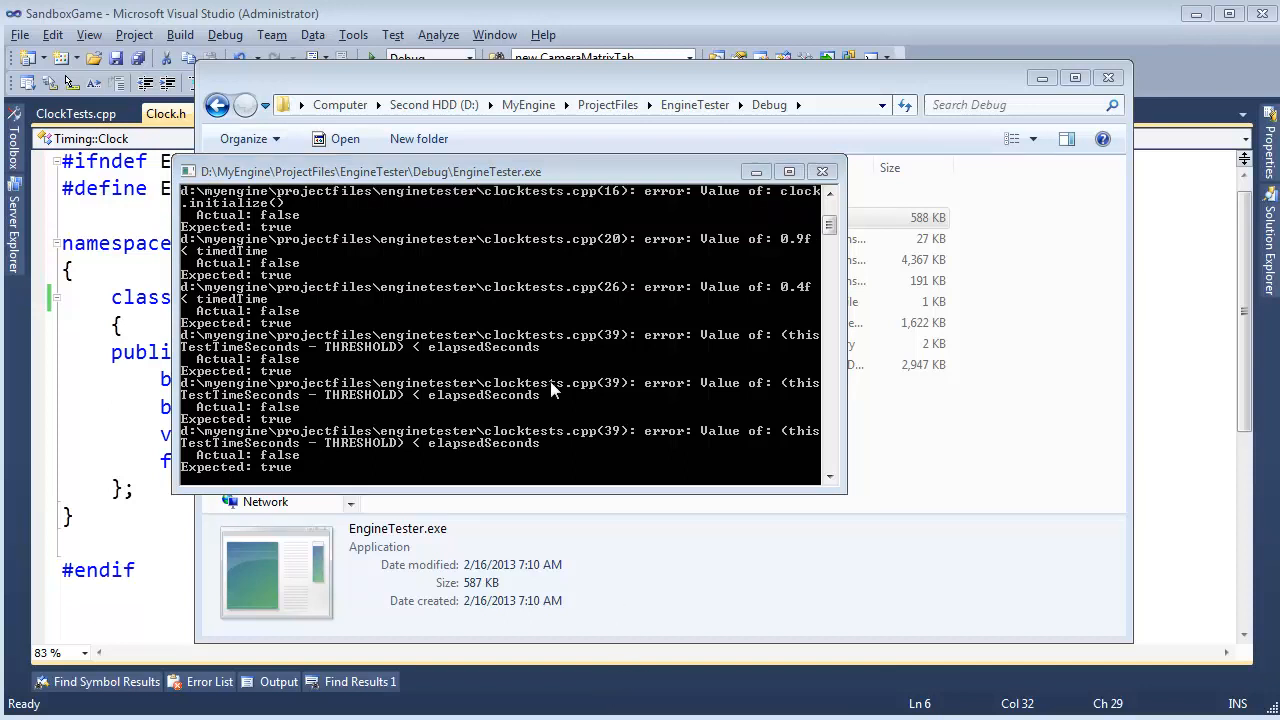
# Check the Debug folder's DLLs, then review EngineTester's failing Clock test output in the console.
pyautogui.click(822, 172)
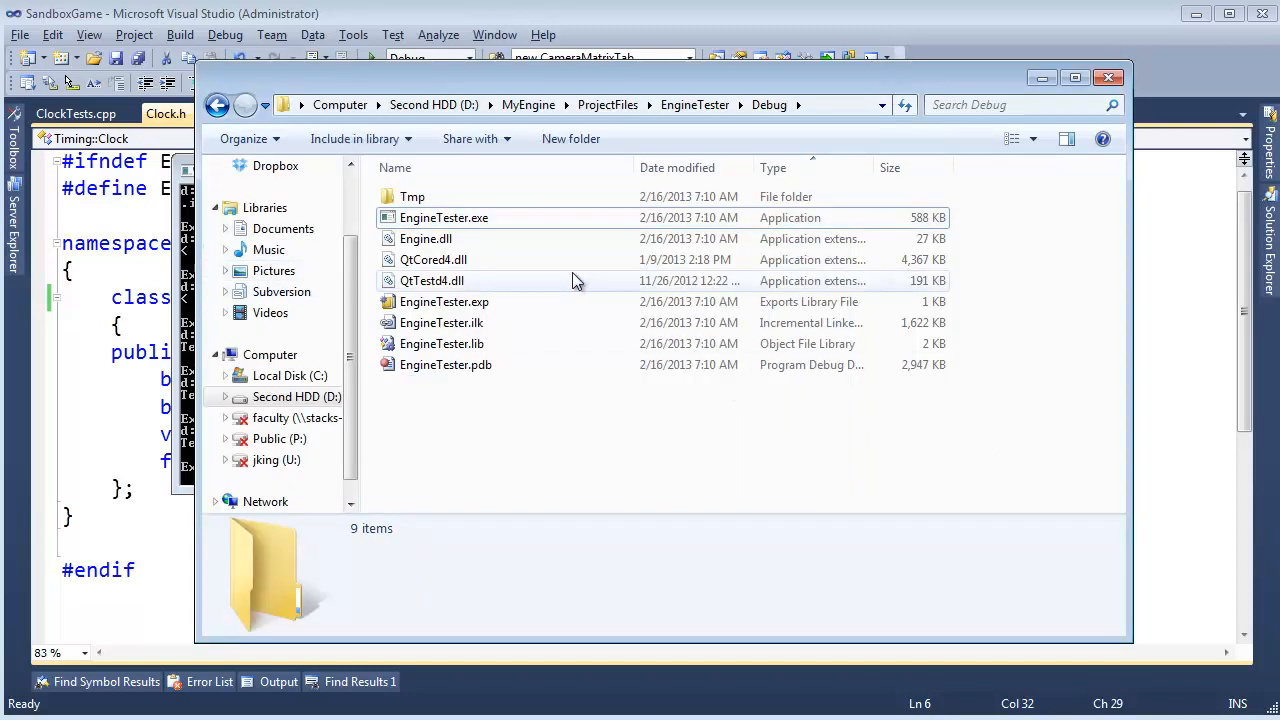
pyautogui.click(424, 238)
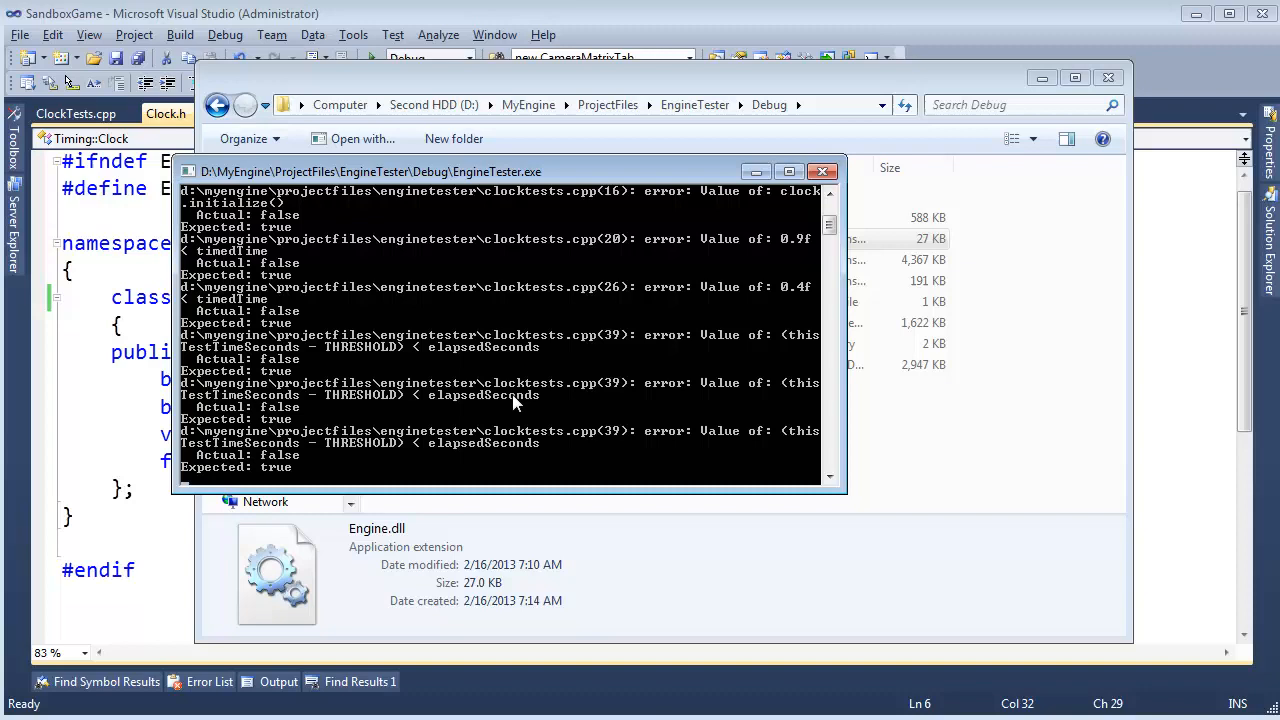
pyautogui.scroll(-3)
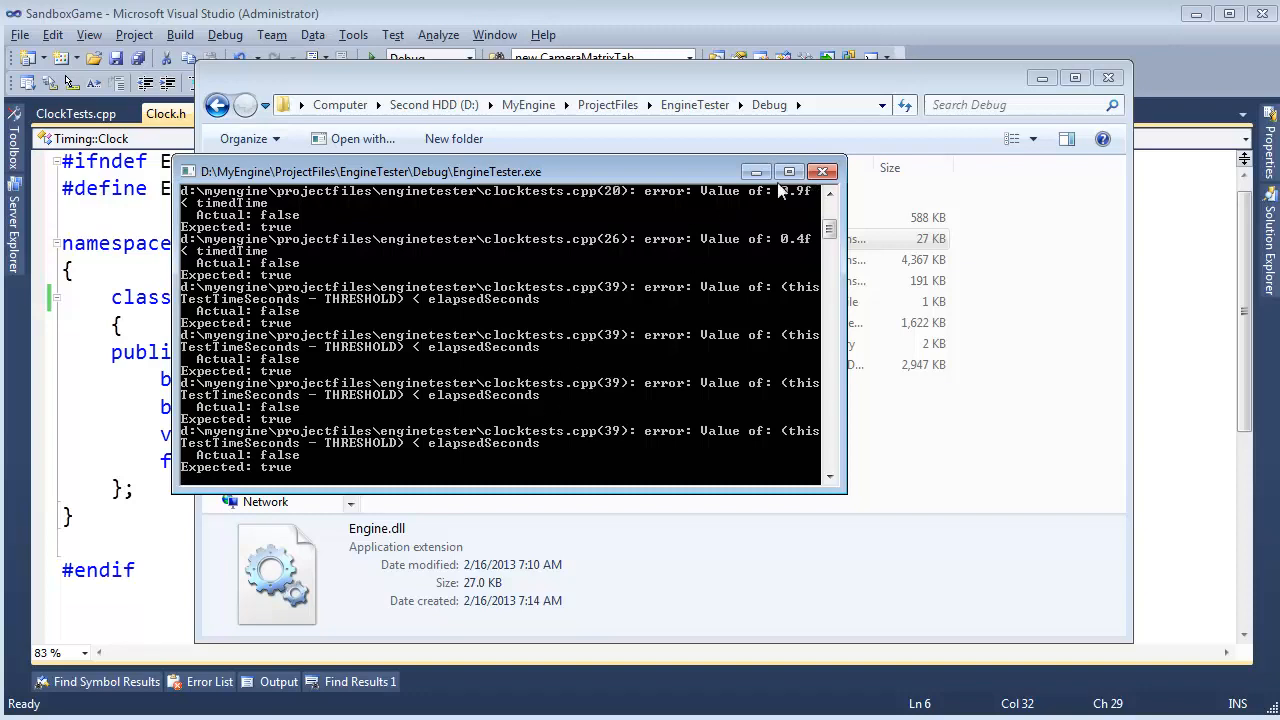